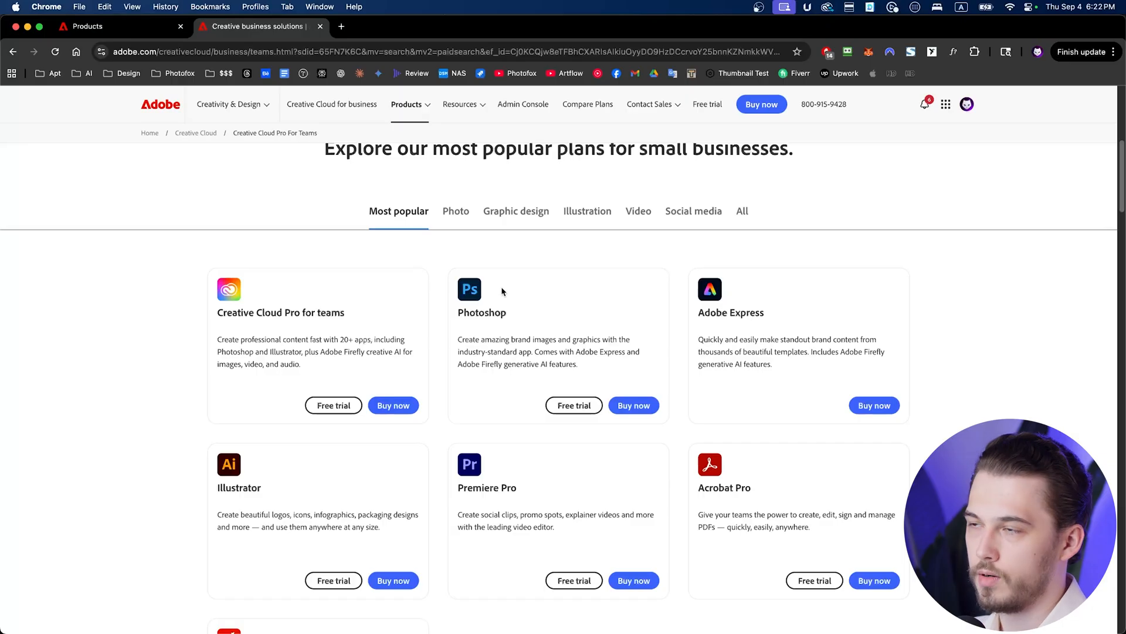
pyautogui.moveTo(531, 349)
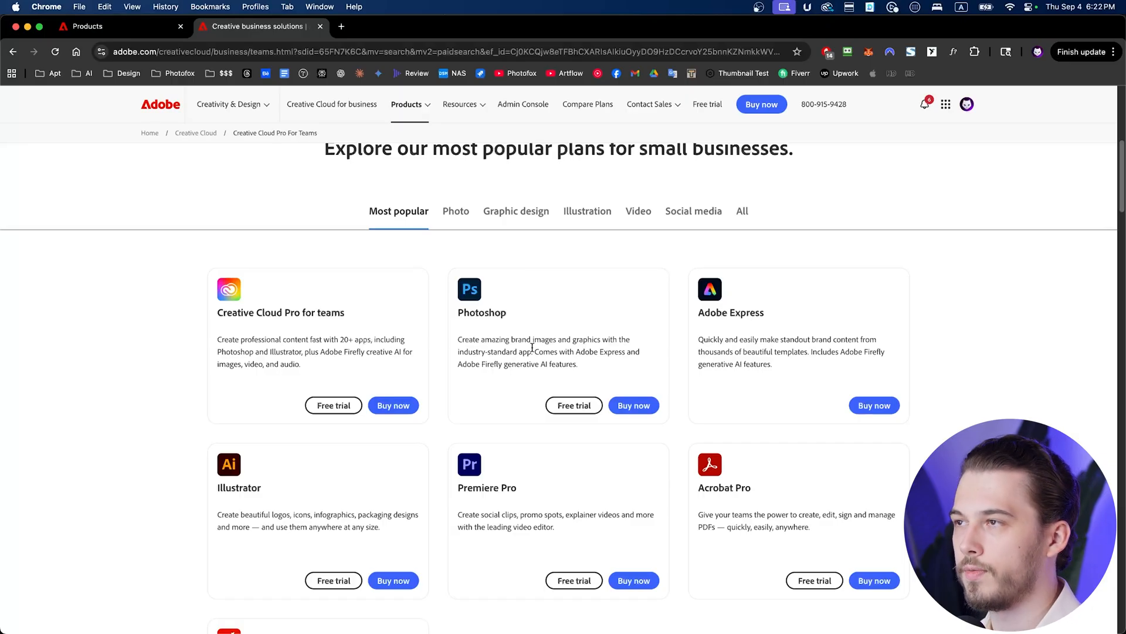
pyautogui.moveTo(451, 320)
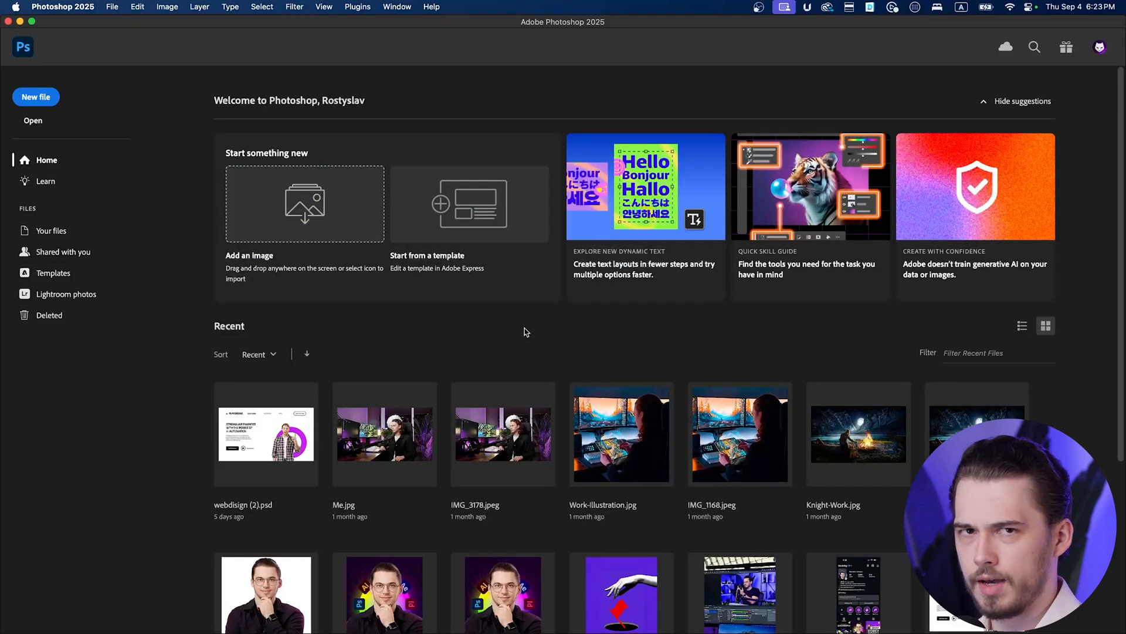
pyautogui.moveTo(538, 342)
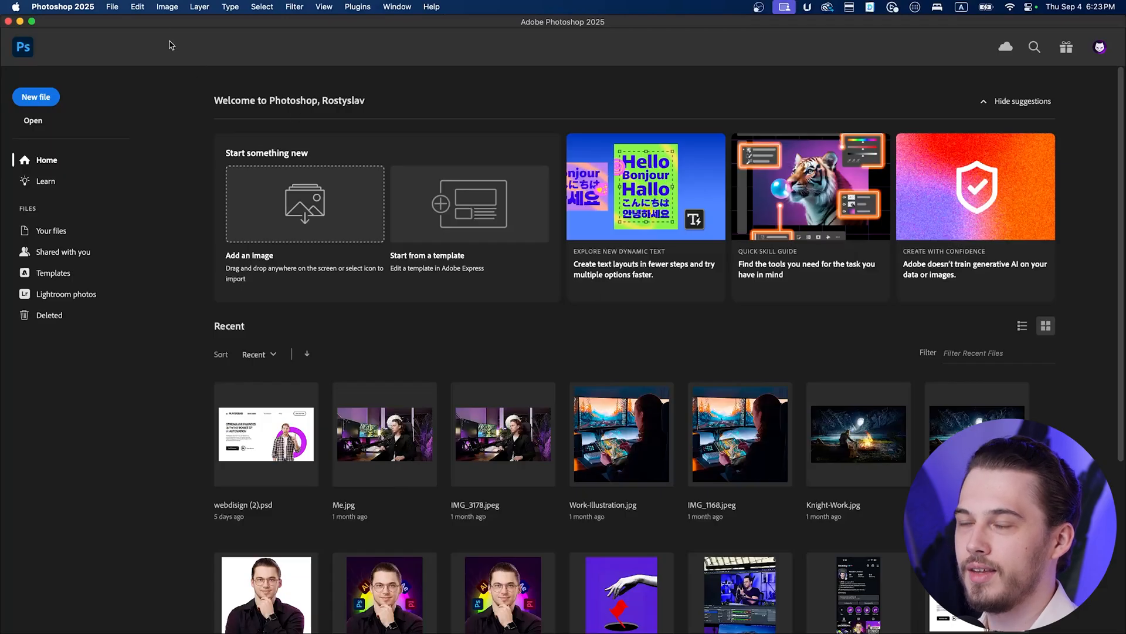
pyautogui.moveTo(302, 167)
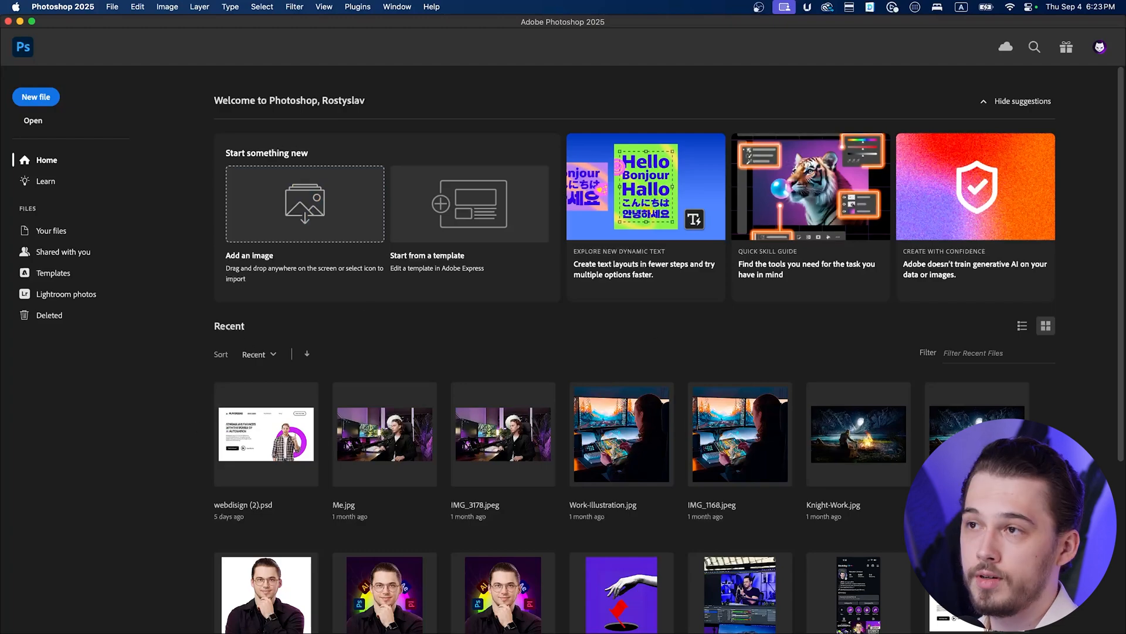
pyautogui.moveTo(198, 309)
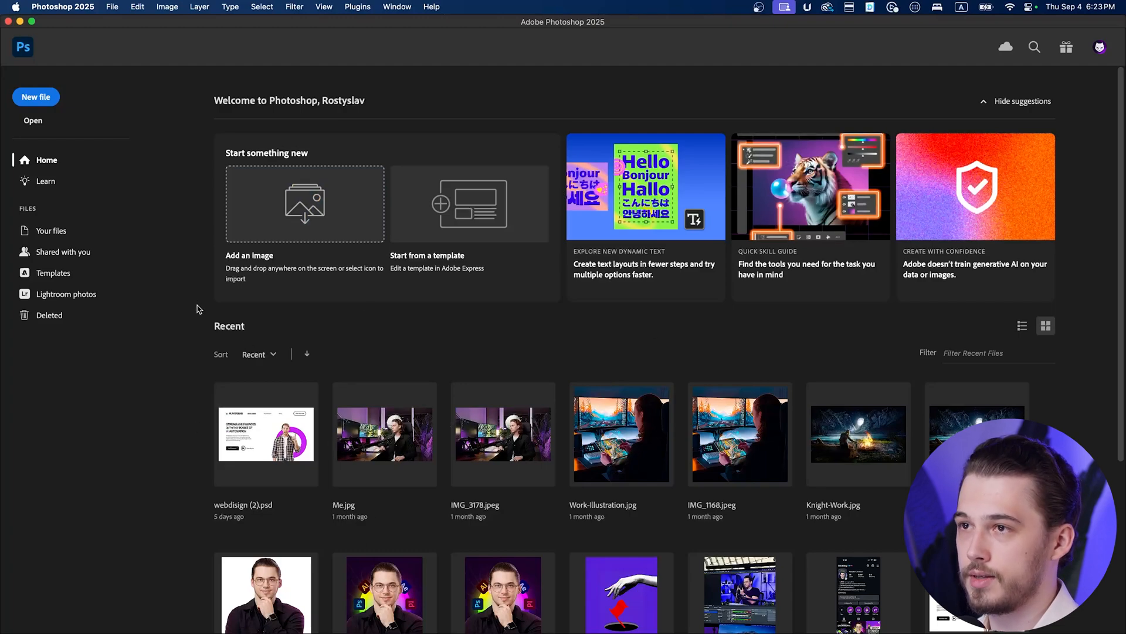
pyautogui.moveTo(503, 434)
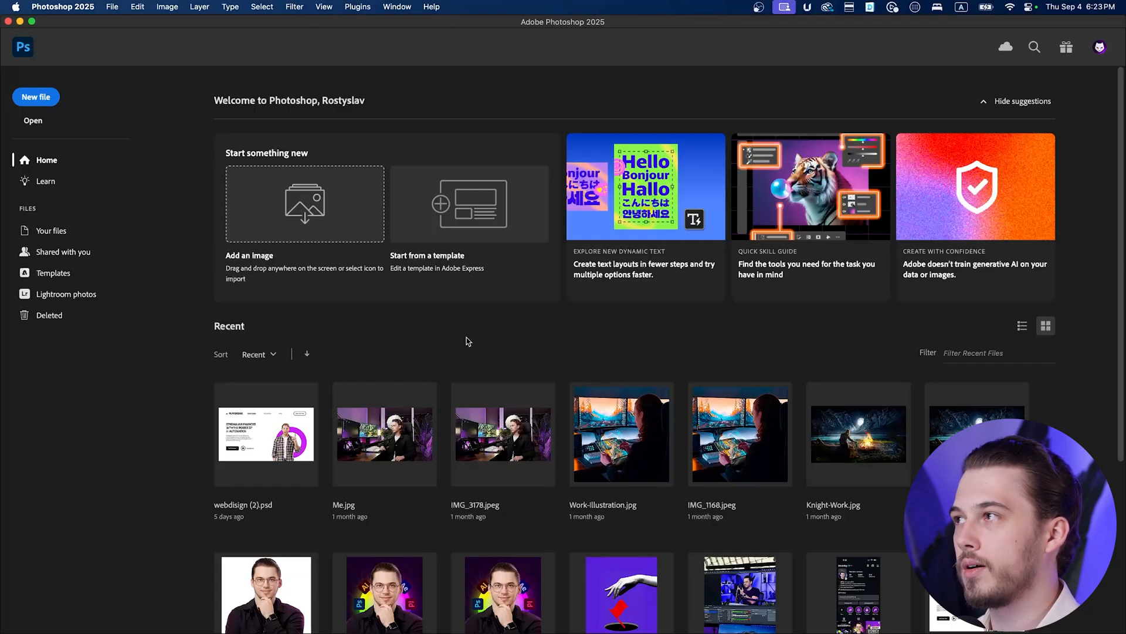
pyautogui.moveTo(474, 143)
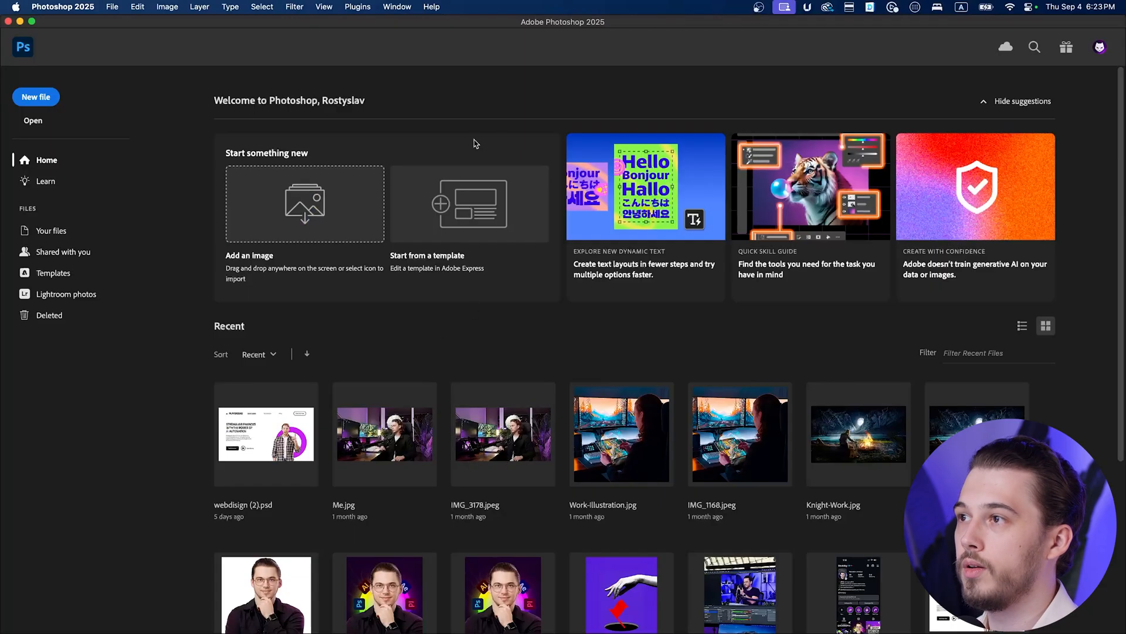
pyautogui.moveTo(768, 338)
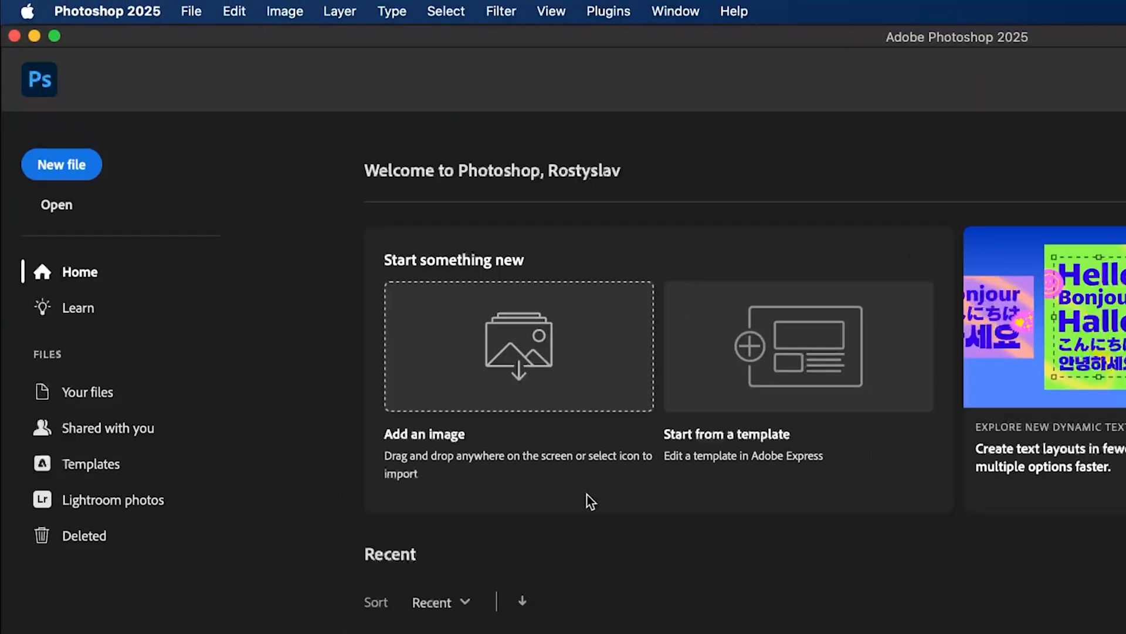
pyautogui.moveTo(24, 105)
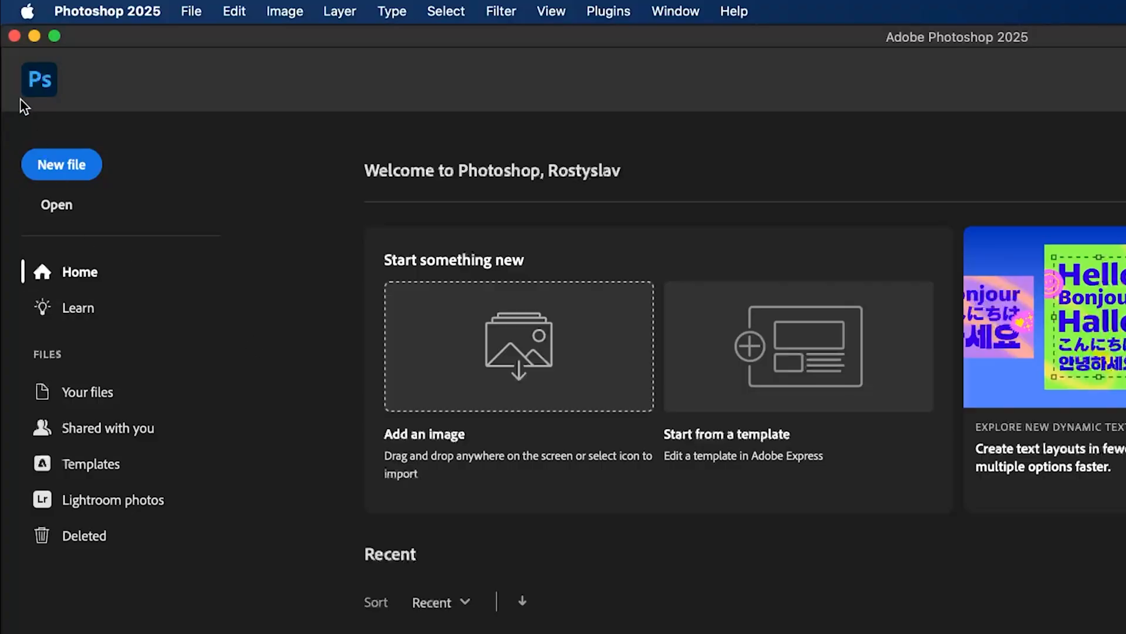
pyautogui.moveTo(57, 204)
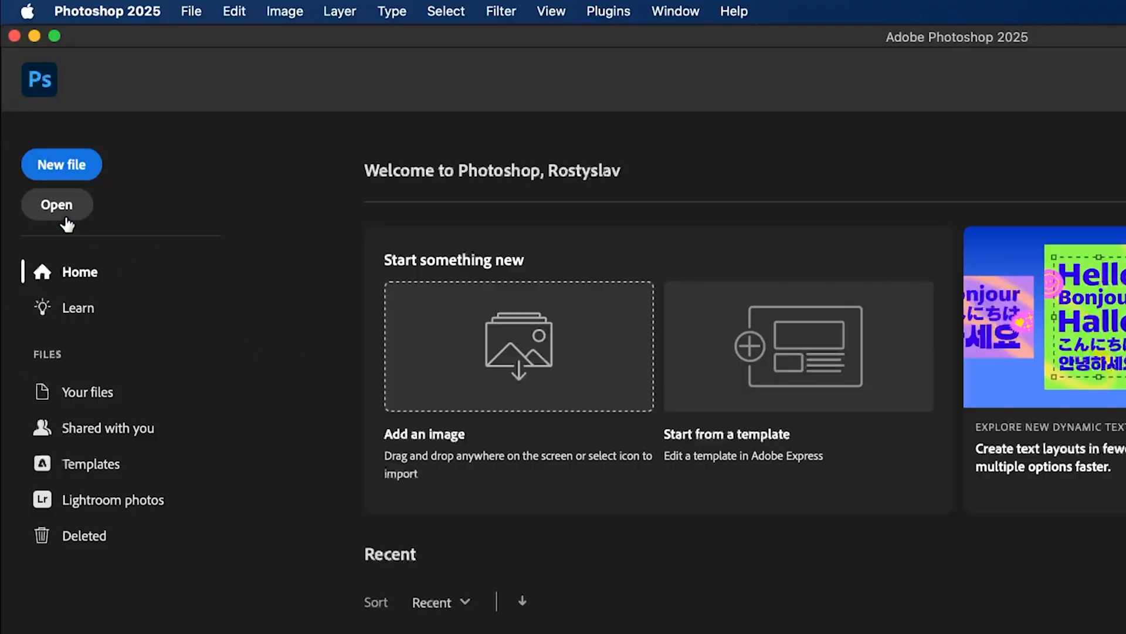
pyautogui.moveTo(61, 165)
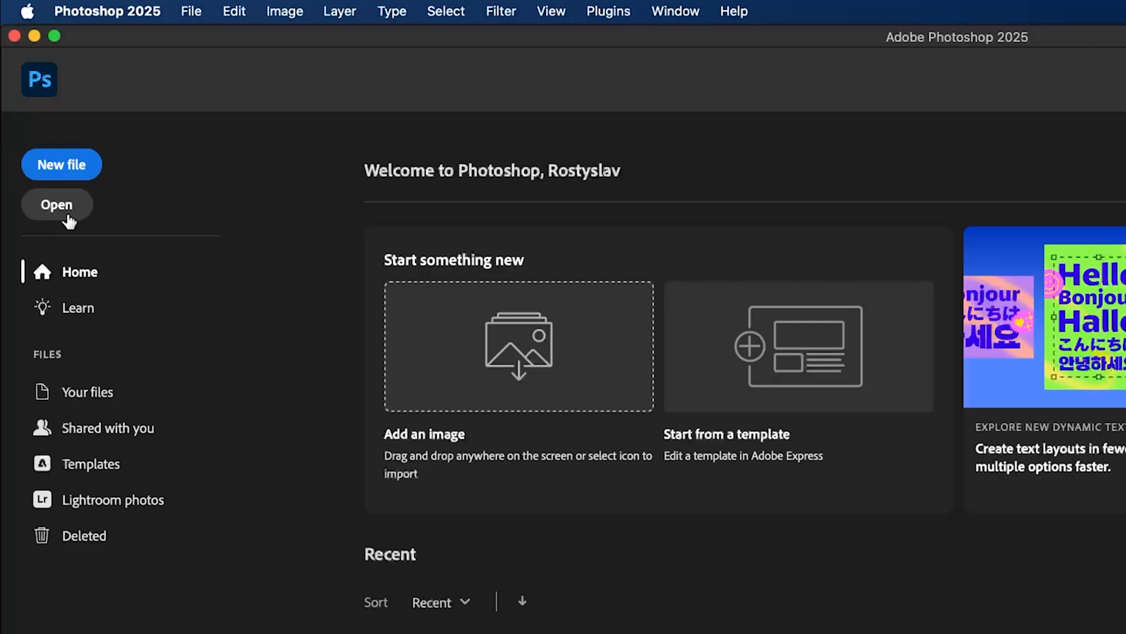
pyautogui.moveTo(94, 269)
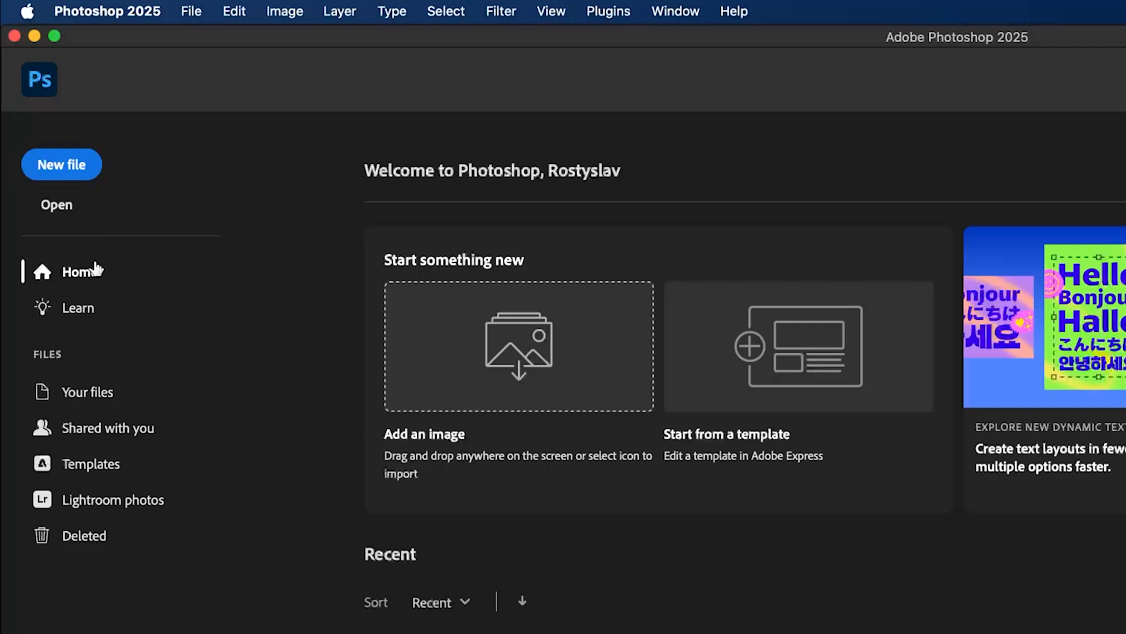
pyautogui.moveTo(104, 274)
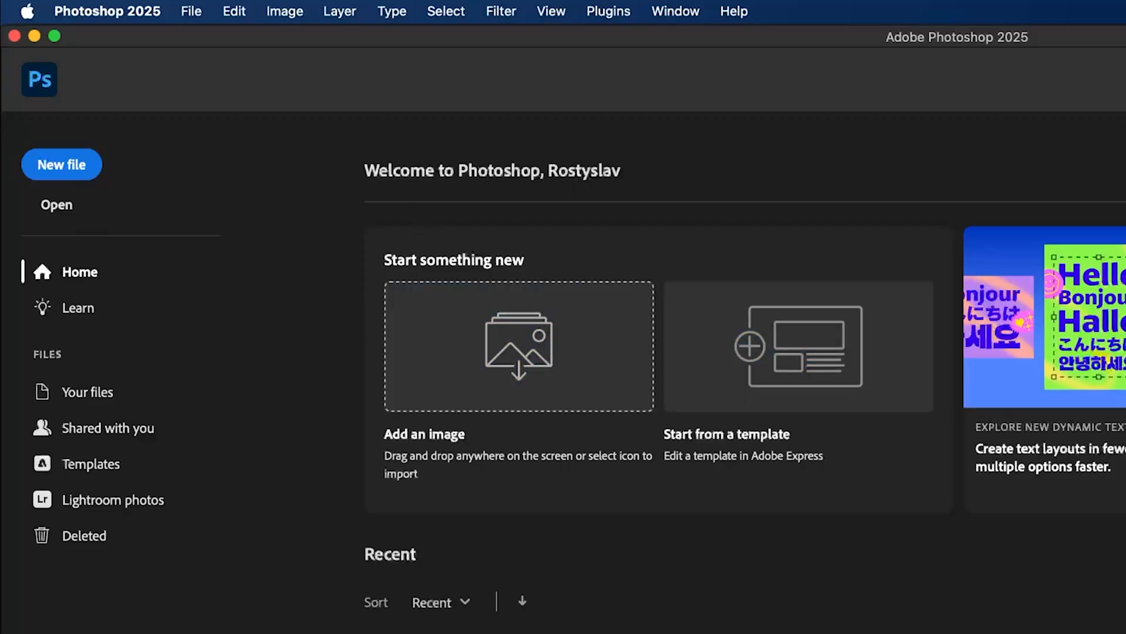
pyautogui.moveTo(374, 222)
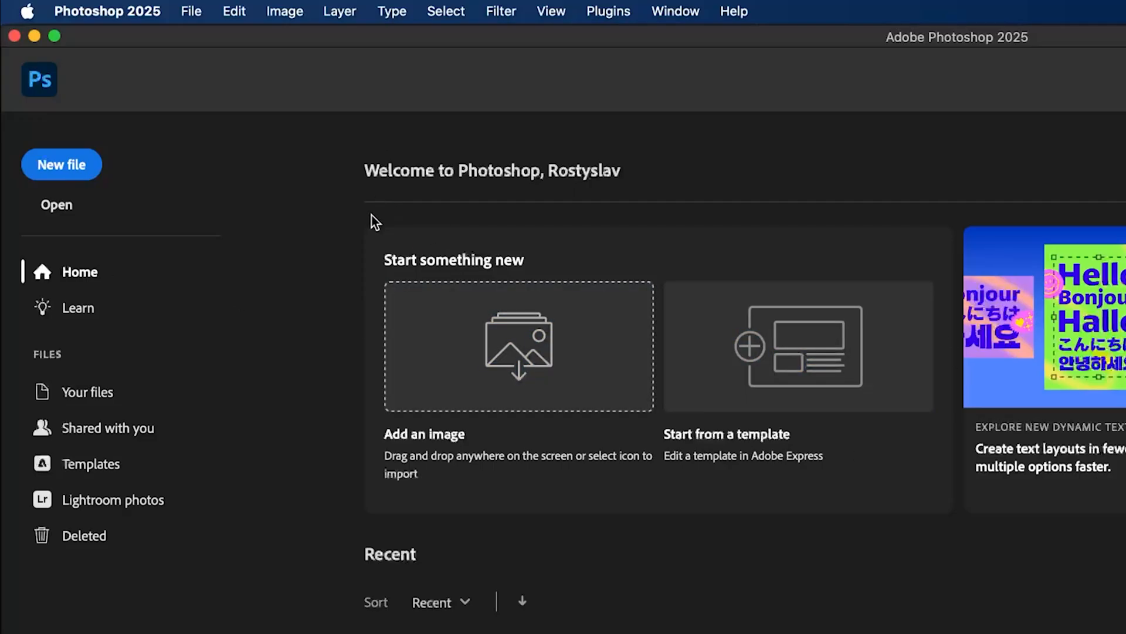
pyautogui.moveTo(952, 303)
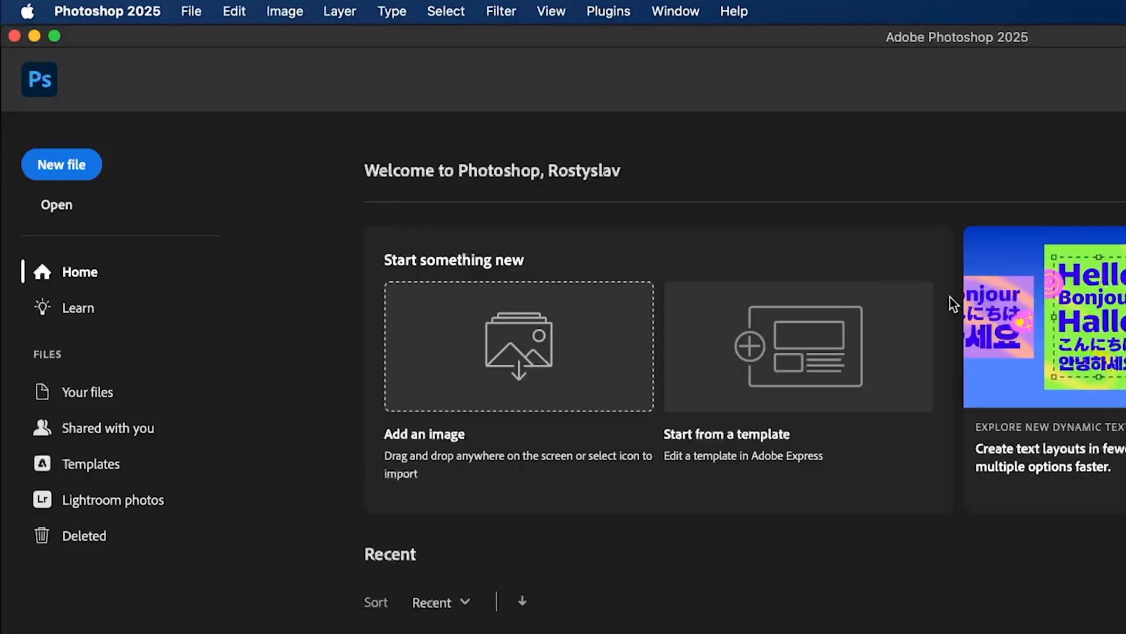
pyautogui.moveTo(383, 190)
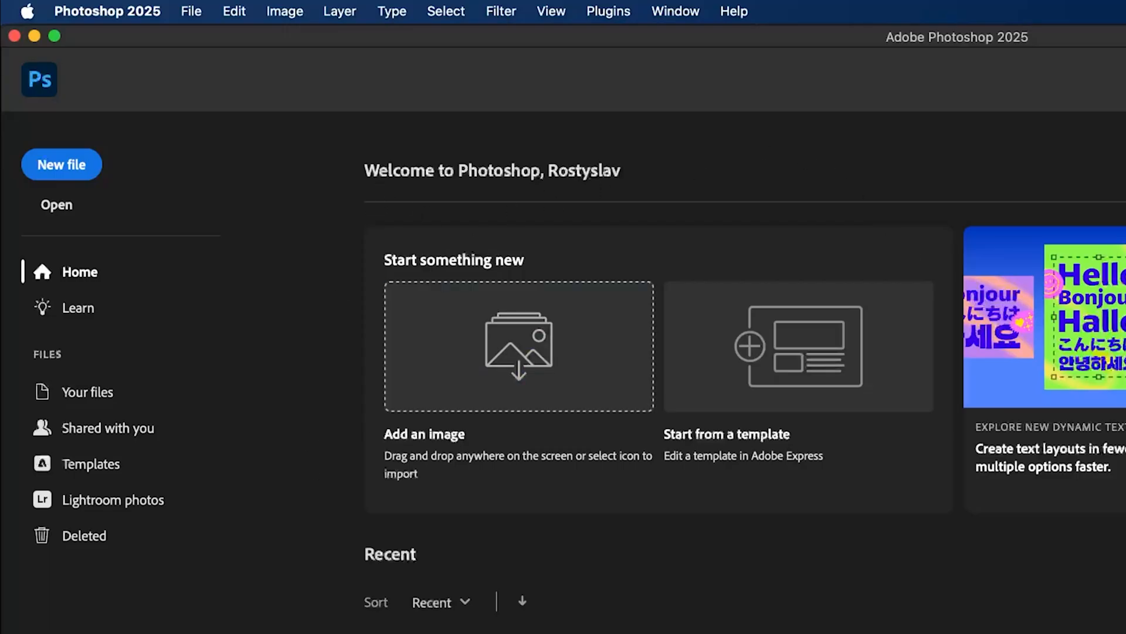
pyautogui.moveTo(992, 167)
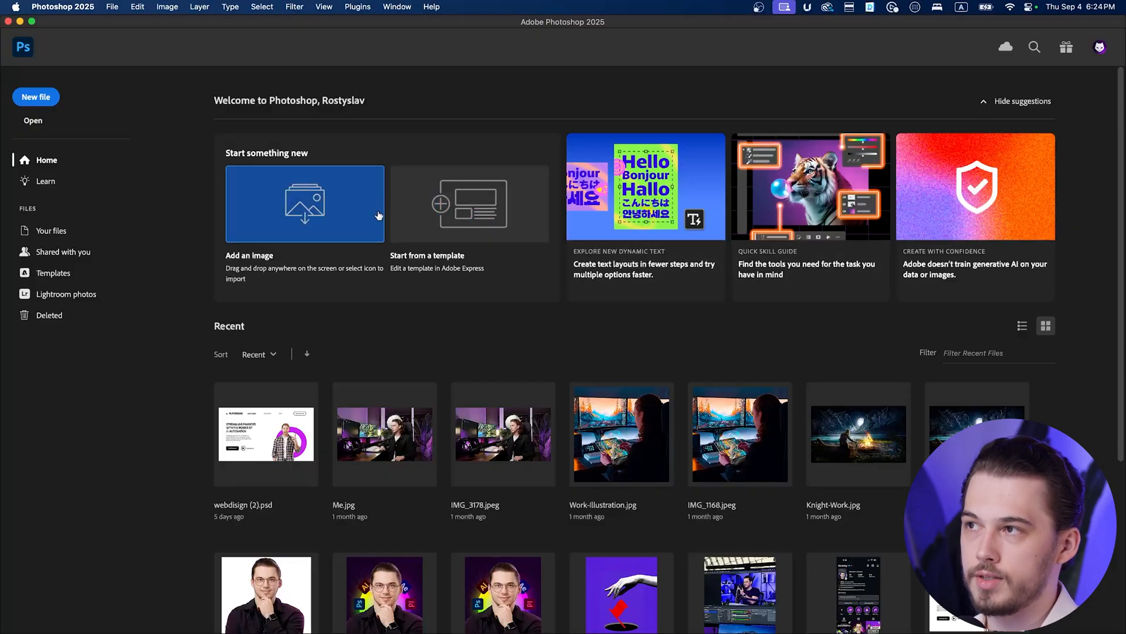
pyautogui.moveTo(882, 293)
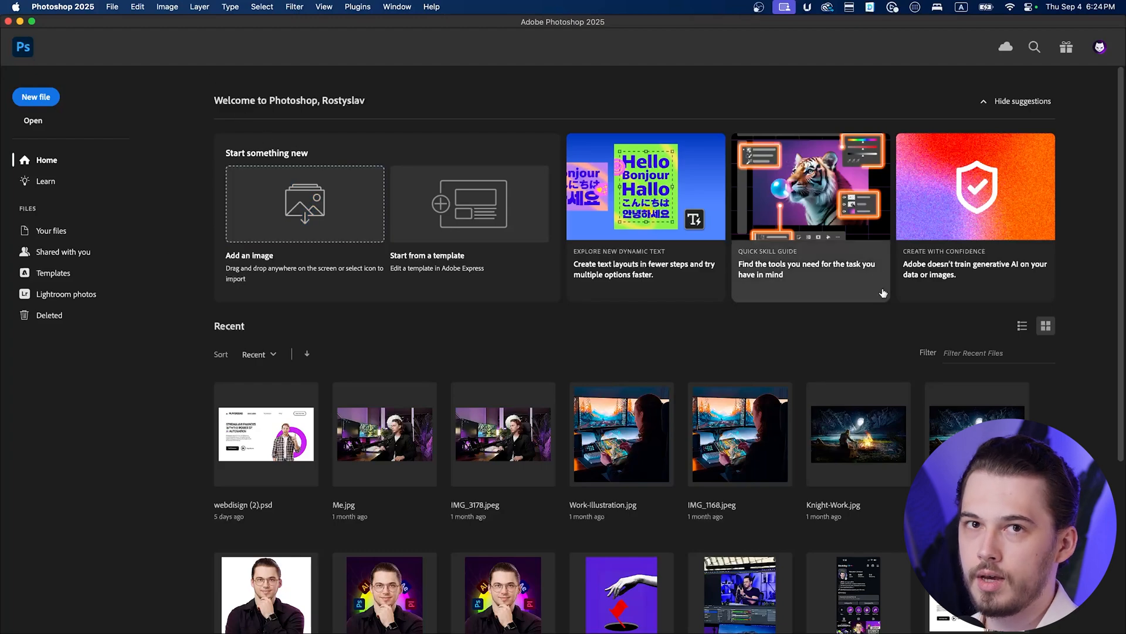
pyautogui.moveTo(686, 334)
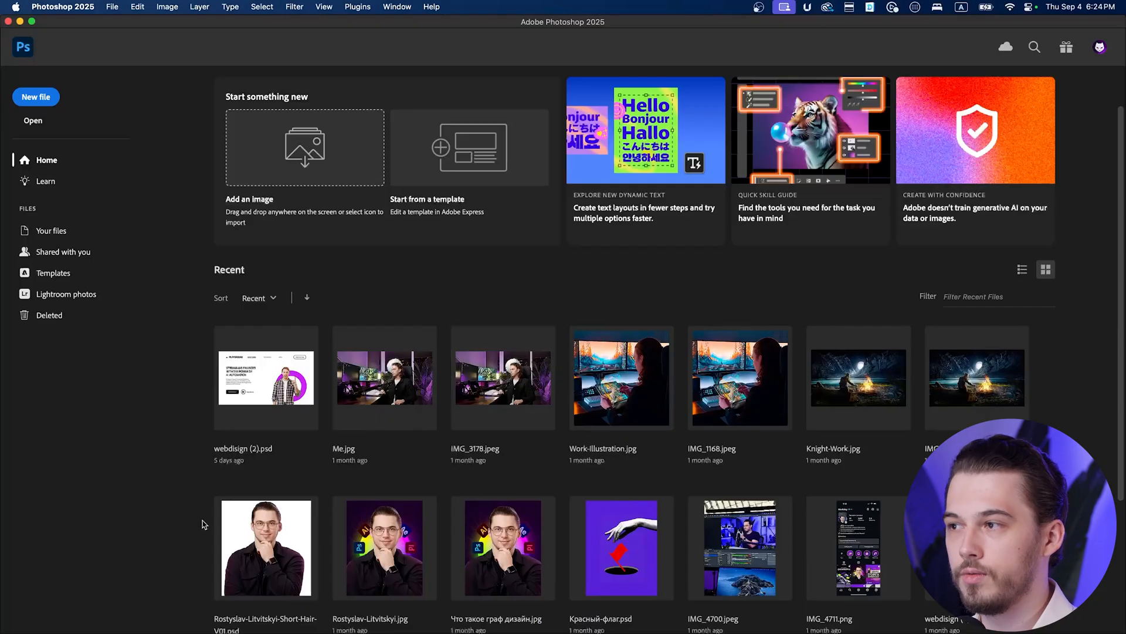
pyautogui.moveTo(643, 379)
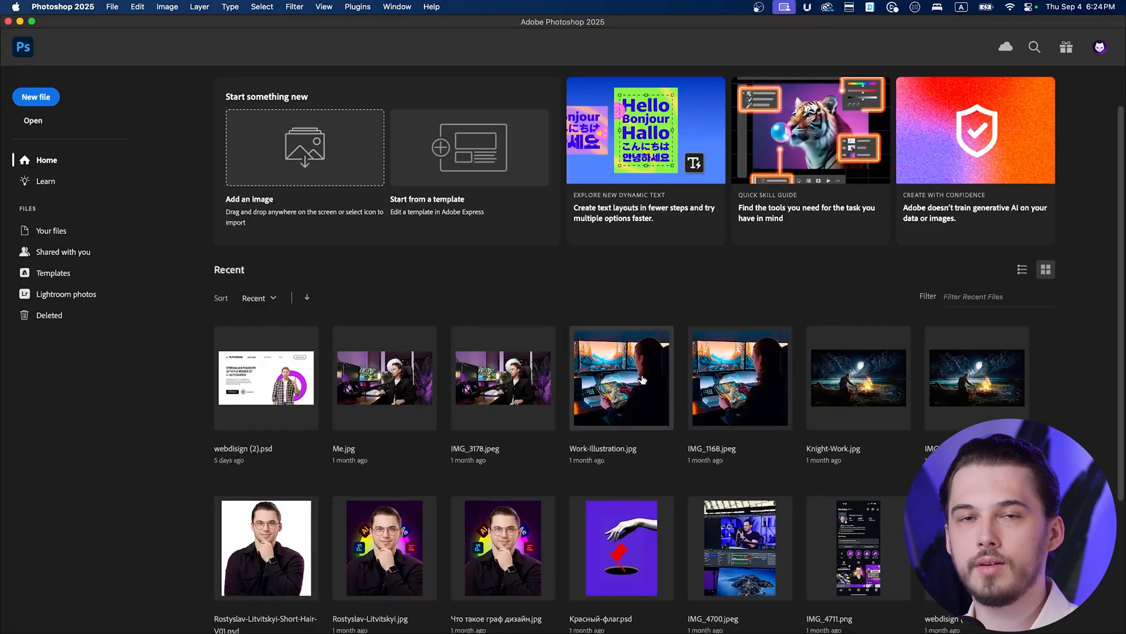
pyautogui.moveTo(472, 319)
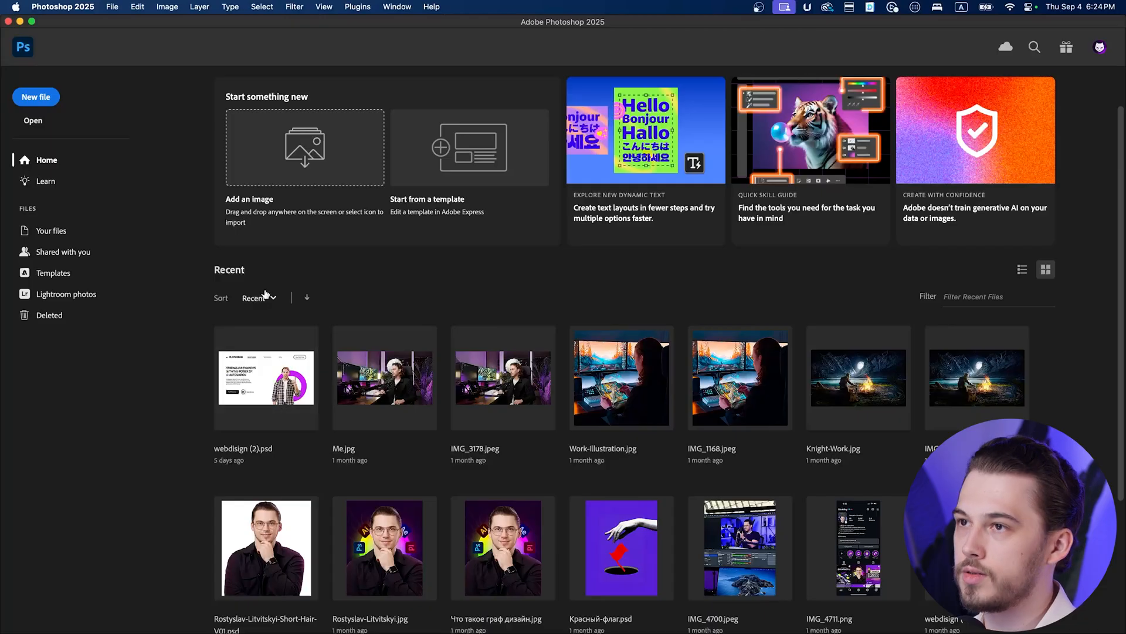
# Switch from recent-file sorting to the Learn page and scroll through its tutorials list
pyautogui.click(257, 296)
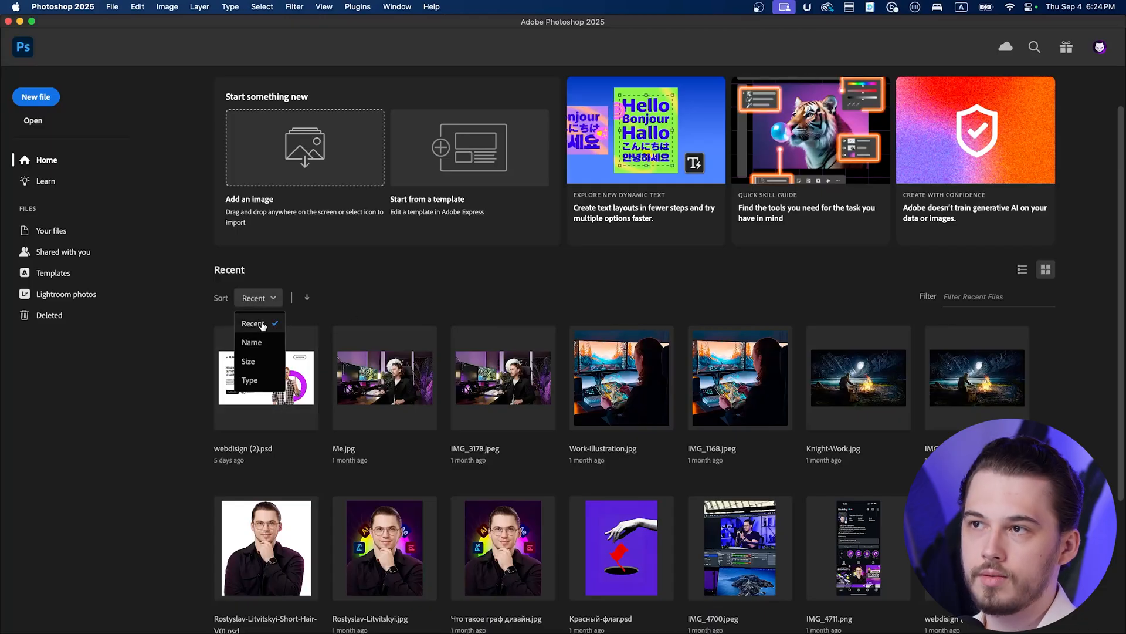
pyautogui.moveTo(339, 298)
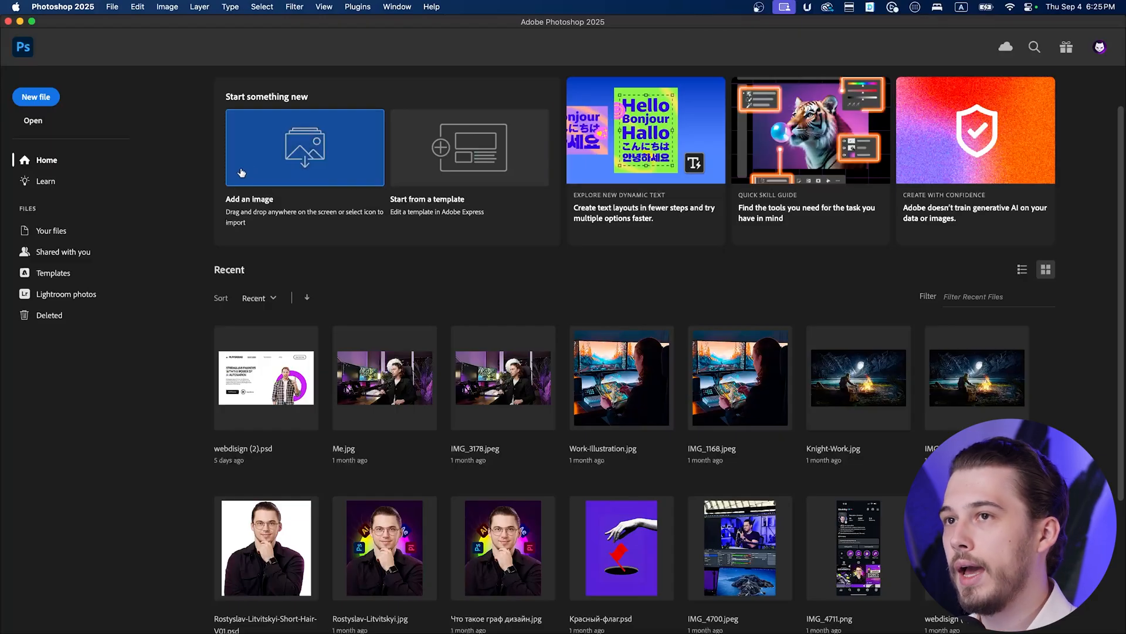
pyautogui.moveTo(46, 181)
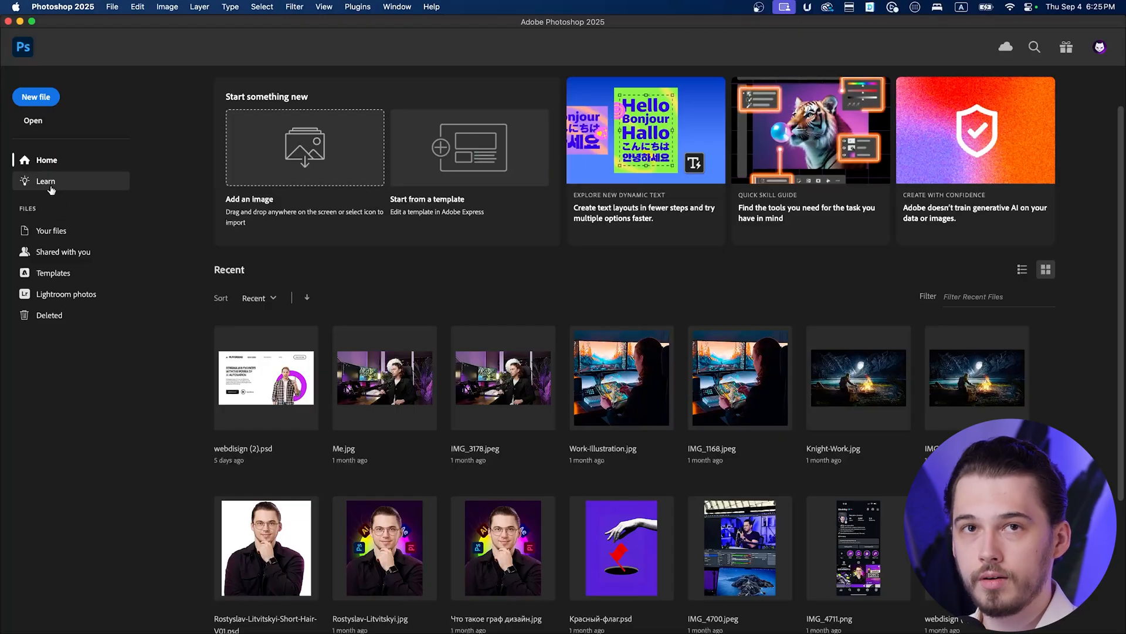
pyautogui.click(46, 181)
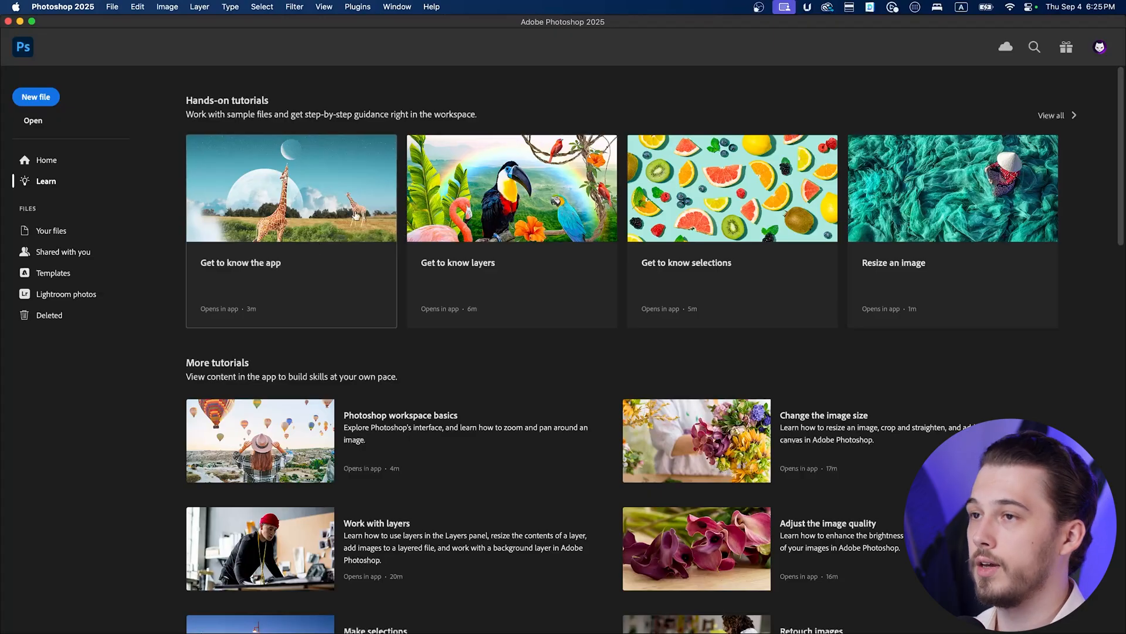
pyautogui.scroll(-3)
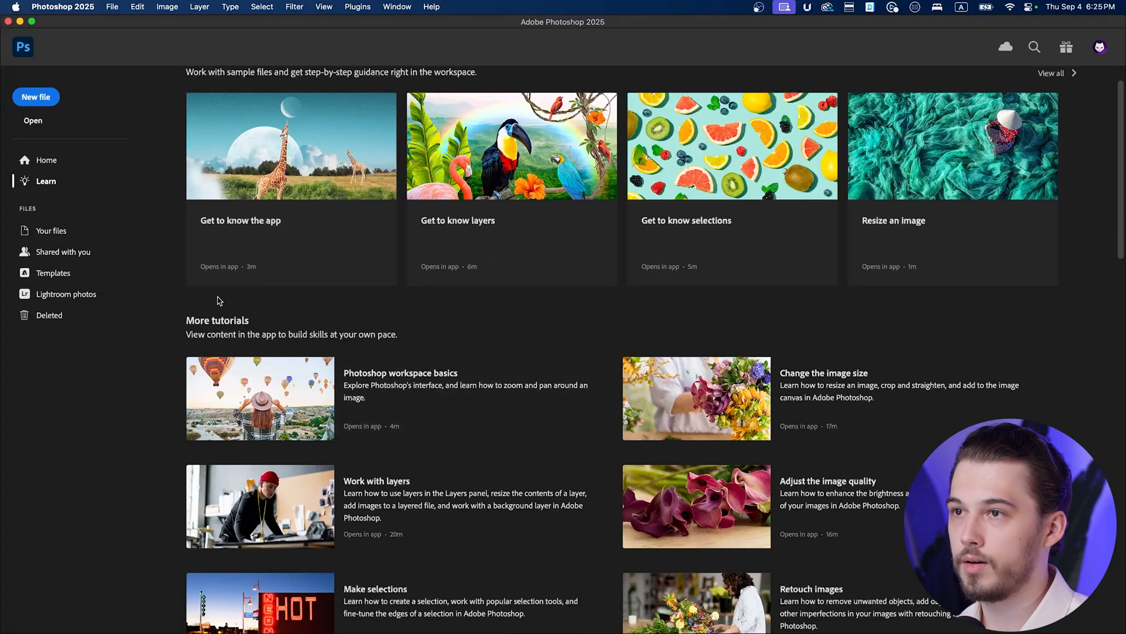
pyautogui.scroll(-3)
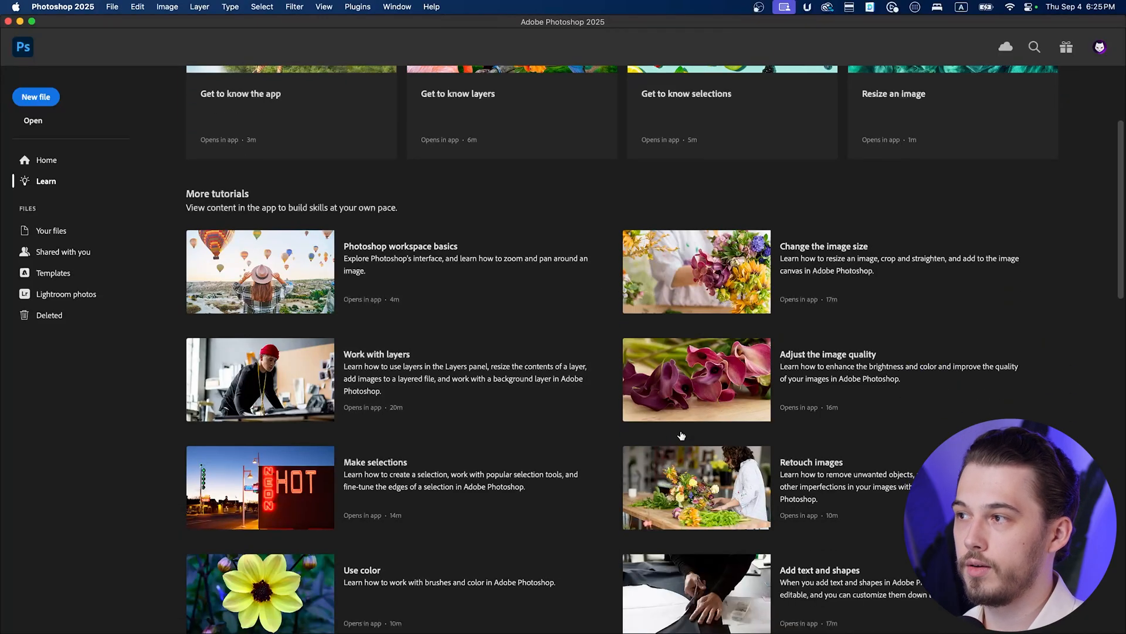
pyautogui.scroll(-3)
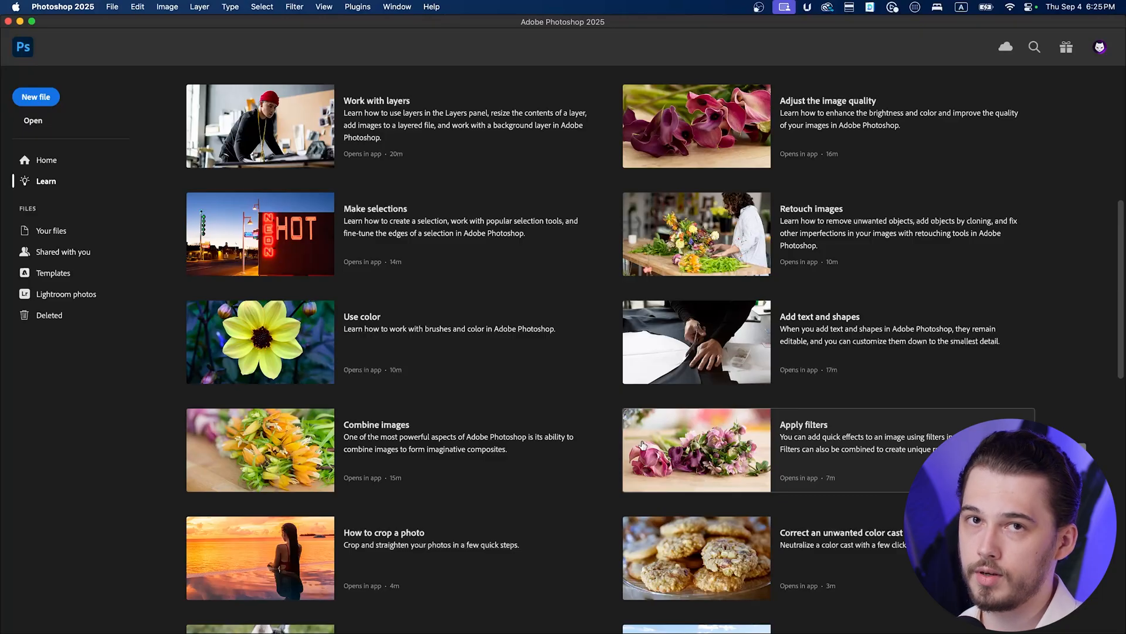
pyautogui.moveTo(241, 363)
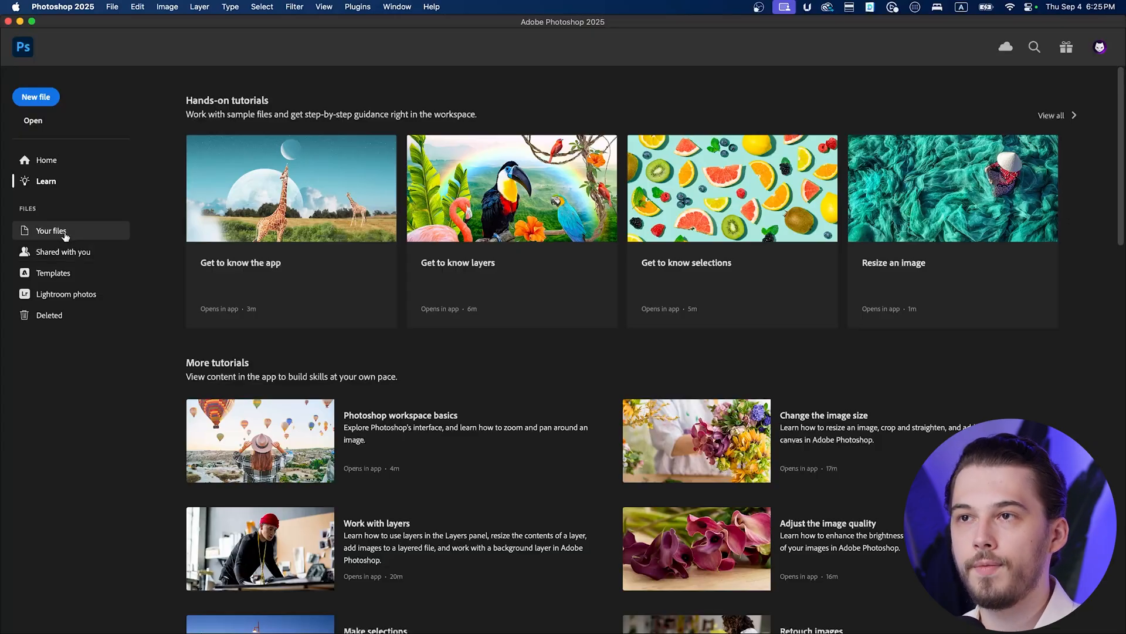
# Show the Your files section listing cloud documents by date modified
pyautogui.click(51, 231)
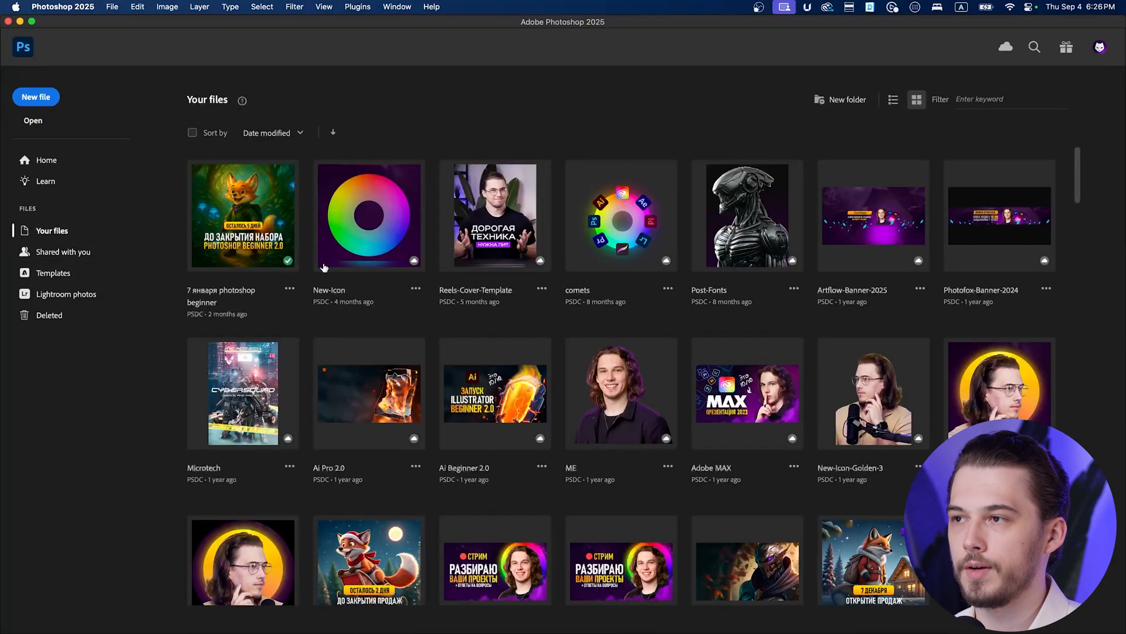
pyautogui.moveTo(247, 262)
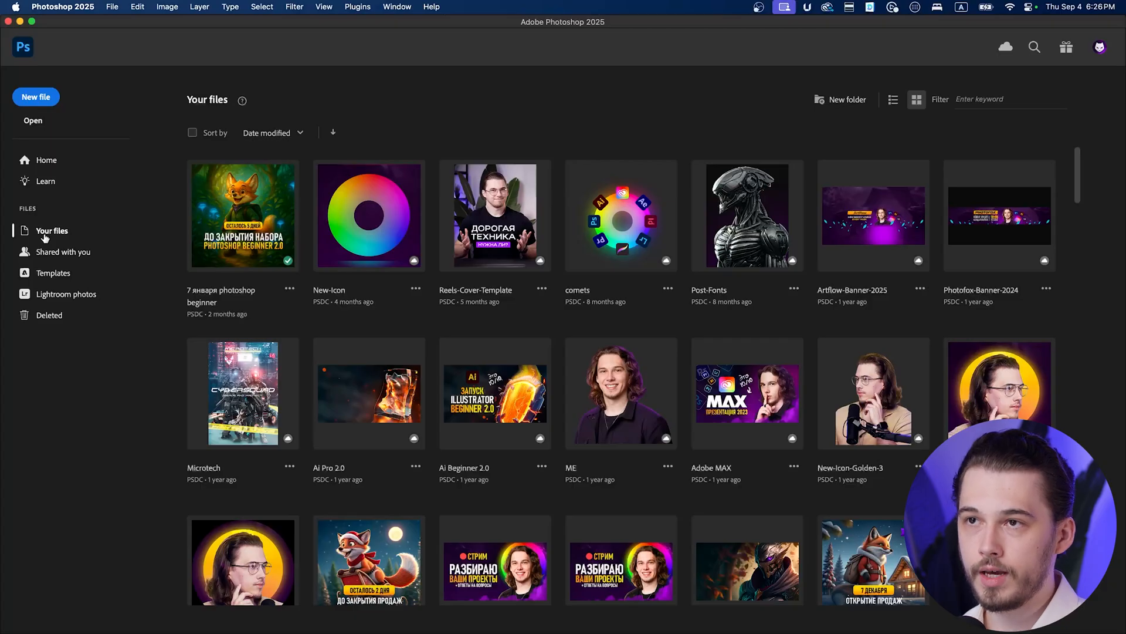
pyautogui.moveTo(379, 503)
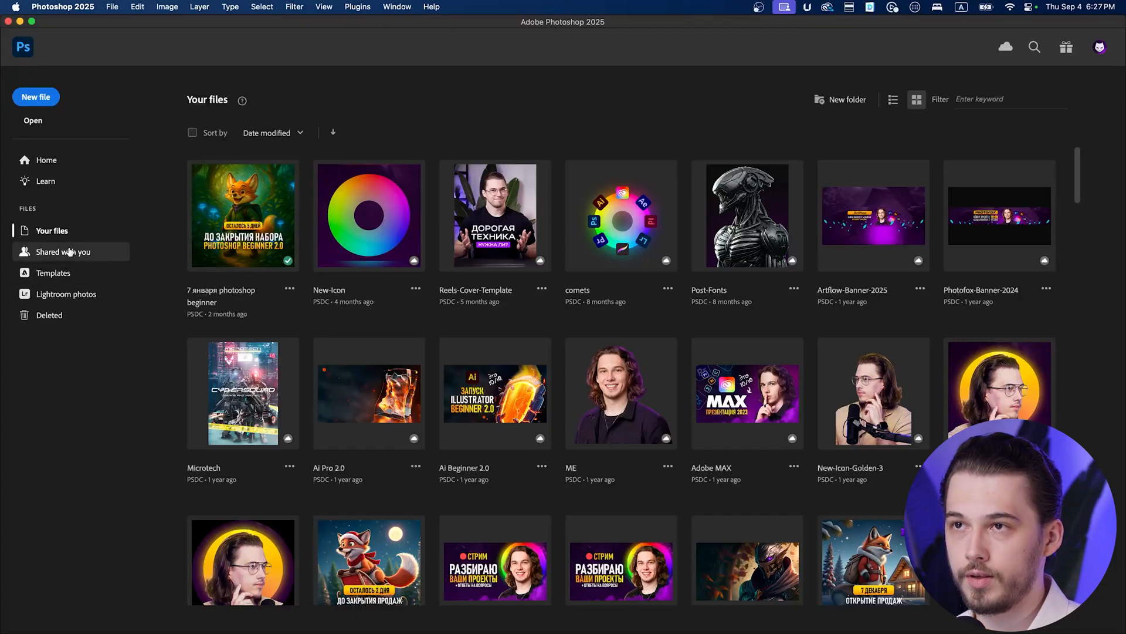
# Show the empty Shared with you section of the Home screen
pyautogui.click(63, 251)
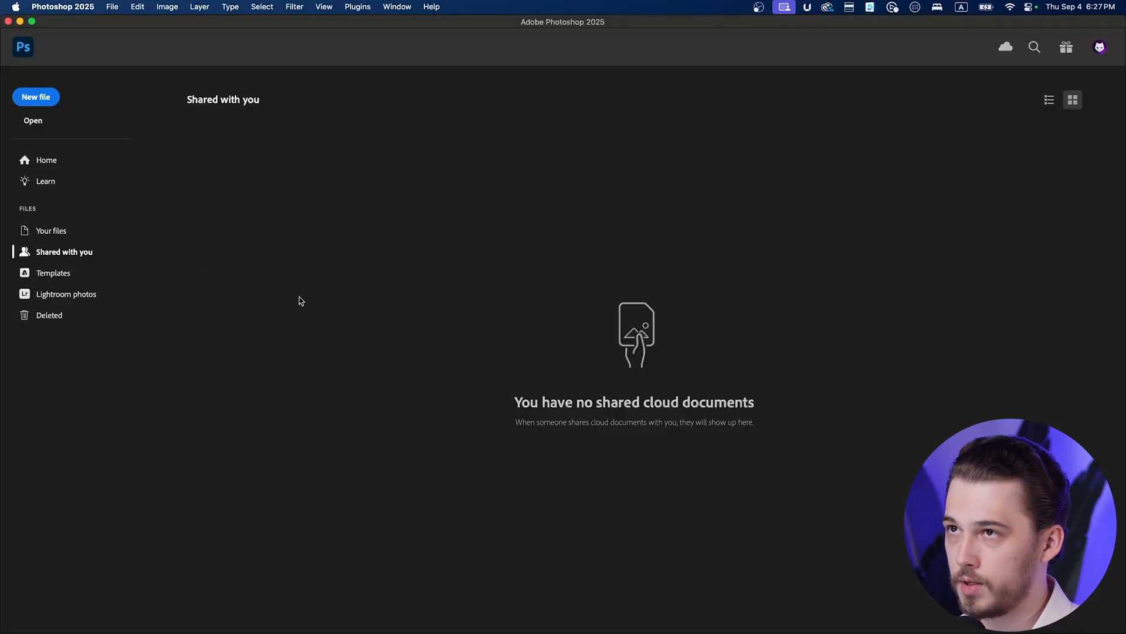
pyautogui.moveTo(392, 455)
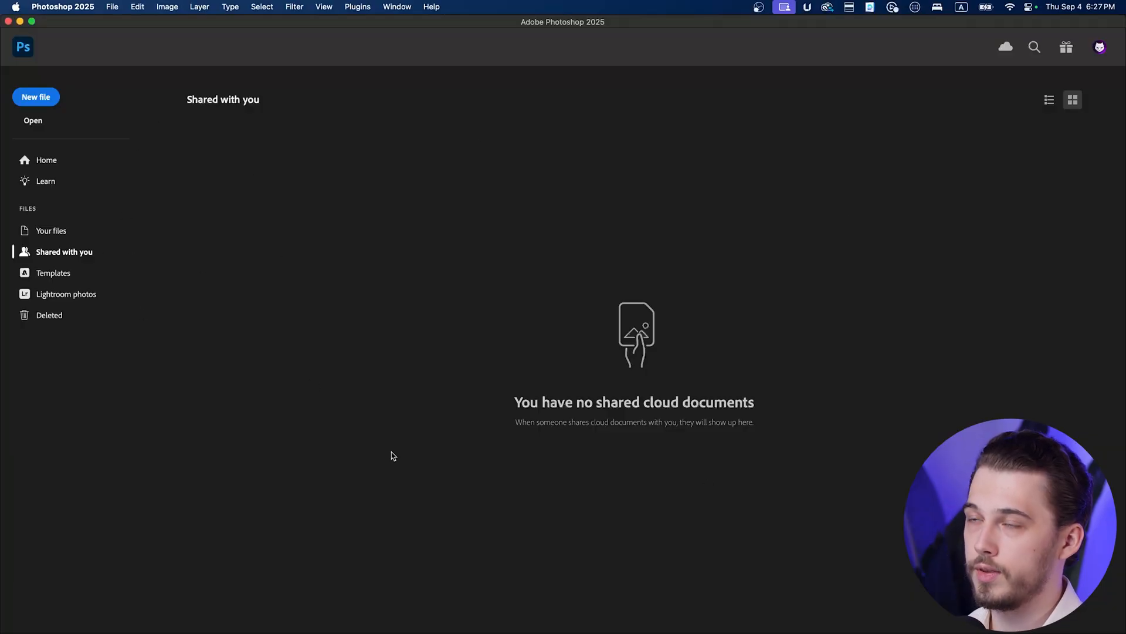
pyautogui.moveTo(364, 281)
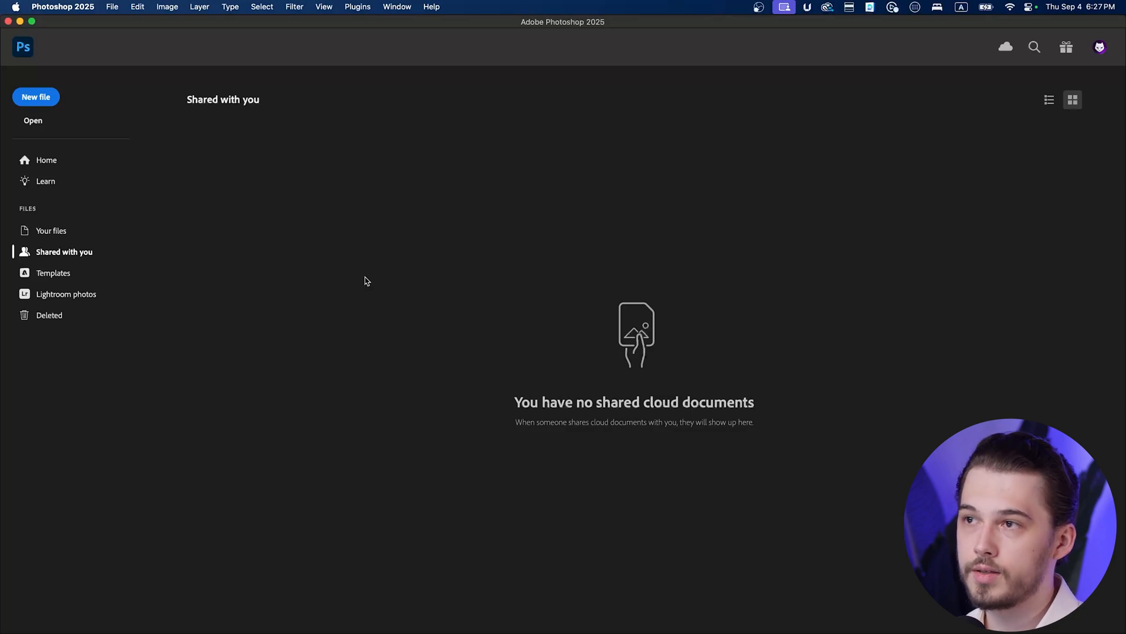
pyautogui.moveTo(332, 258)
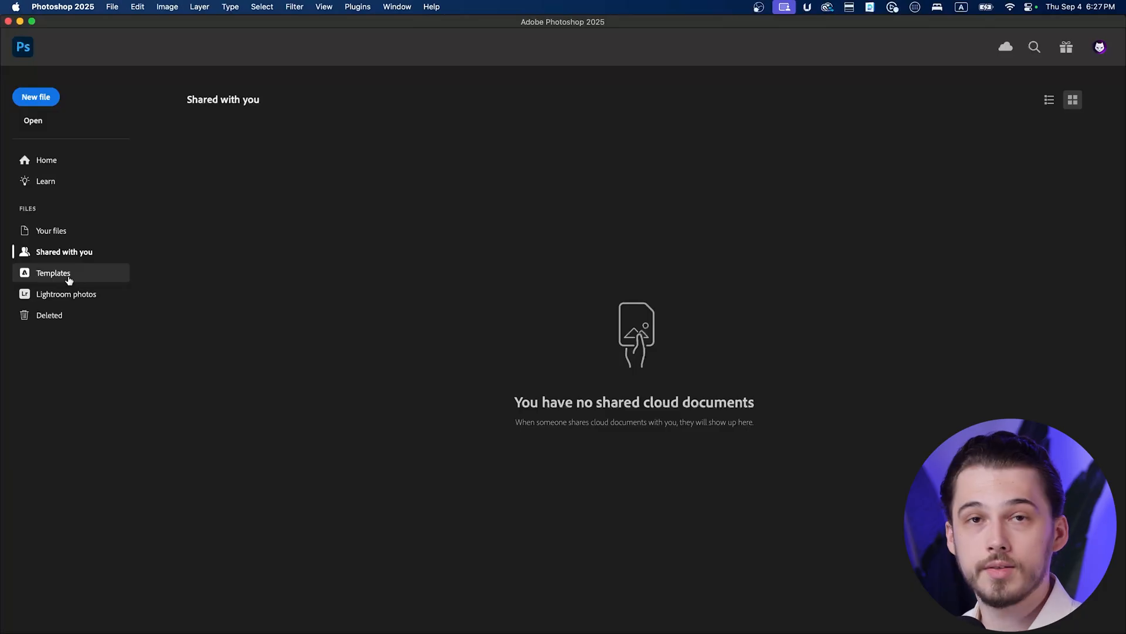
pyautogui.click(52, 272)
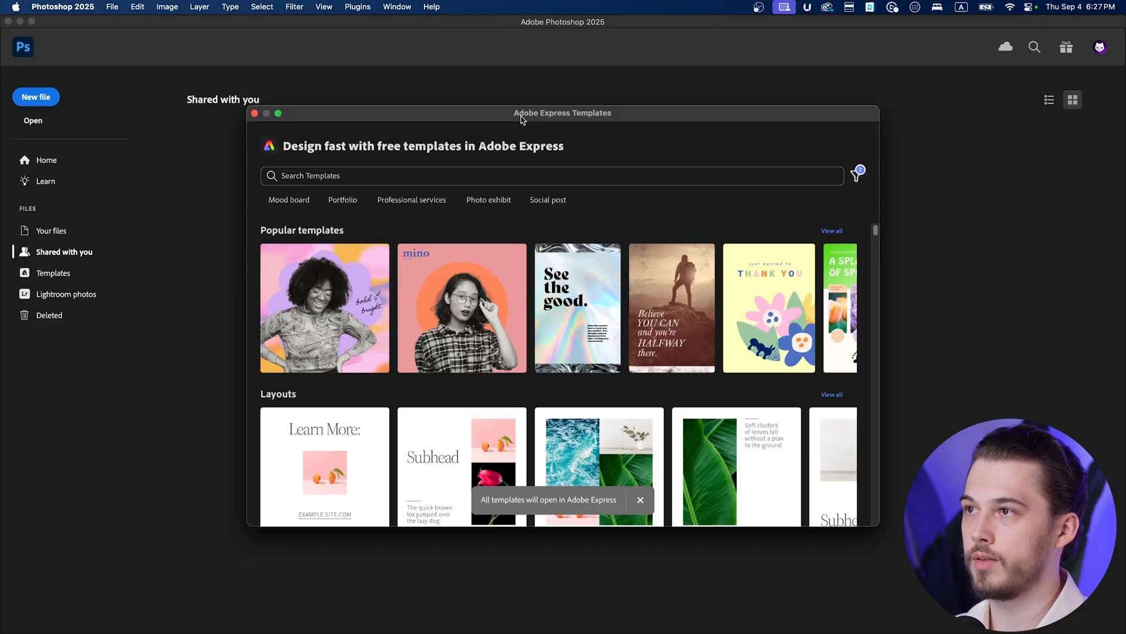
pyautogui.moveTo(523, 120)
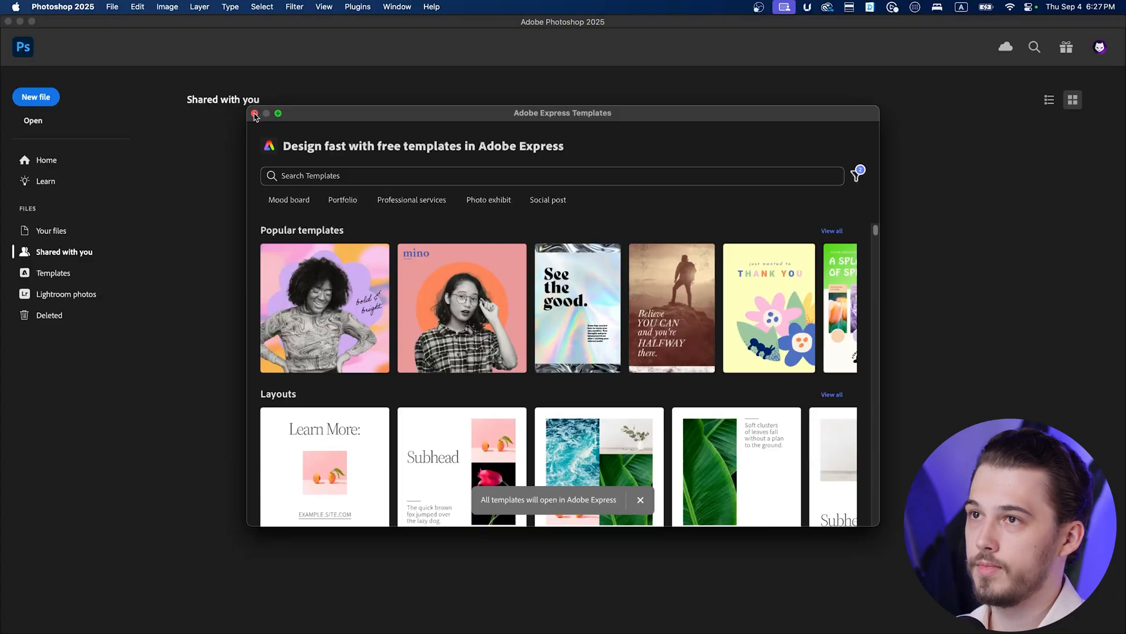
pyautogui.click(254, 112)
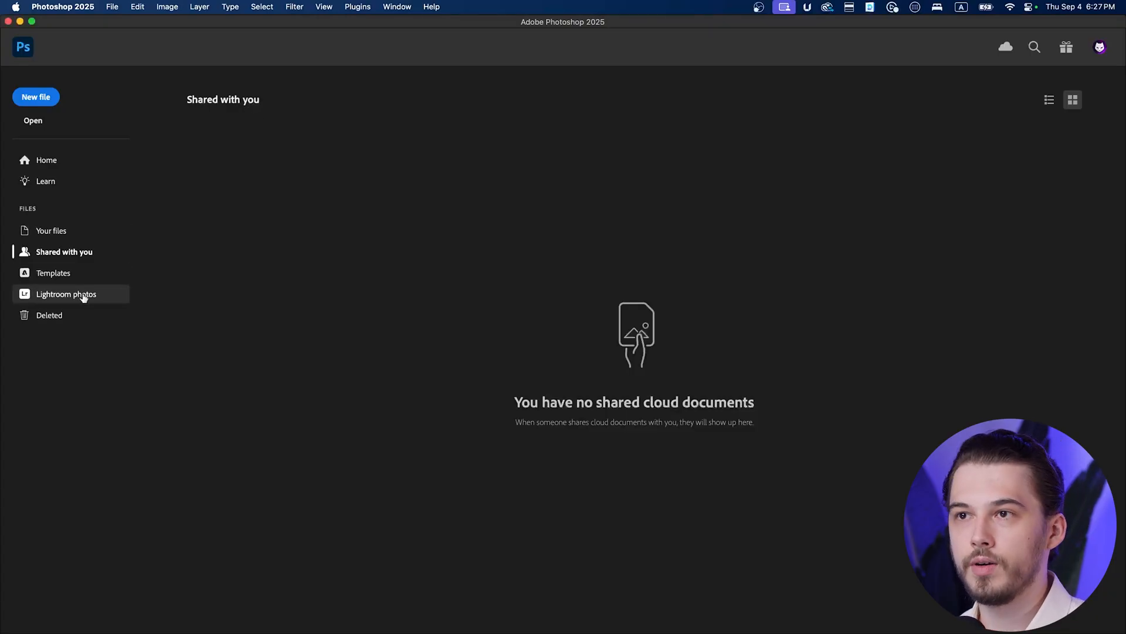
pyautogui.moveTo(42, 306)
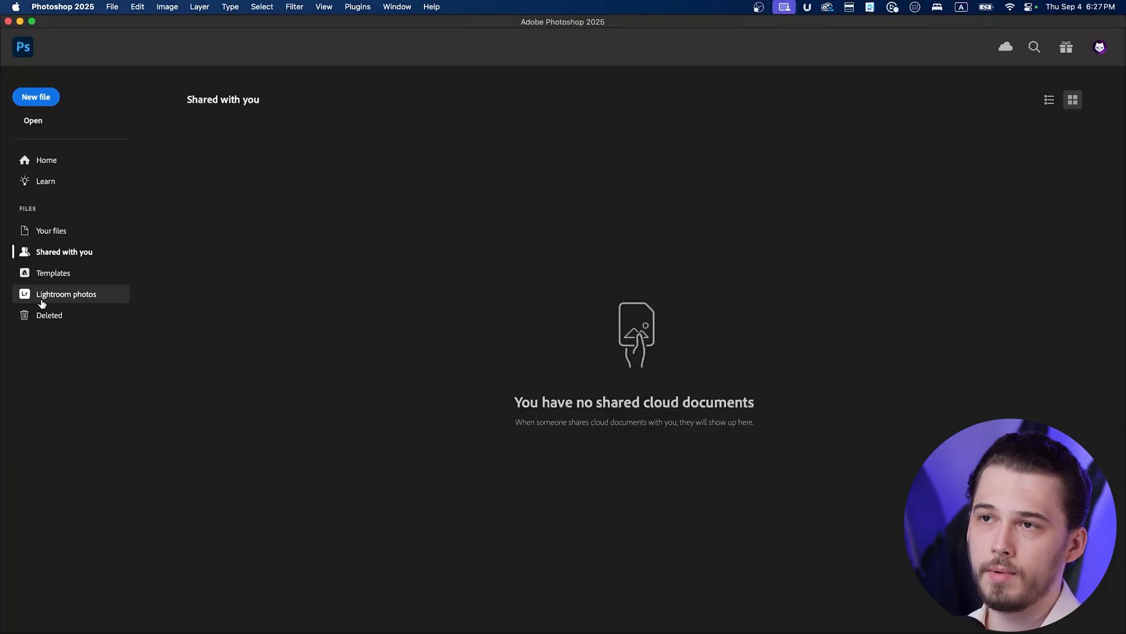
pyautogui.moveTo(49, 314)
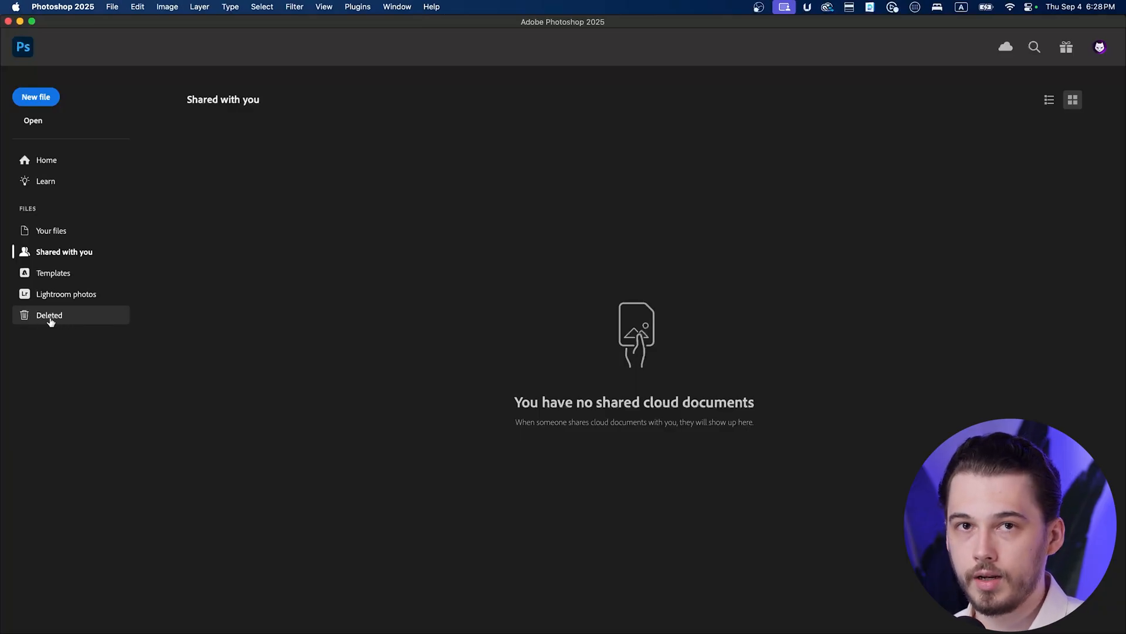
pyautogui.moveTo(50, 230)
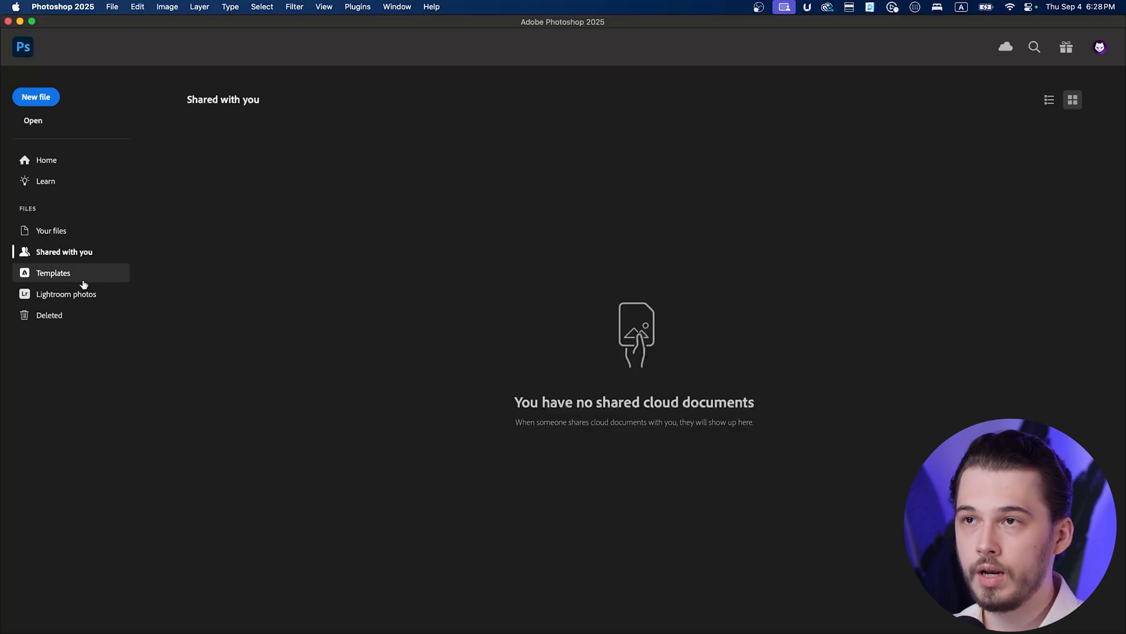
pyautogui.moveTo(50, 315)
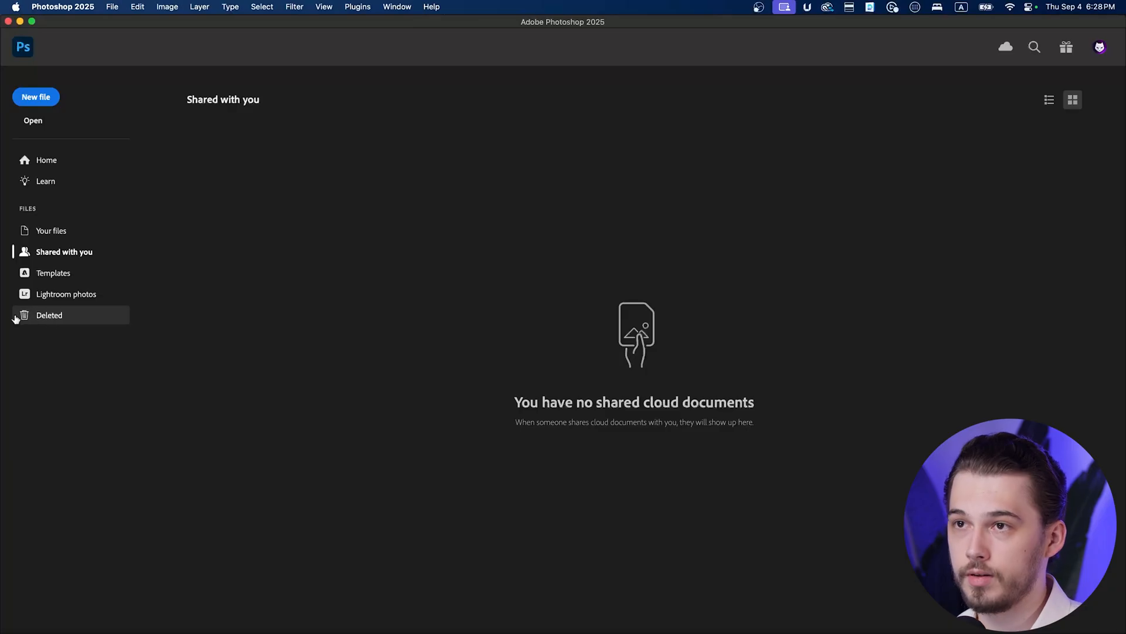
pyautogui.moveTo(50, 231)
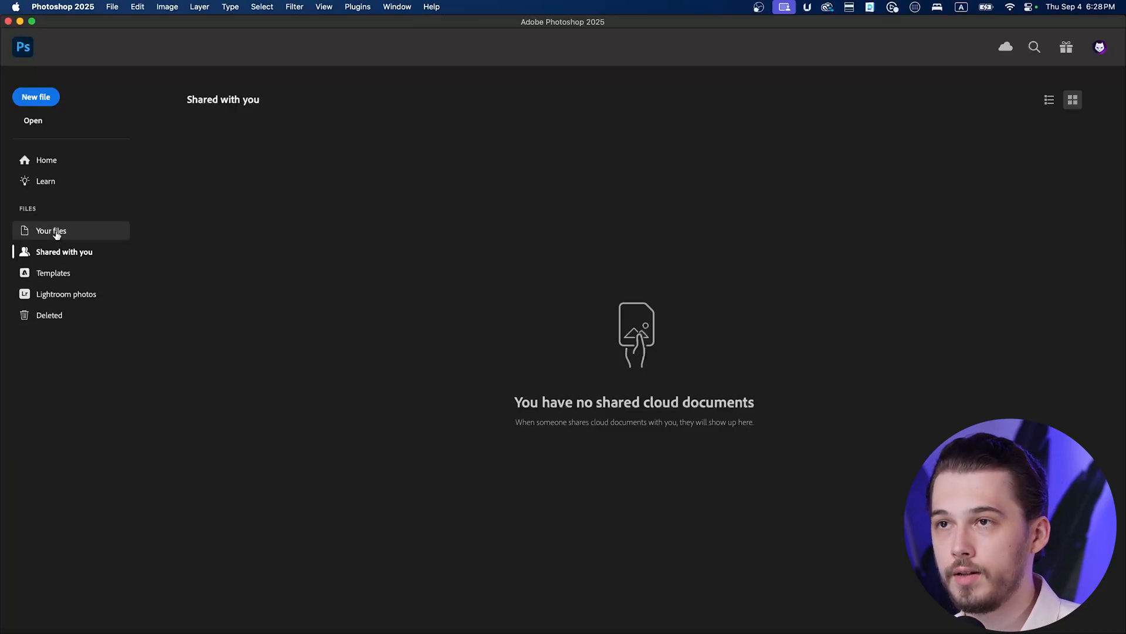
pyautogui.click(51, 232)
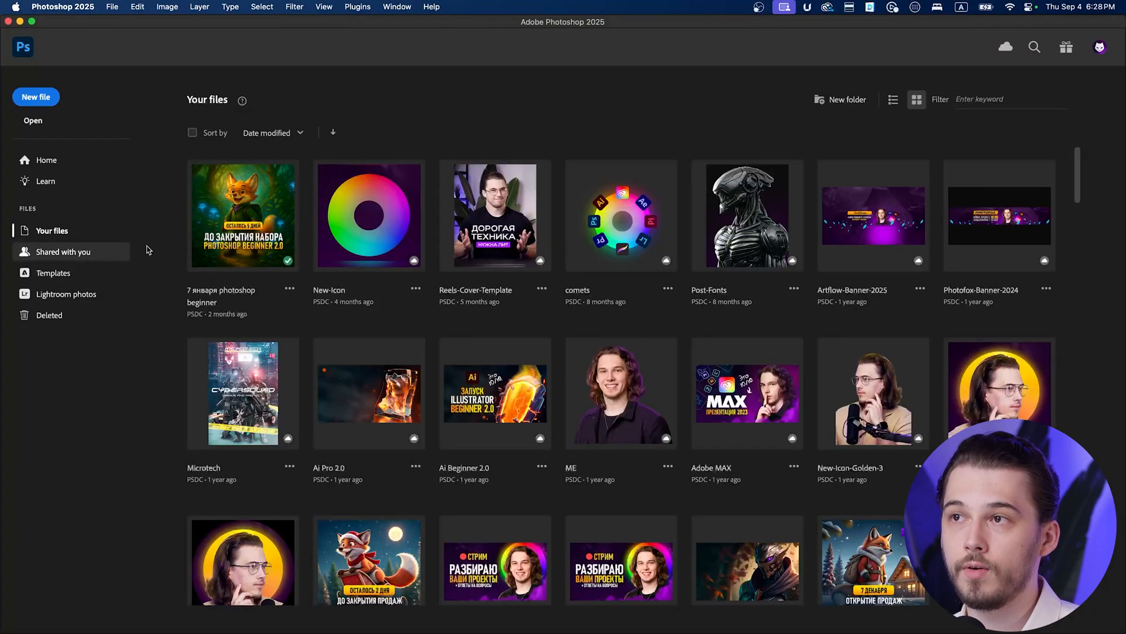
pyautogui.moveTo(368, 216)
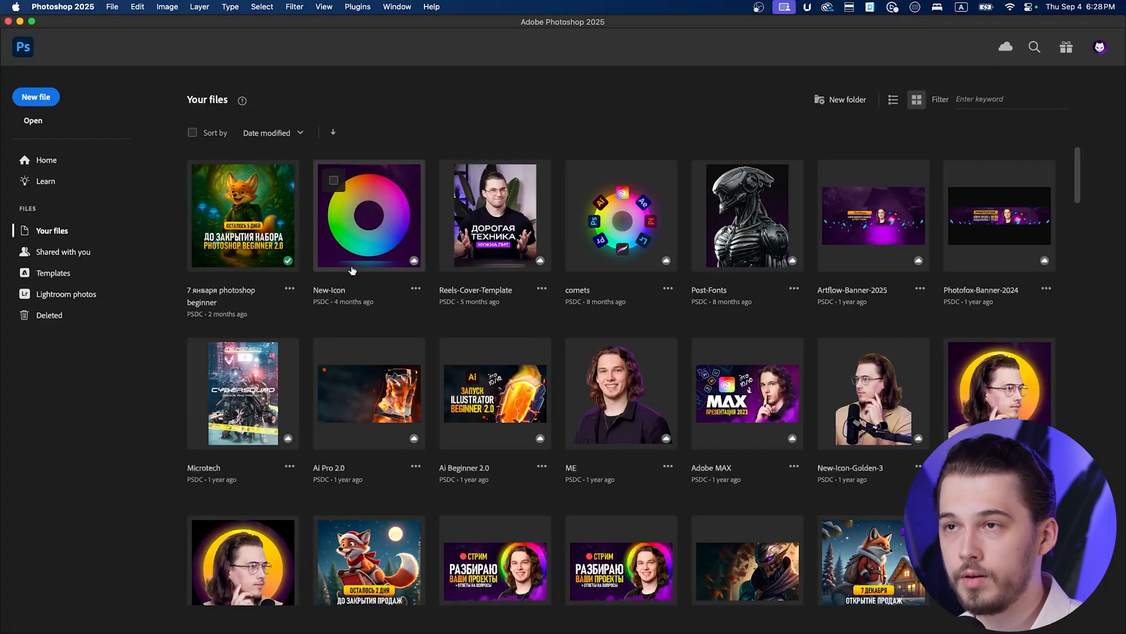
pyautogui.click(290, 288)
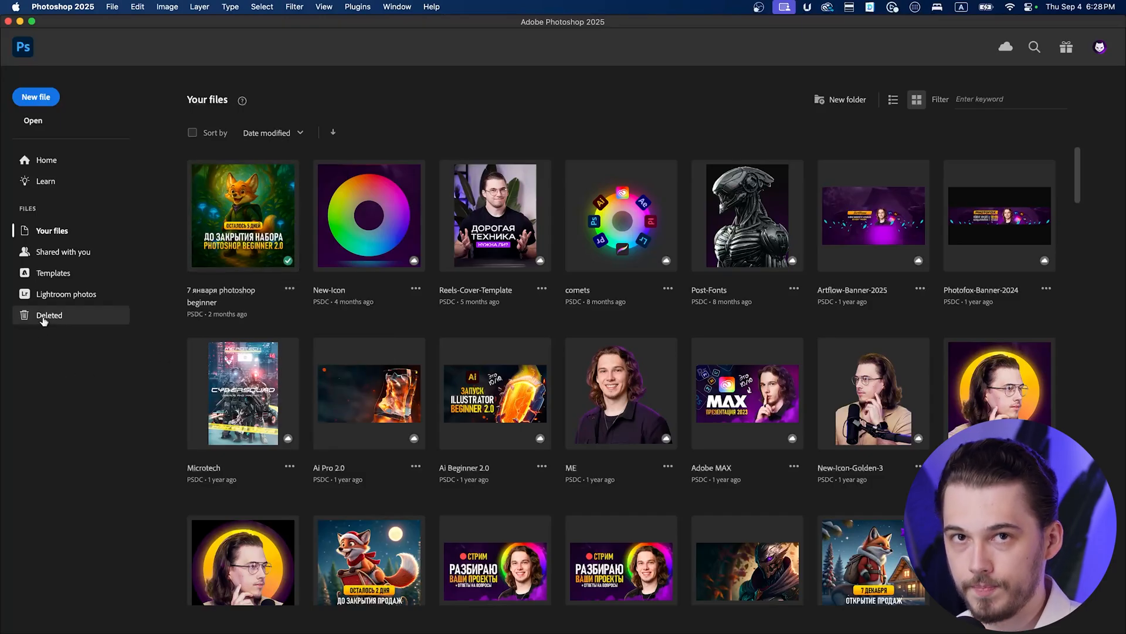
pyautogui.click(63, 251)
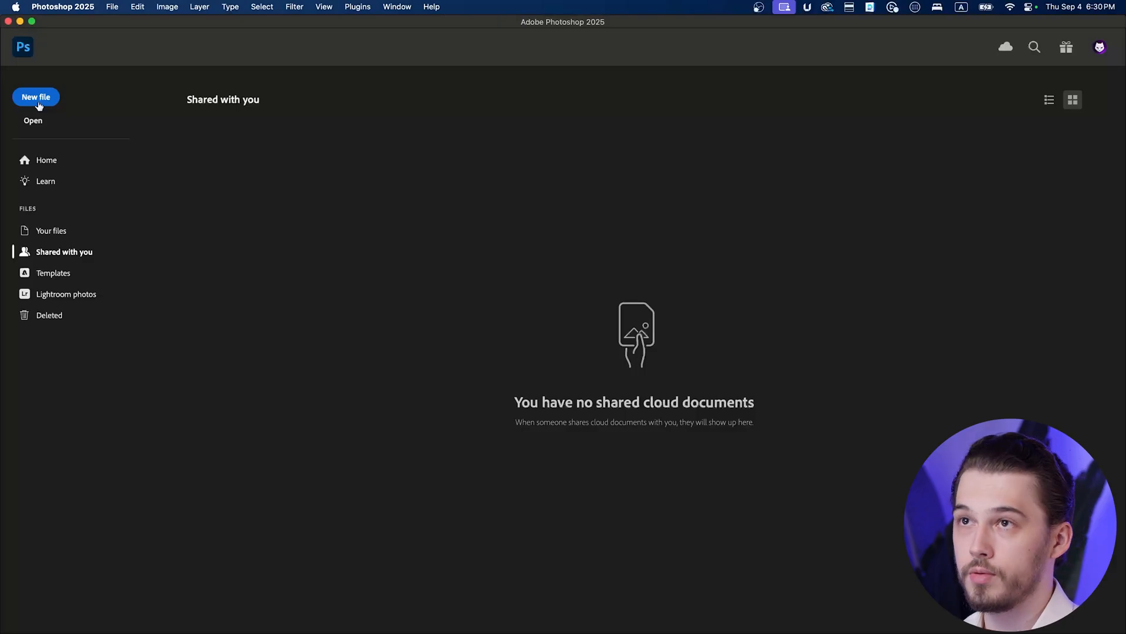
pyautogui.click(35, 98)
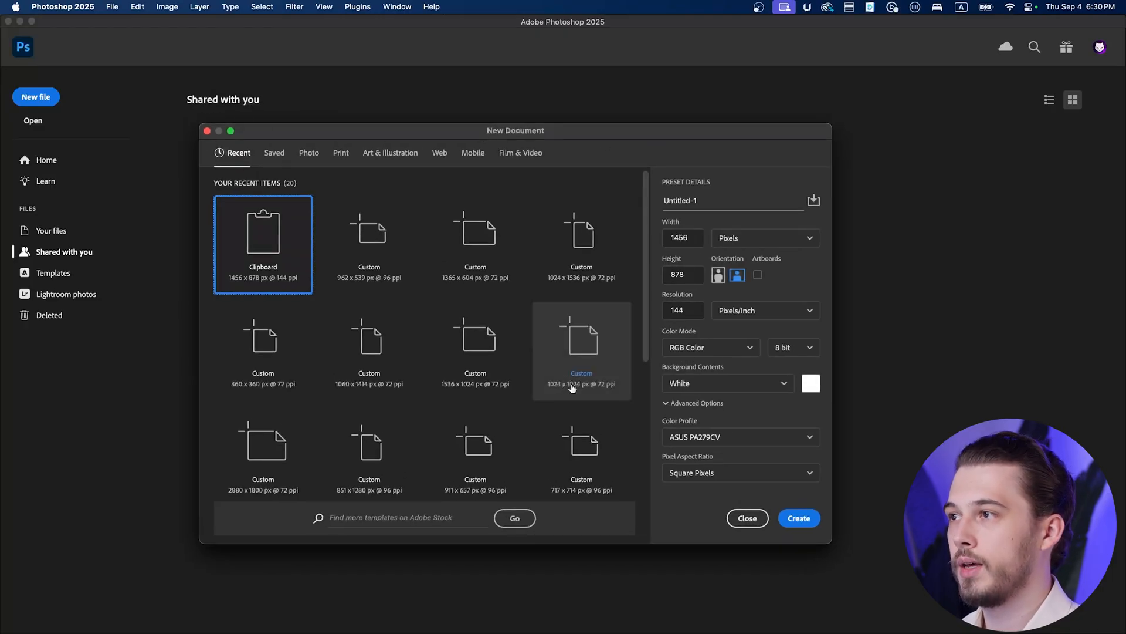
pyautogui.moveTo(580, 385)
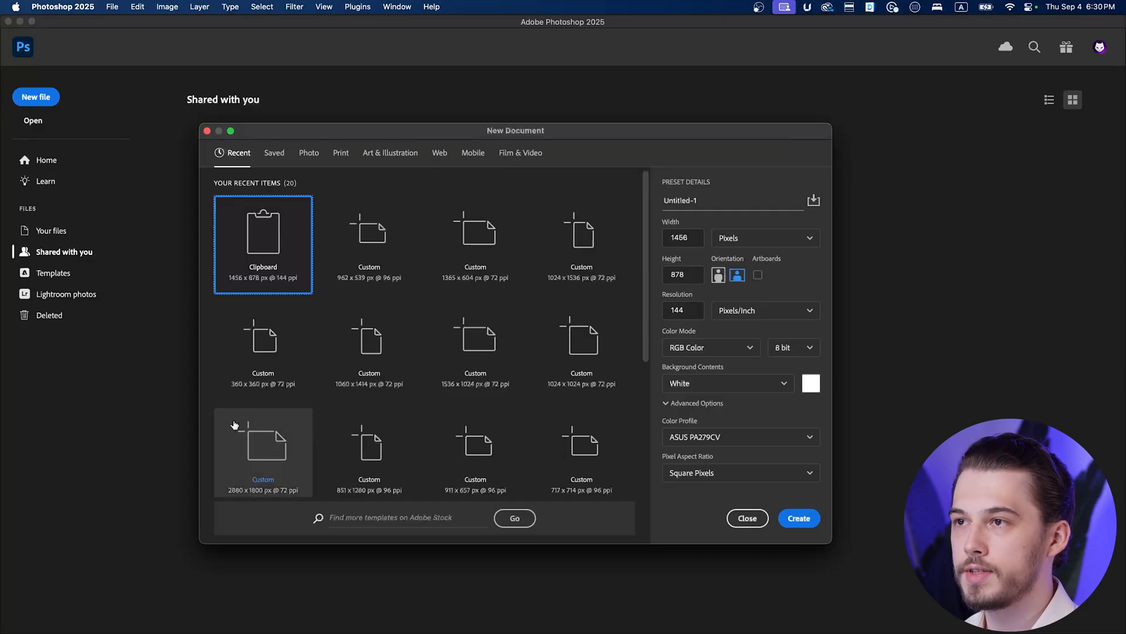
pyautogui.moveTo(382, 190)
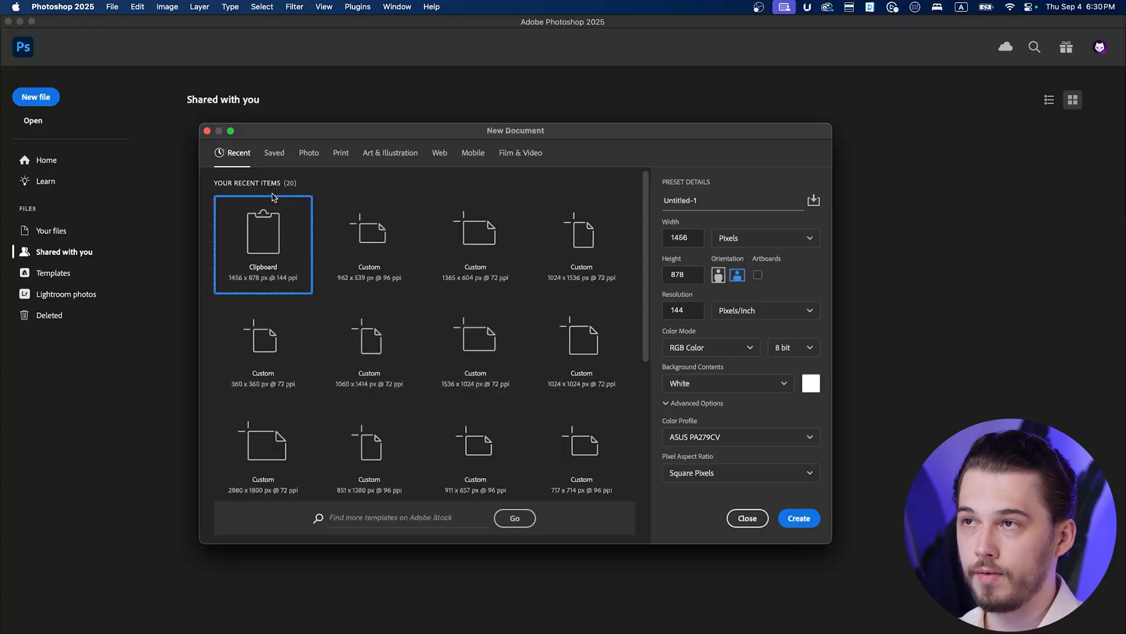
pyautogui.moveTo(368, 443)
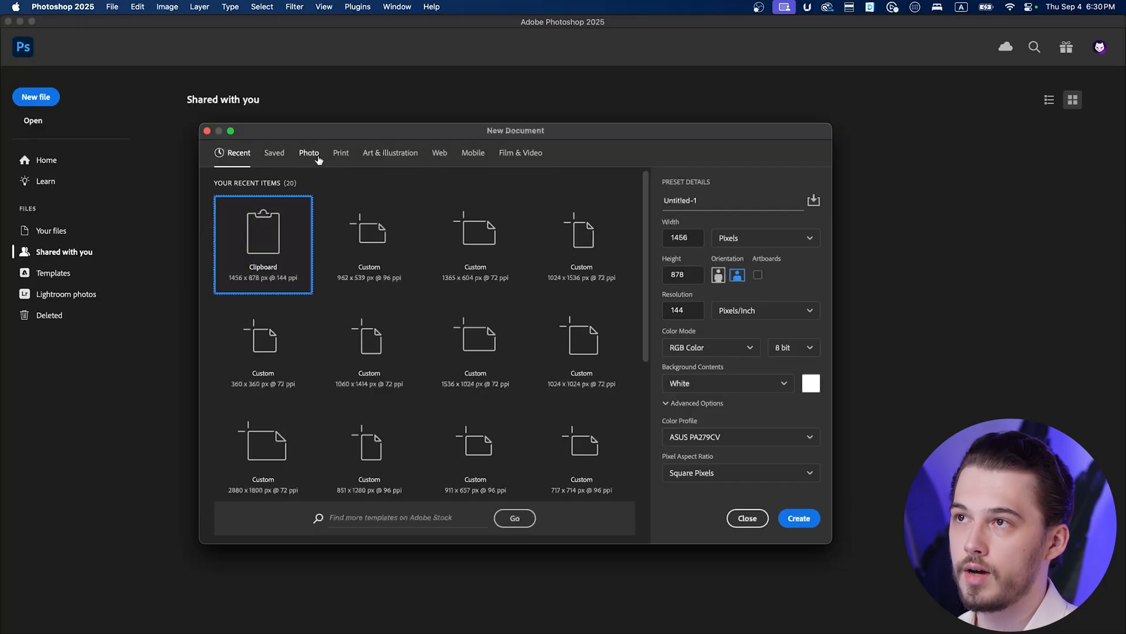
# Browse the Photo presets, glance at Art & Illustration, and return to Photo
pyautogui.click(309, 152)
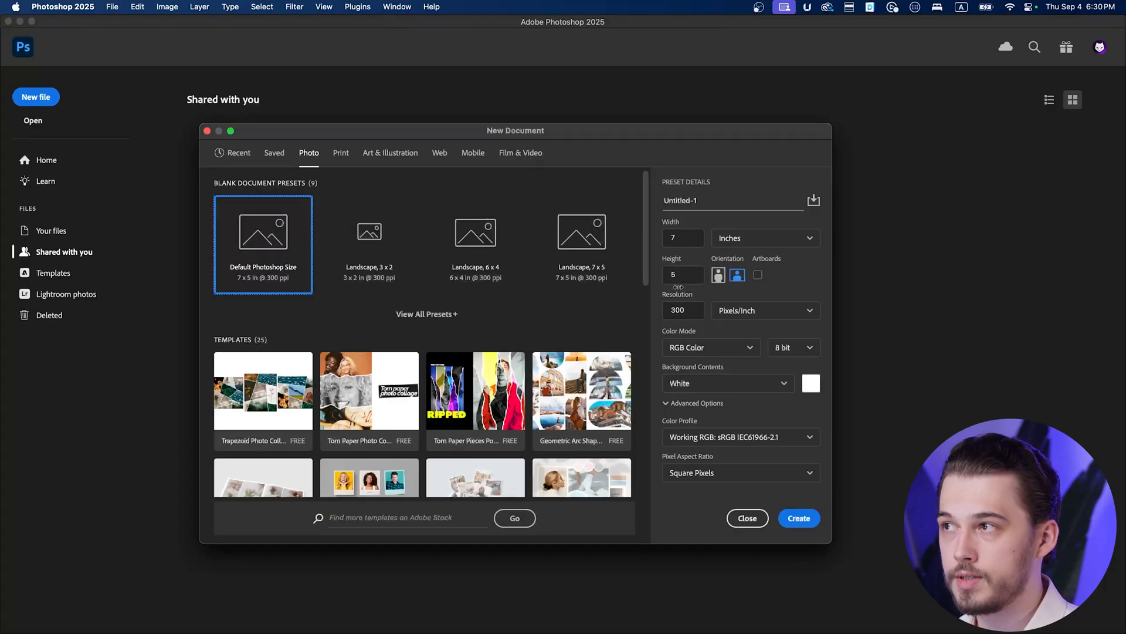
pyautogui.moveTo(660, 305)
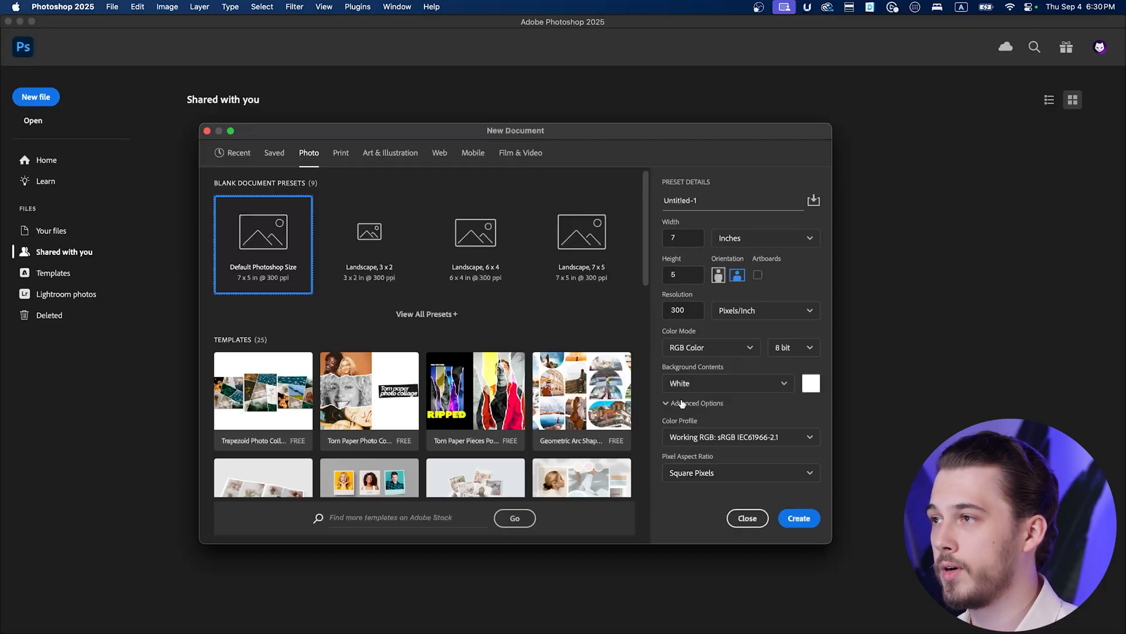
pyautogui.moveTo(441, 180)
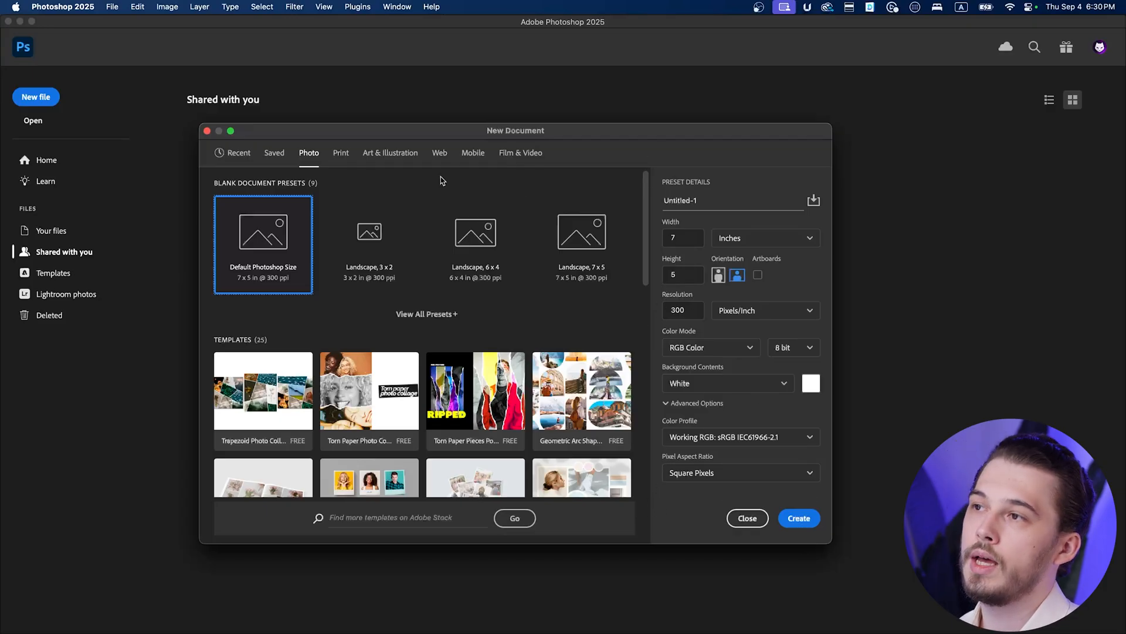
pyautogui.moveTo(420, 134)
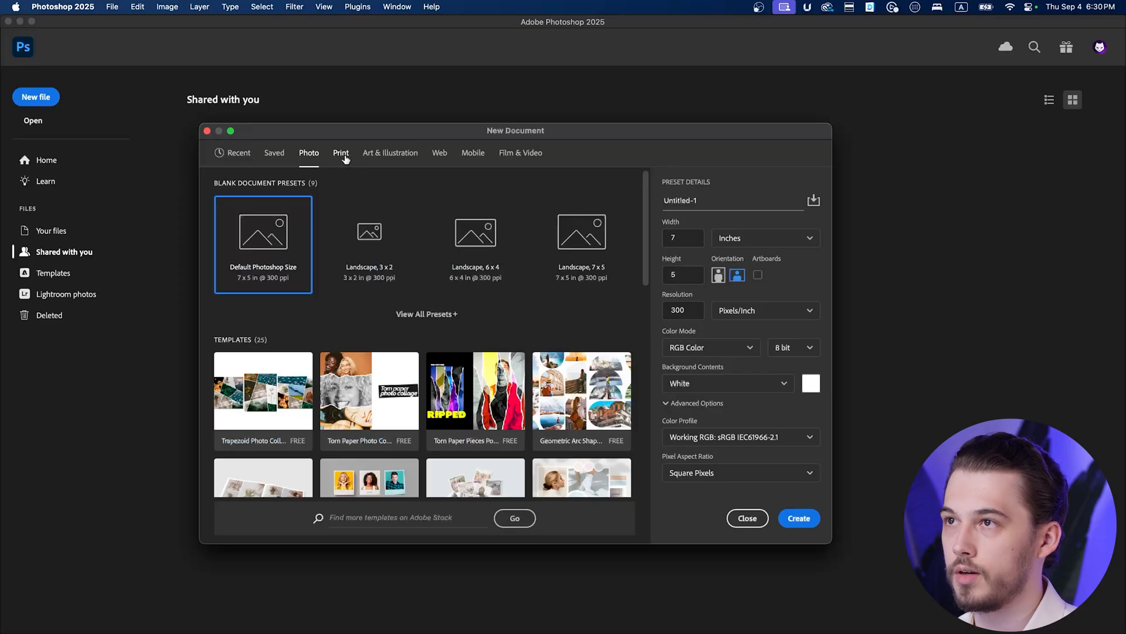
pyautogui.click(389, 153)
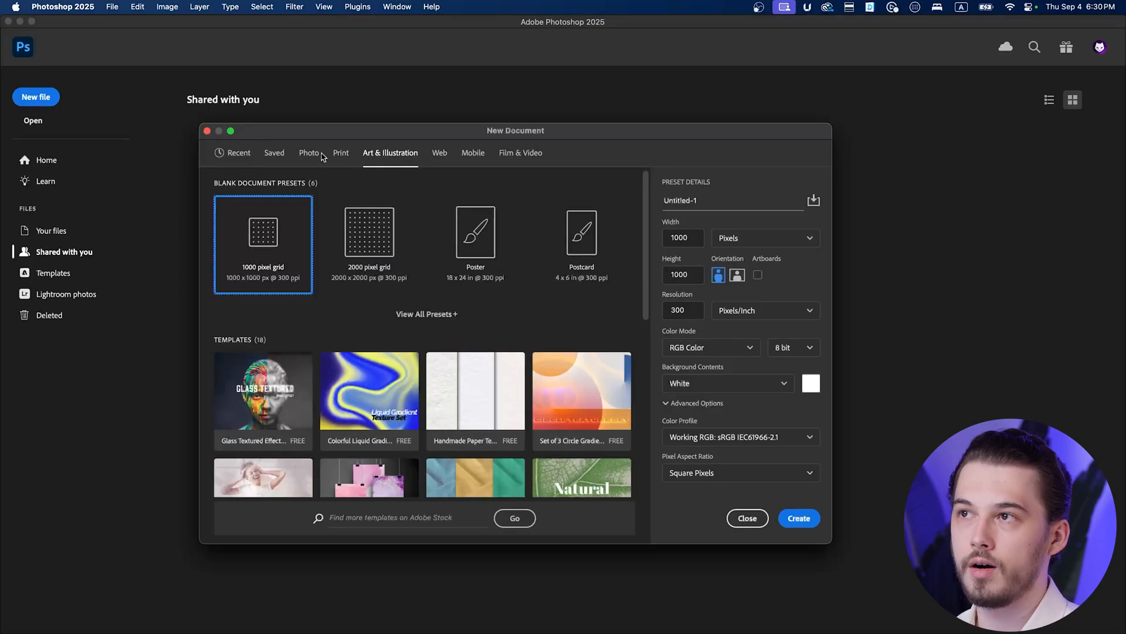
pyautogui.click(308, 152)
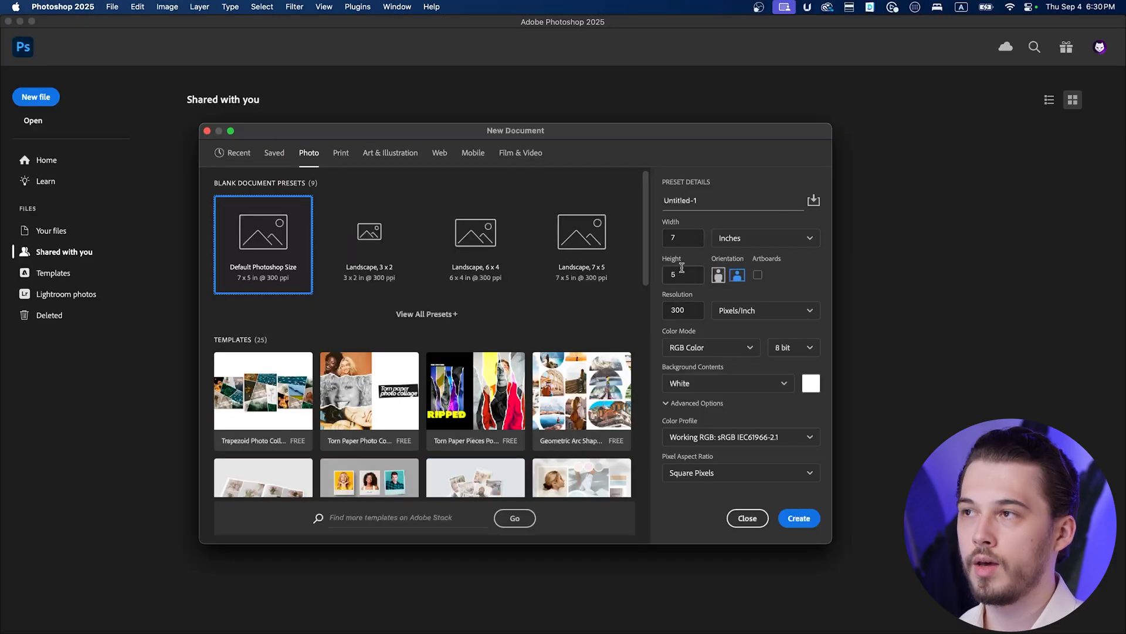
pyautogui.moveTo(369, 244)
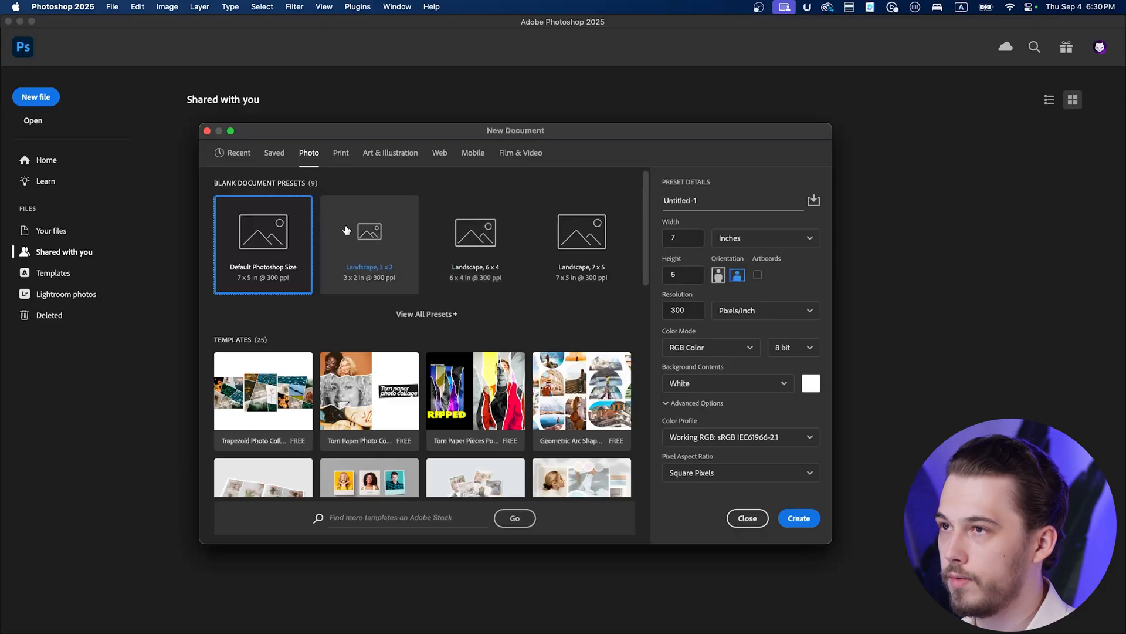
pyautogui.moveTo(460, 327)
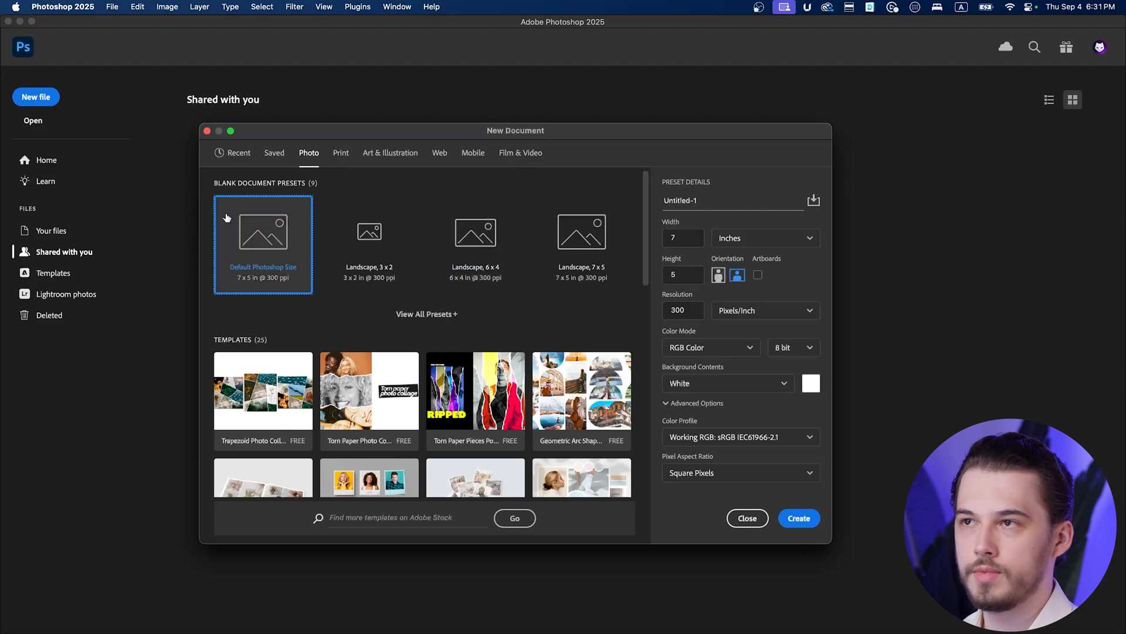
pyautogui.moveTo(758, 262)
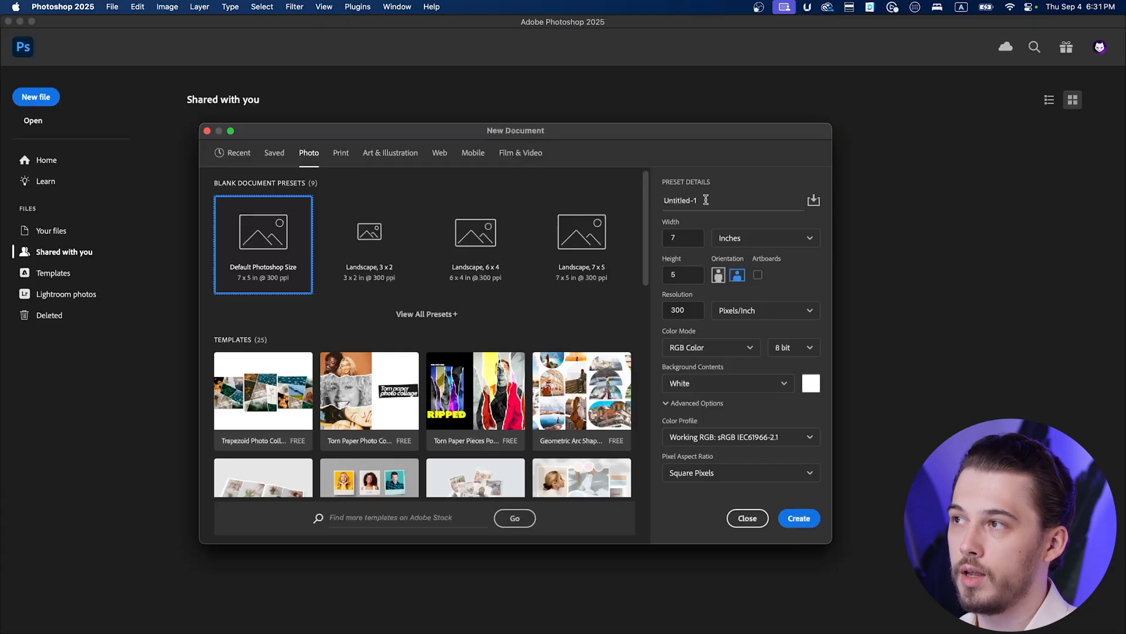
pyautogui.click(686, 199)
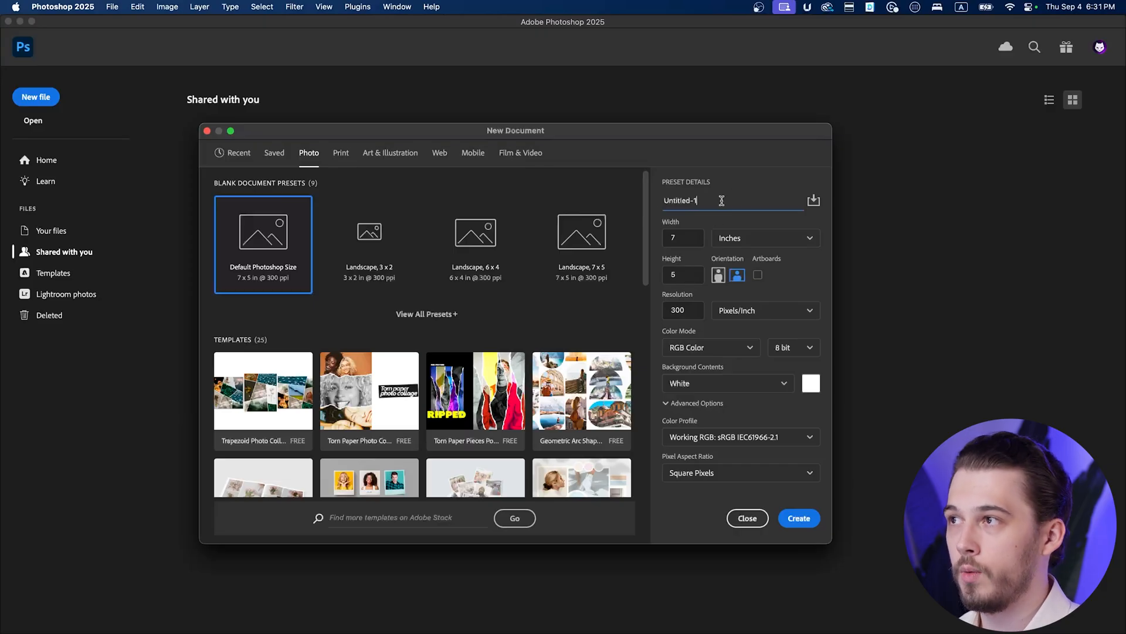
pyautogui.doubleClick(679, 201)
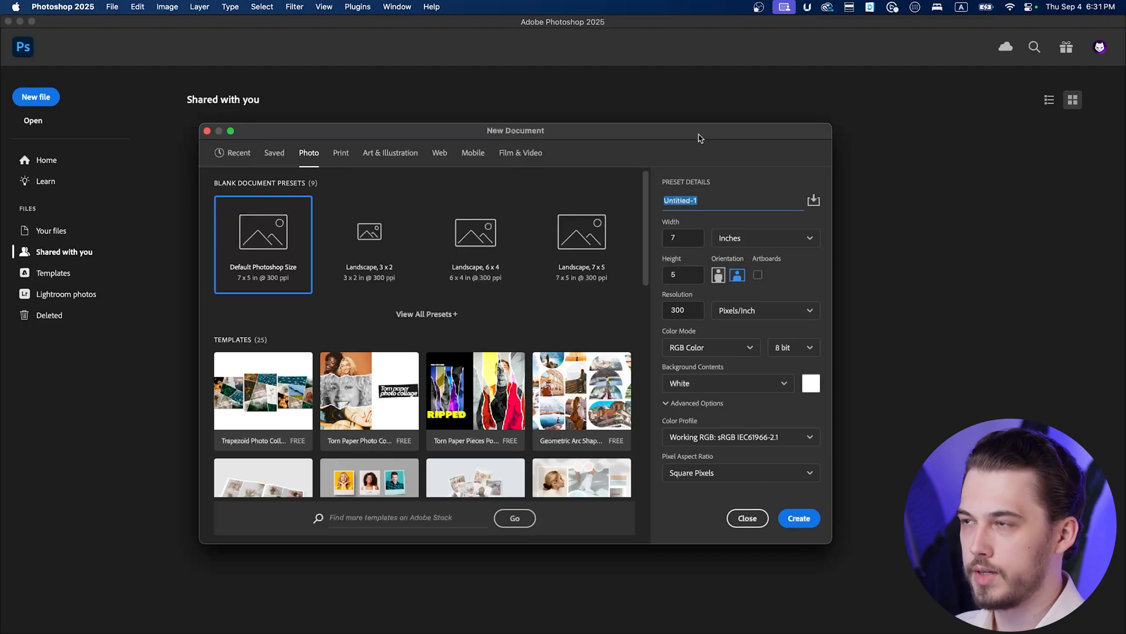
pyautogui.write('Lesson-1')
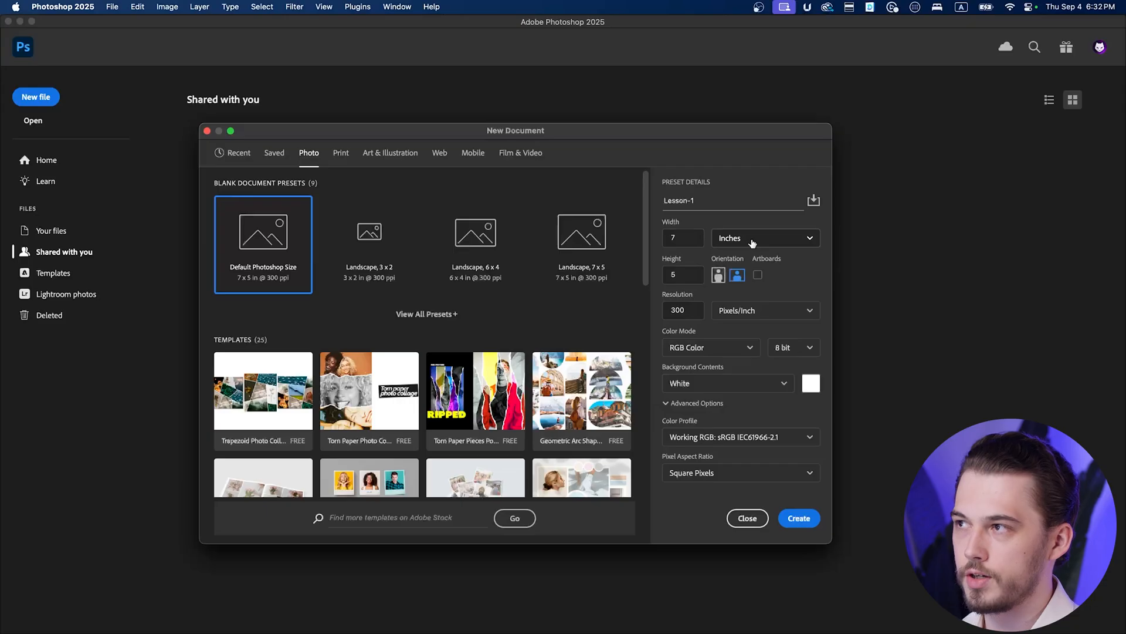
# Change the document size units from inches to Pixels, confirming Pixels after reviewing the options
pyautogui.click(763, 238)
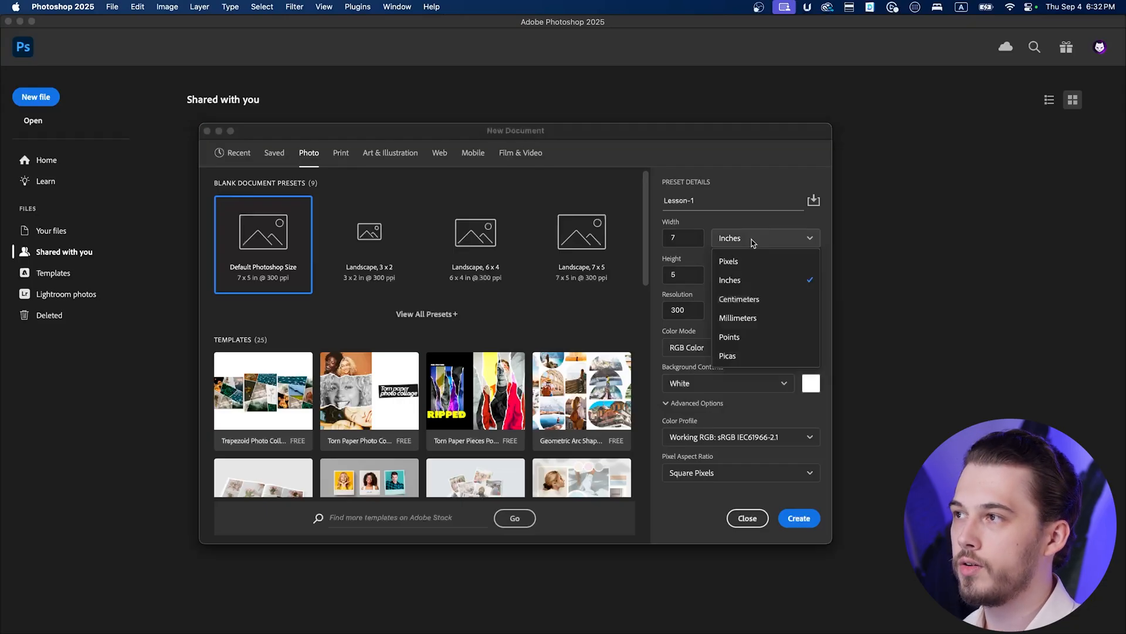
pyautogui.click(729, 260)
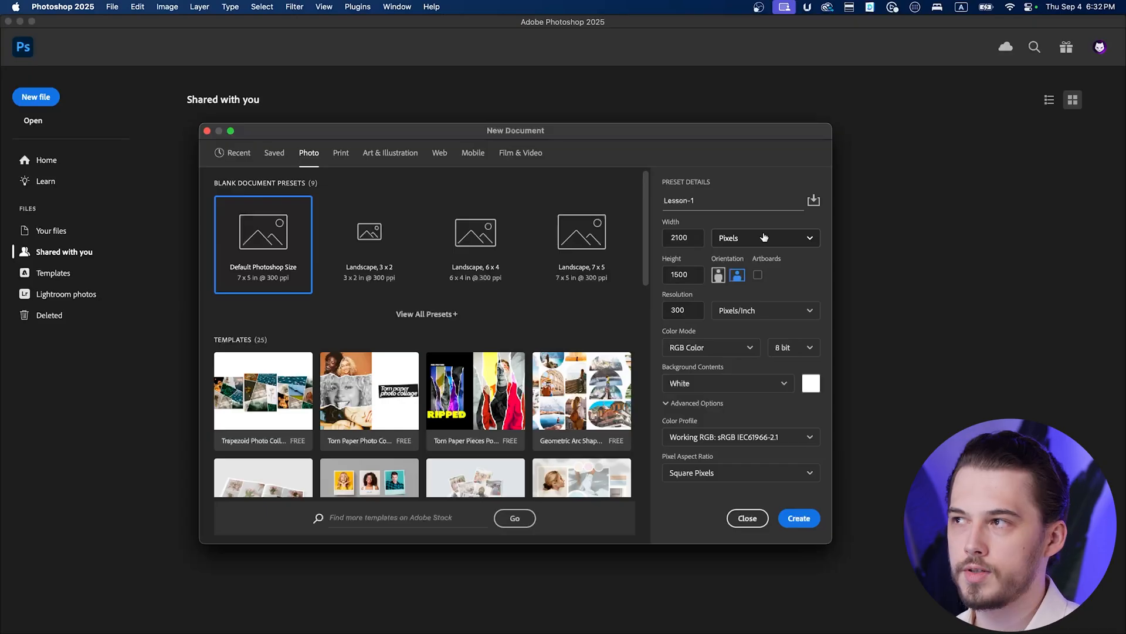
pyautogui.click(764, 238)
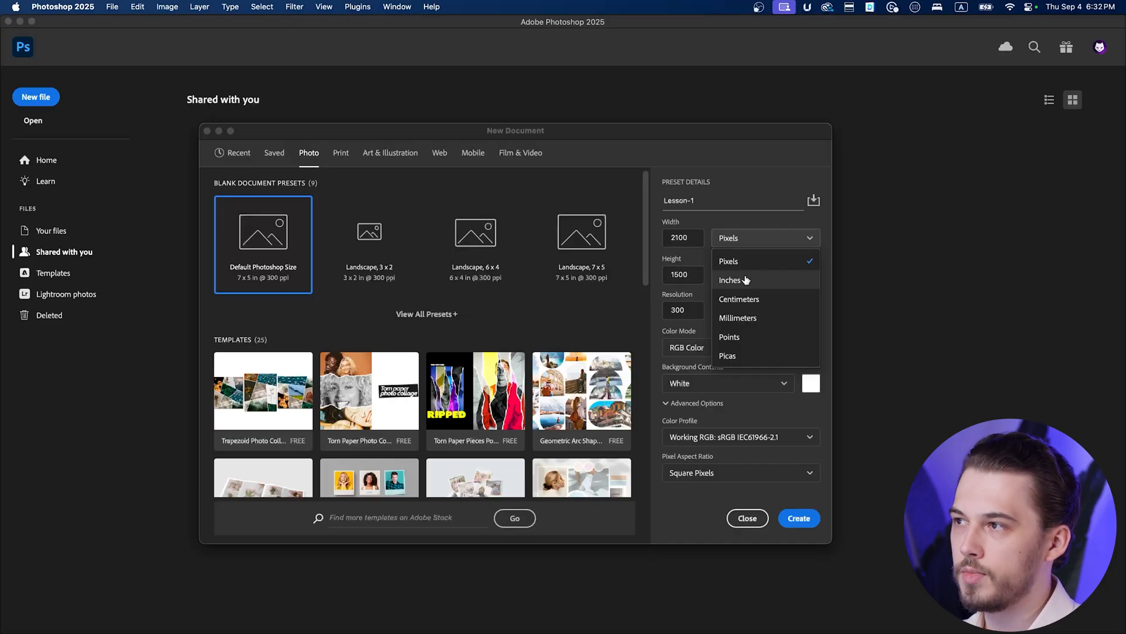
pyautogui.moveTo(748, 345)
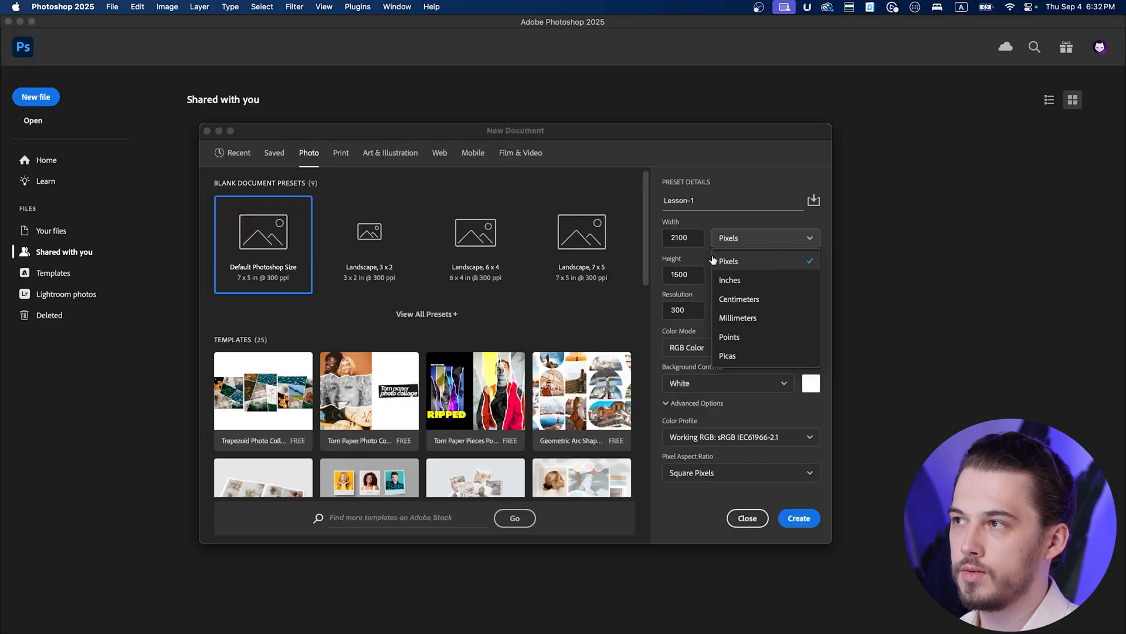
pyautogui.click(727, 261)
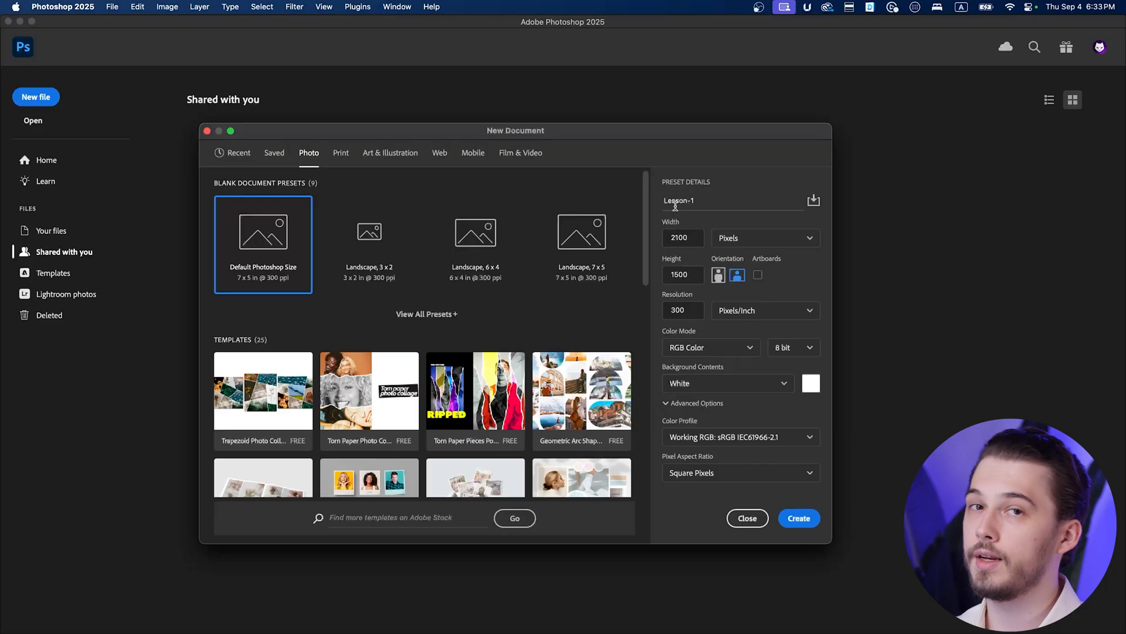
# Enter a width of 1920 pixels, then re-enter the width field with 2048
pyautogui.click(681, 238)
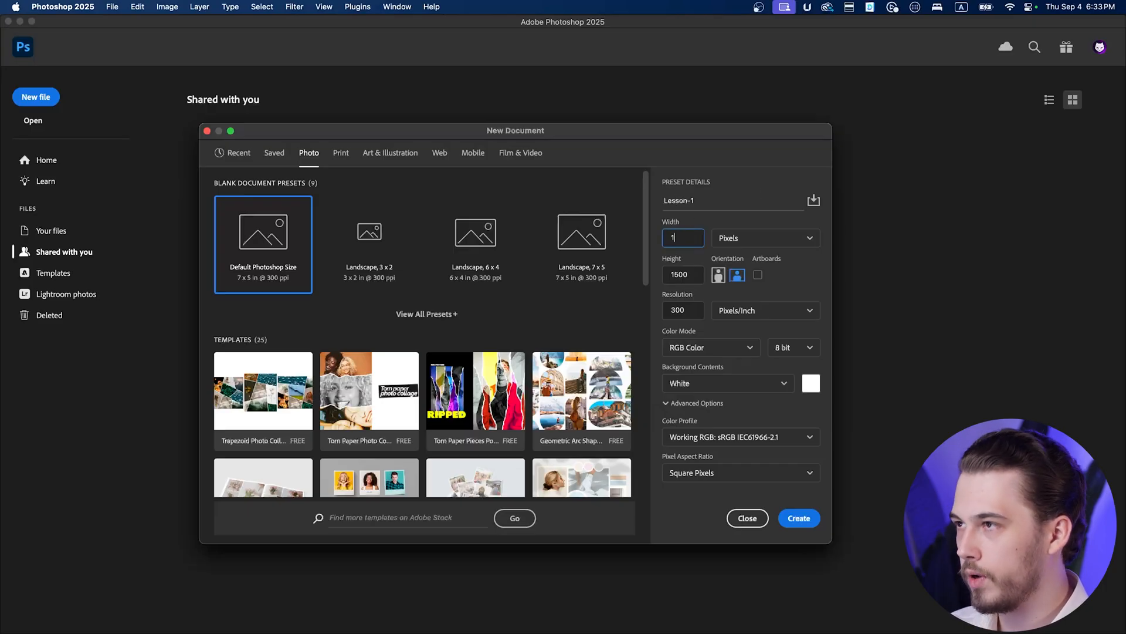
pyautogui.write('1920')
pyautogui.click(683, 273)
pyautogui.write('1080')
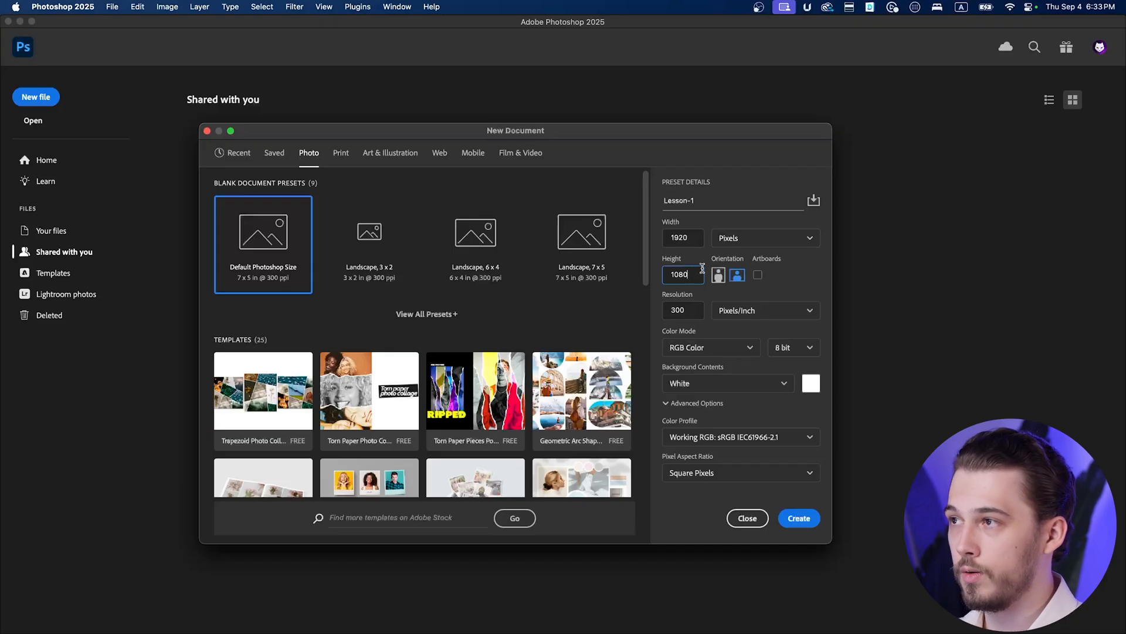
pyautogui.click(680, 237)
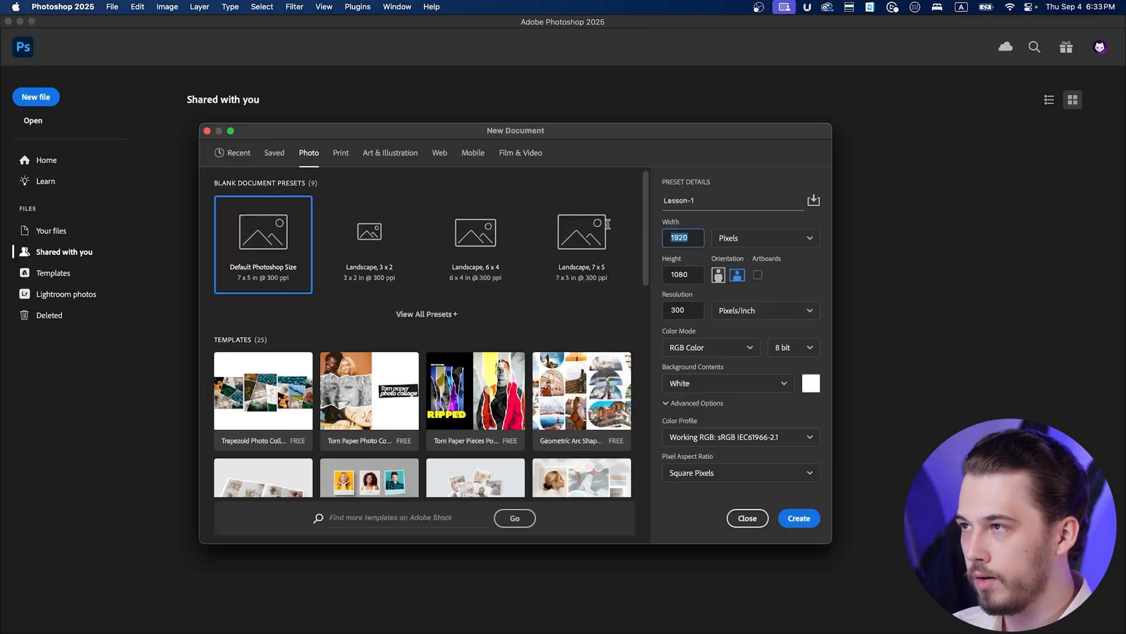
pyautogui.write('2048')
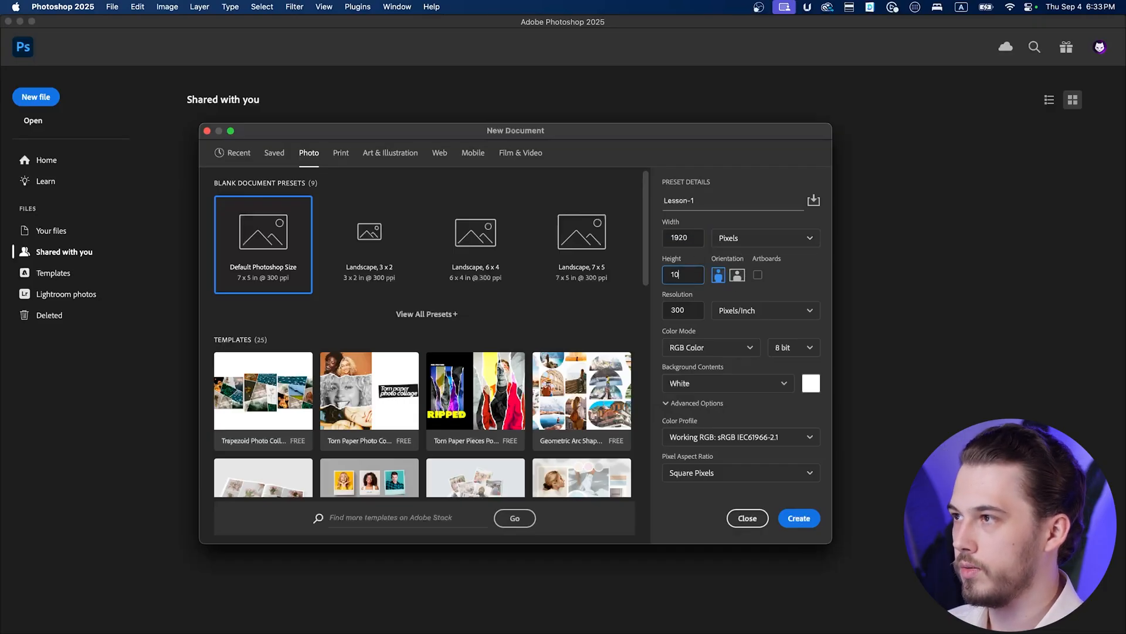
# Try portrait orientation for the 1920 × 1080 document and return it to landscape
pyautogui.click(737, 275)
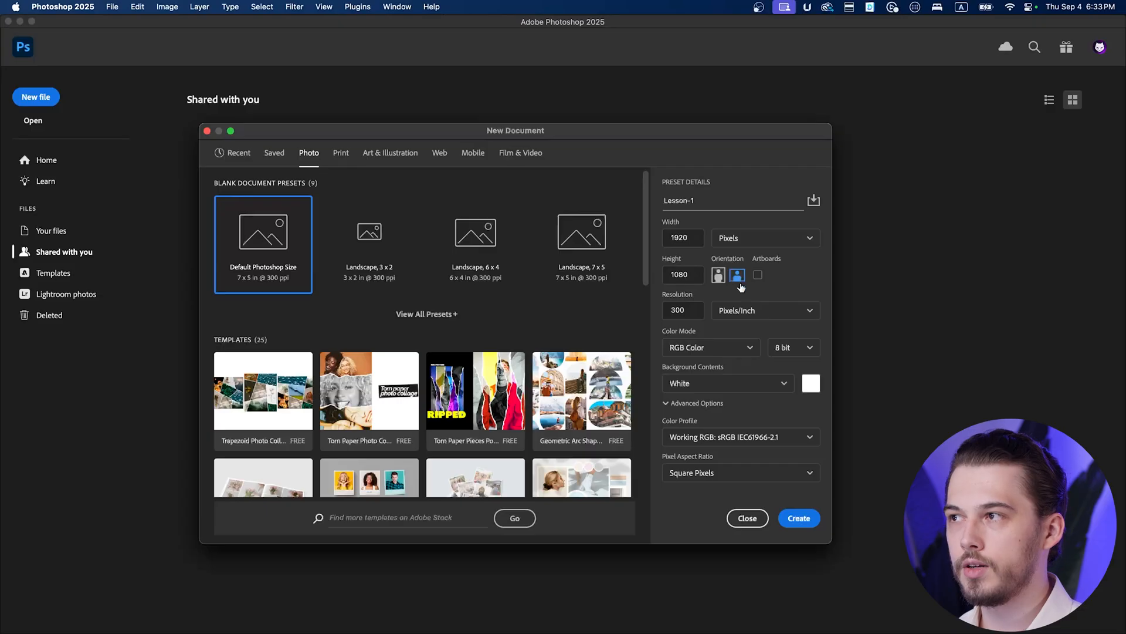
pyautogui.click(718, 275)
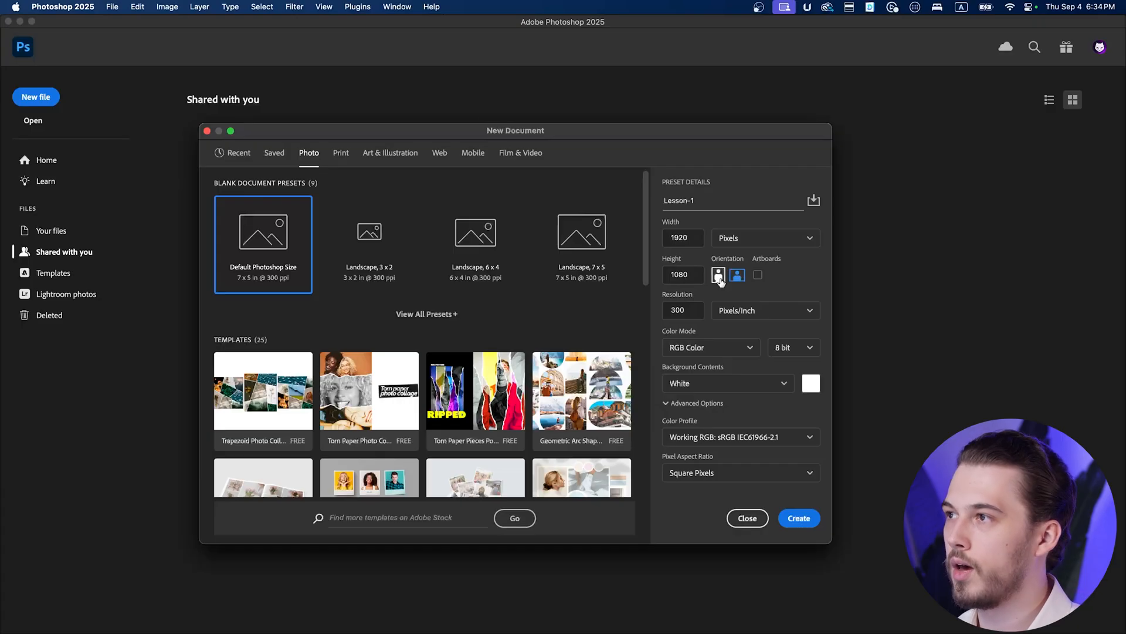
pyautogui.click(736, 275)
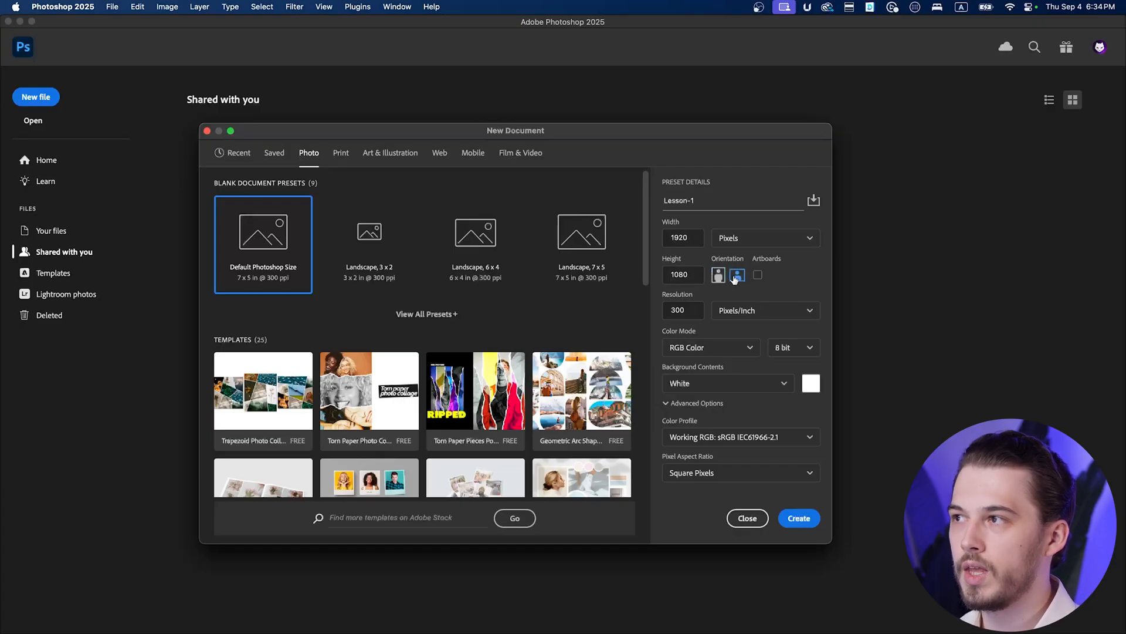
pyautogui.click(718, 274)
pyautogui.write('1')
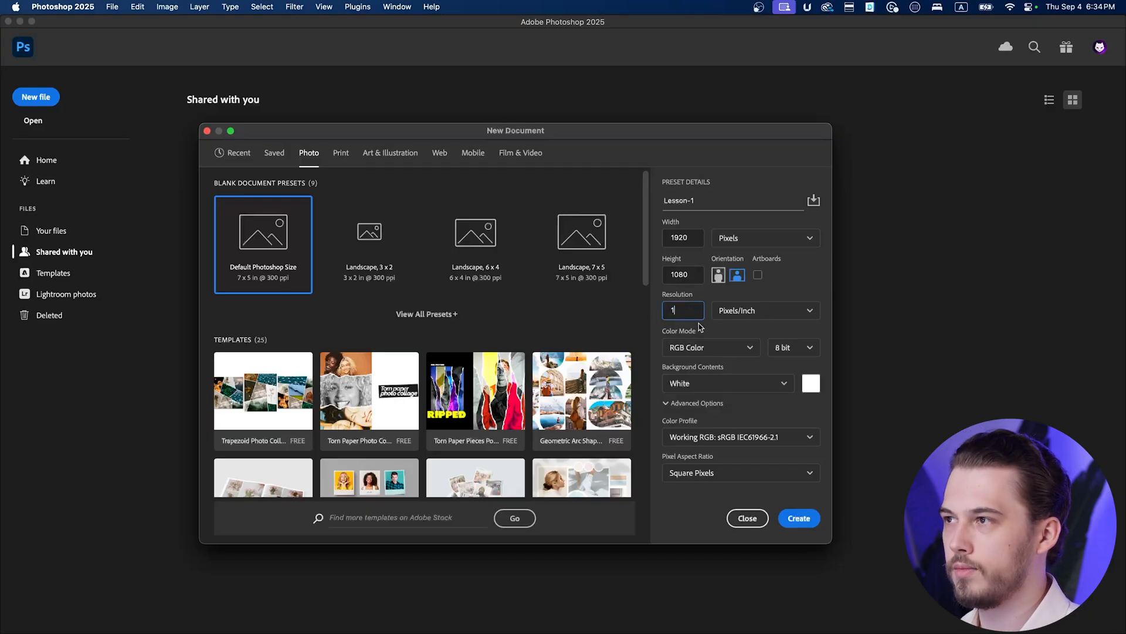
# Set the resolution to 72, then replace it with 300 pixels per inch
pyautogui.click(683, 310)
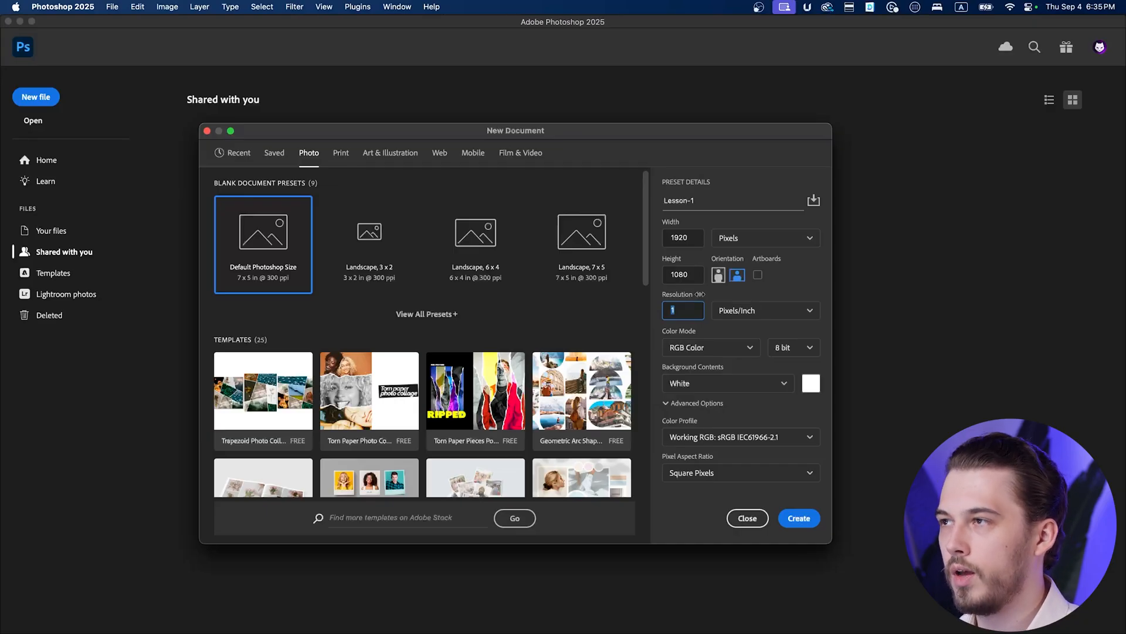
pyautogui.write('72')
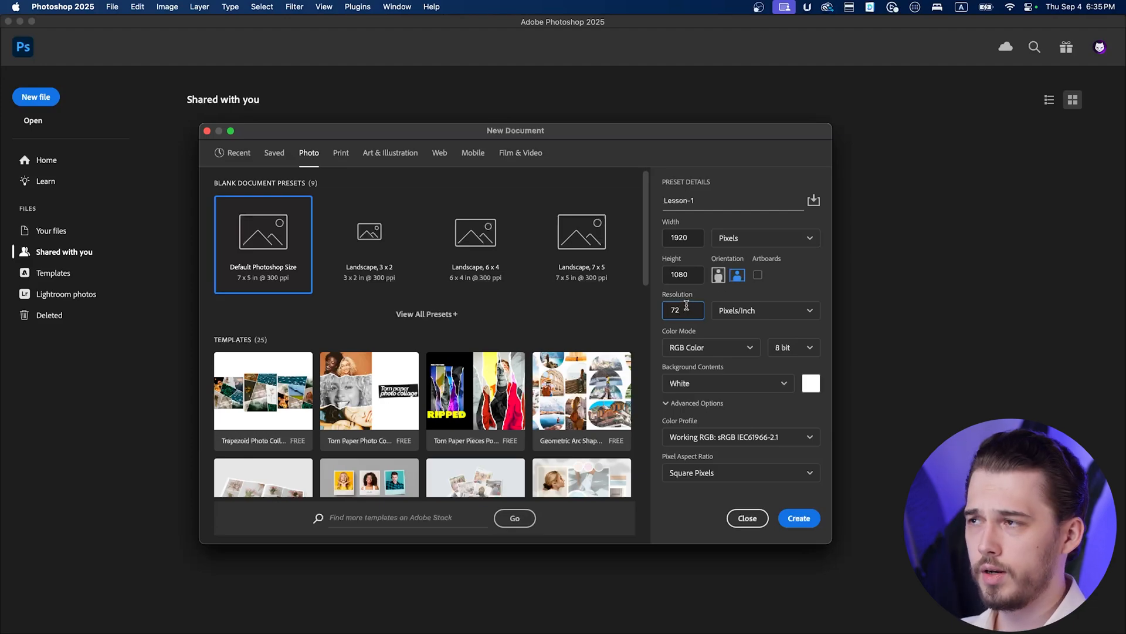
pyautogui.write('300')
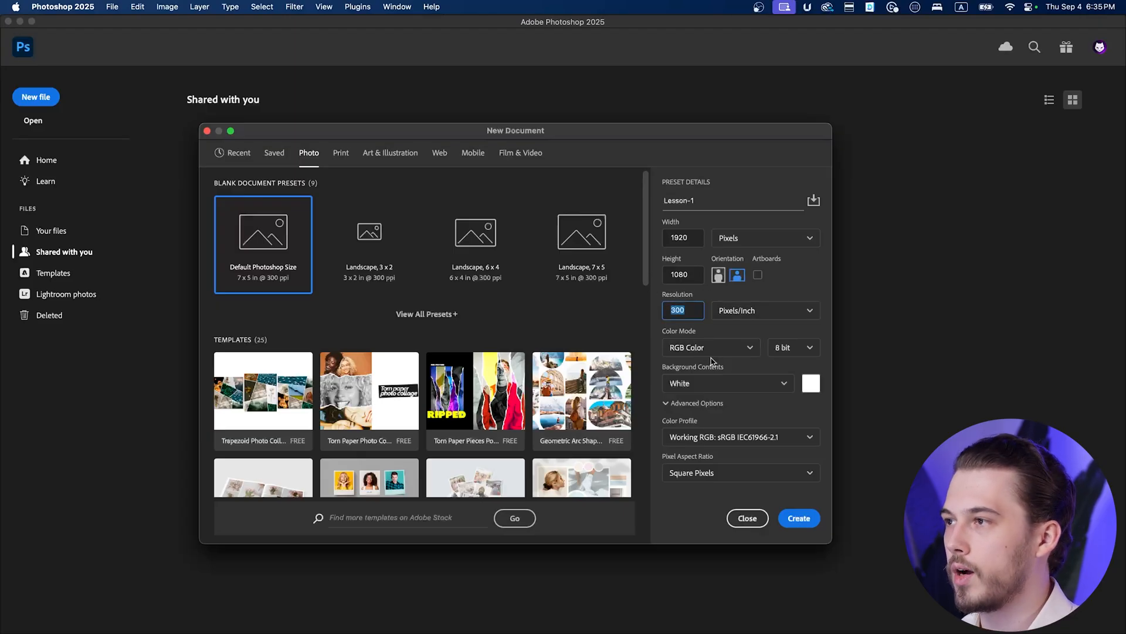
# List the colour mode choices, leaving RGB Color selected
pyautogui.click(710, 347)
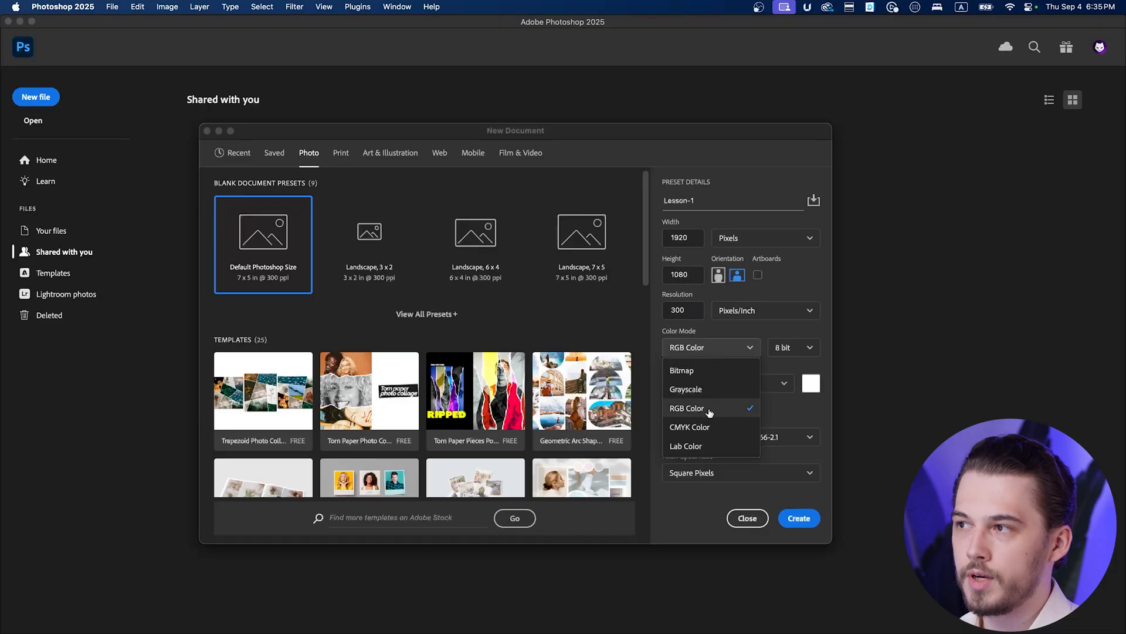
pyautogui.moveTo(705, 392)
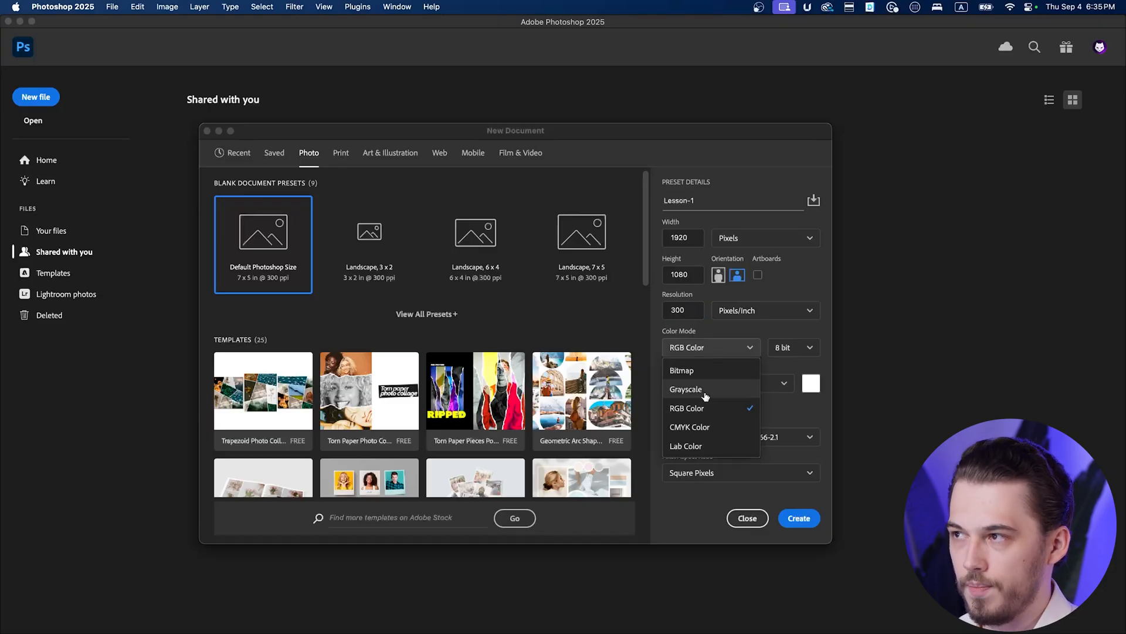
pyautogui.moveTo(710, 403)
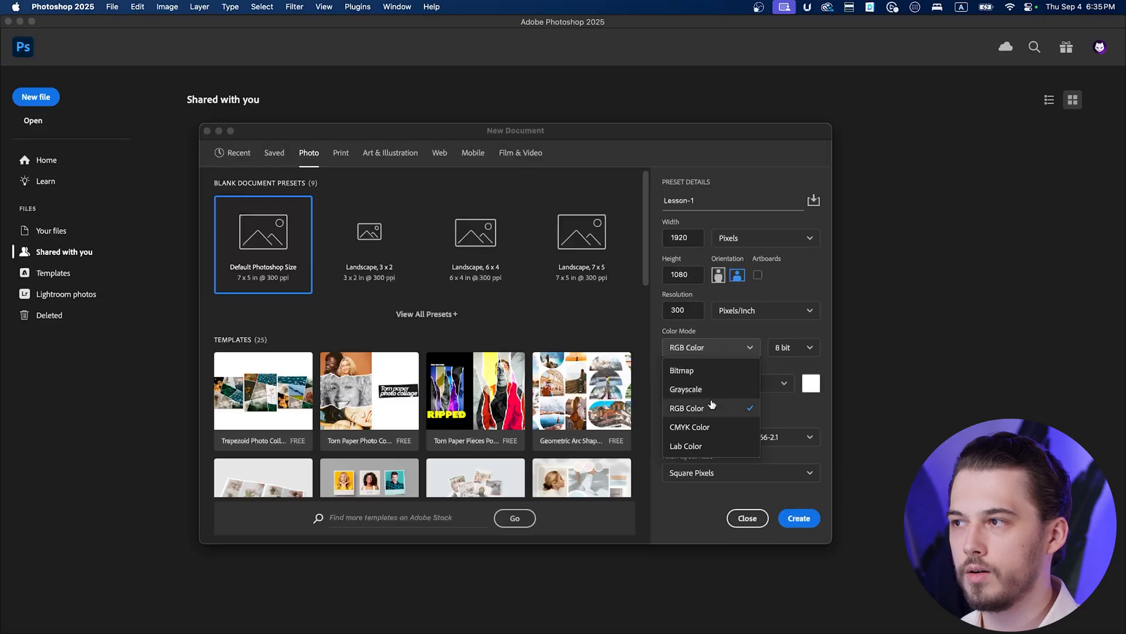
pyautogui.moveTo(708, 446)
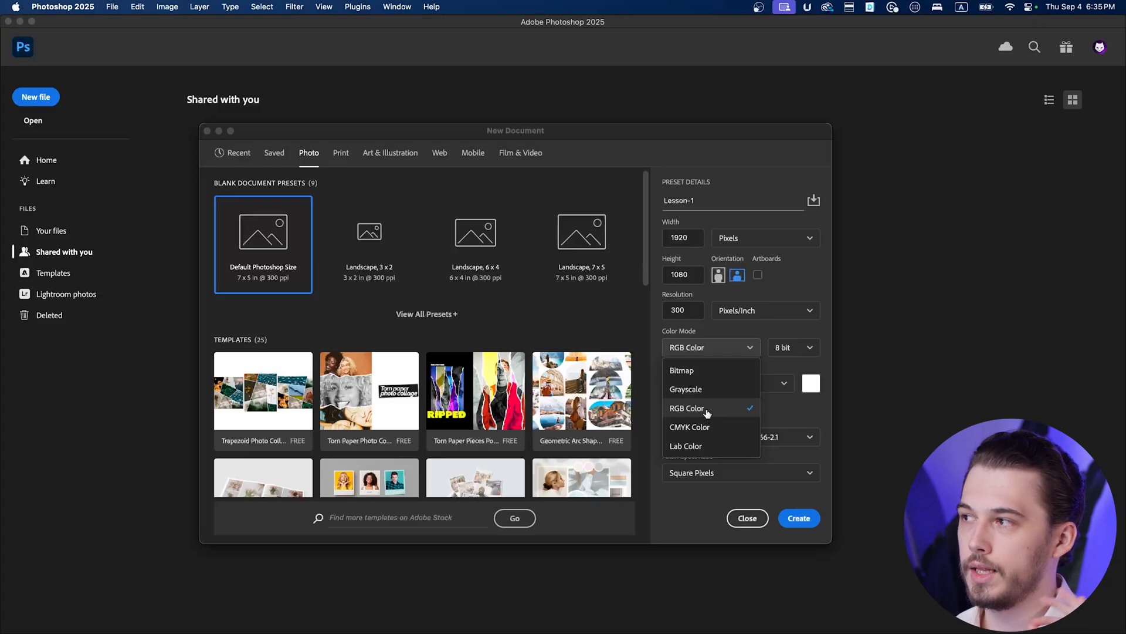
pyautogui.moveTo(707, 388)
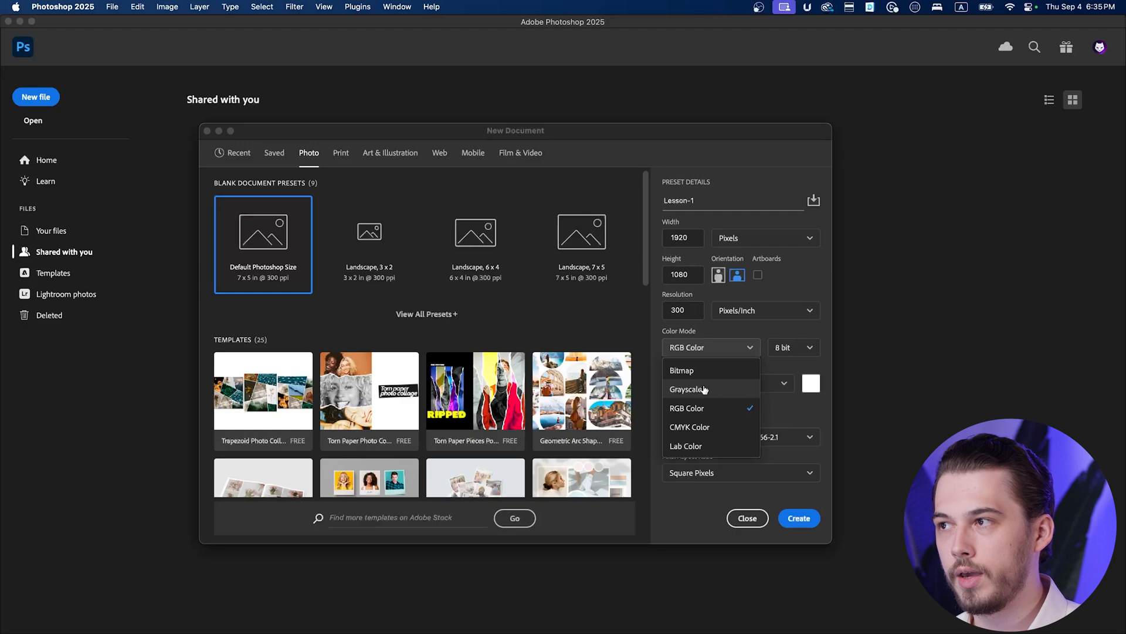
pyautogui.moveTo(699, 438)
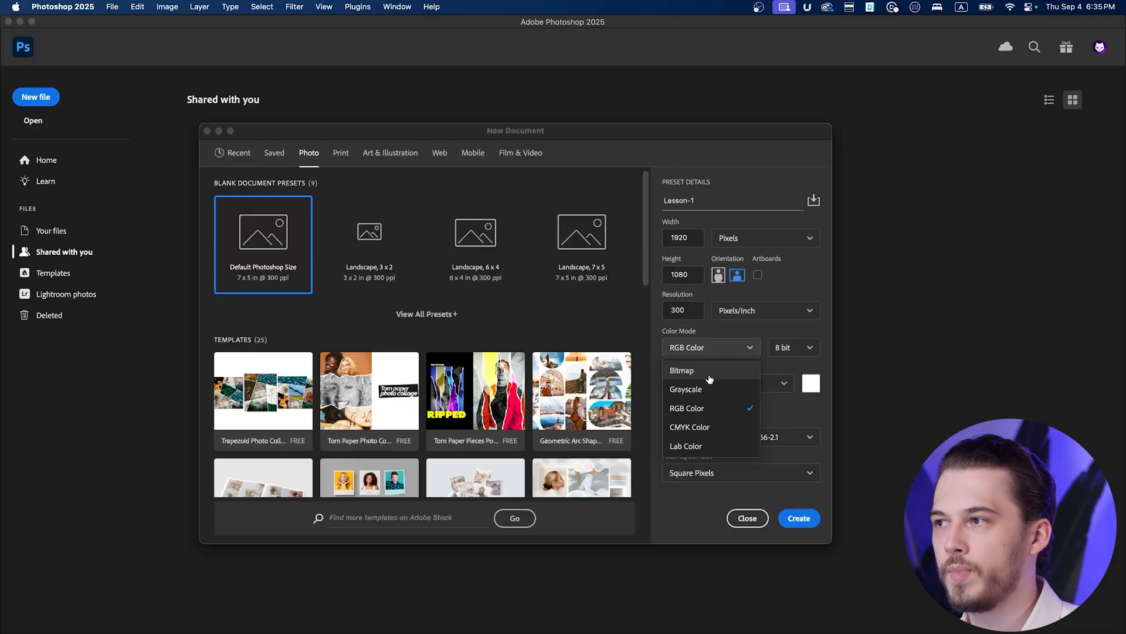
pyautogui.moveTo(729, 393)
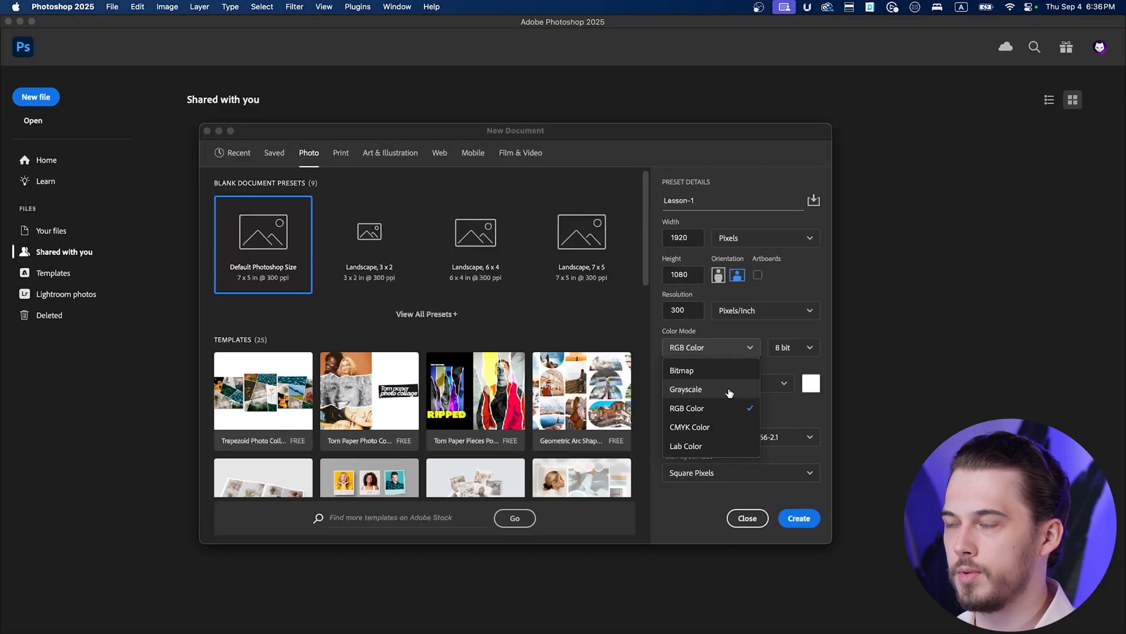
pyautogui.moveTo(731, 413)
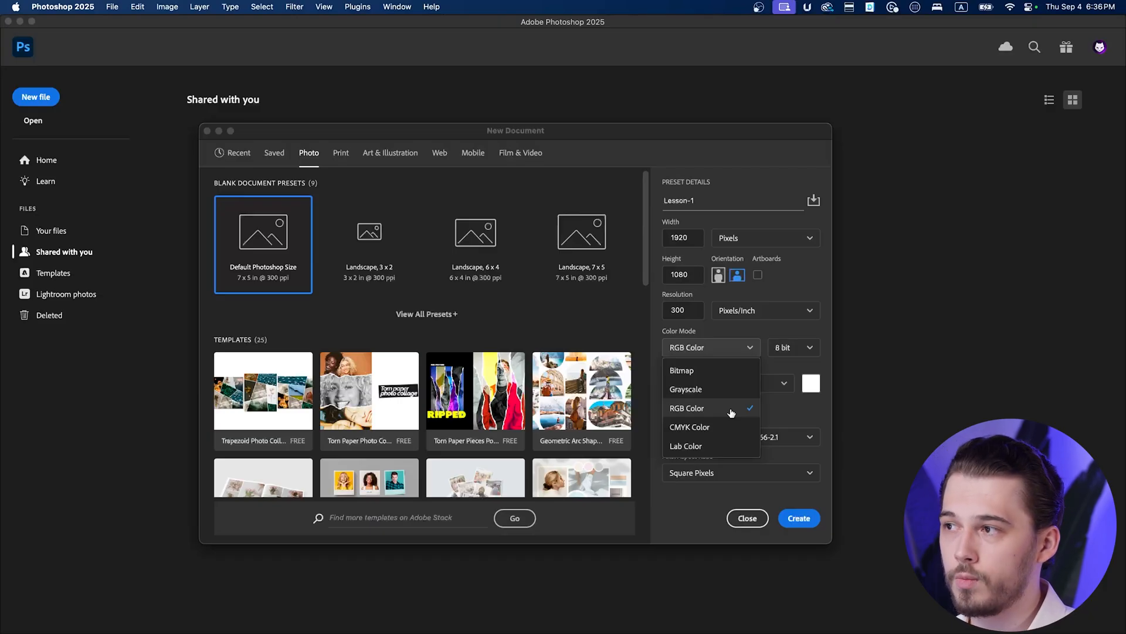
pyautogui.moveTo(728, 427)
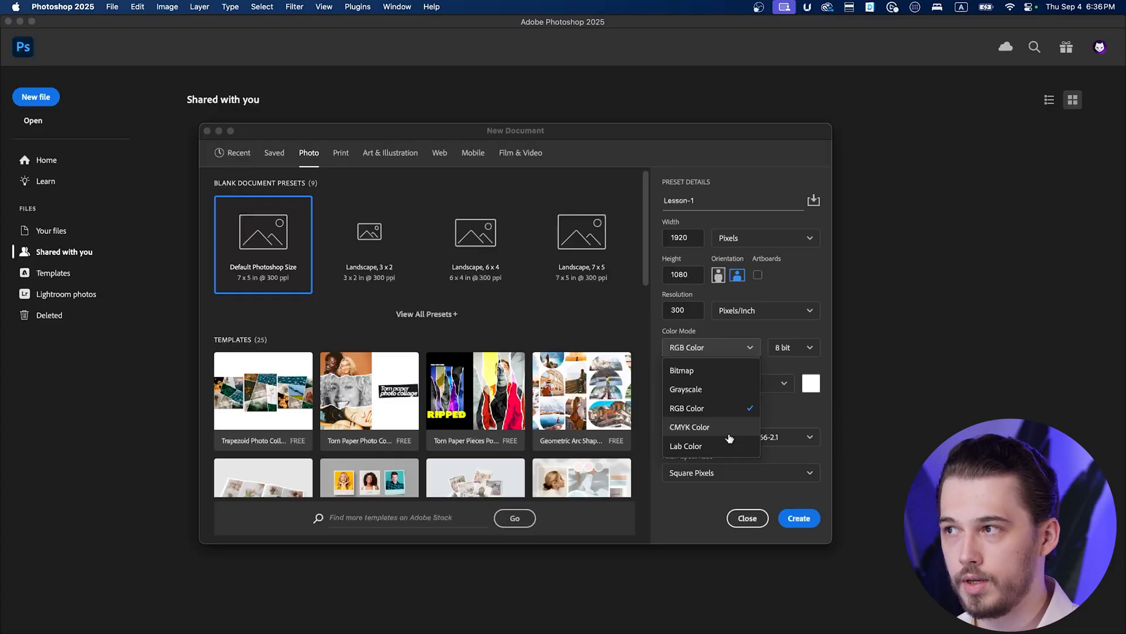
pyautogui.moveTo(721, 439)
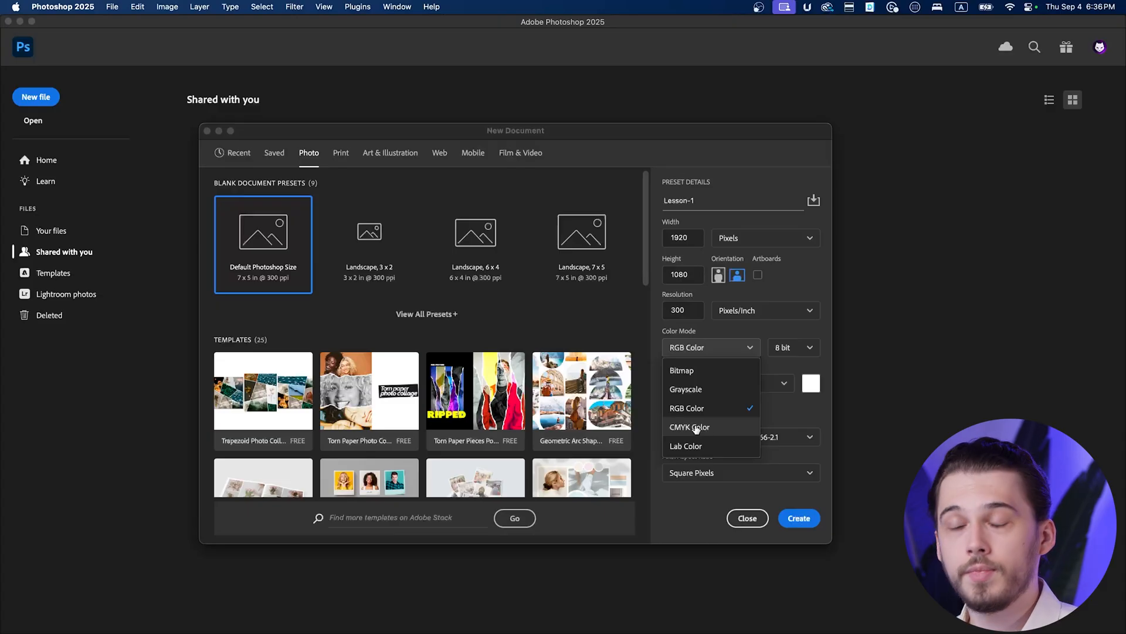
pyautogui.moveTo(700, 449)
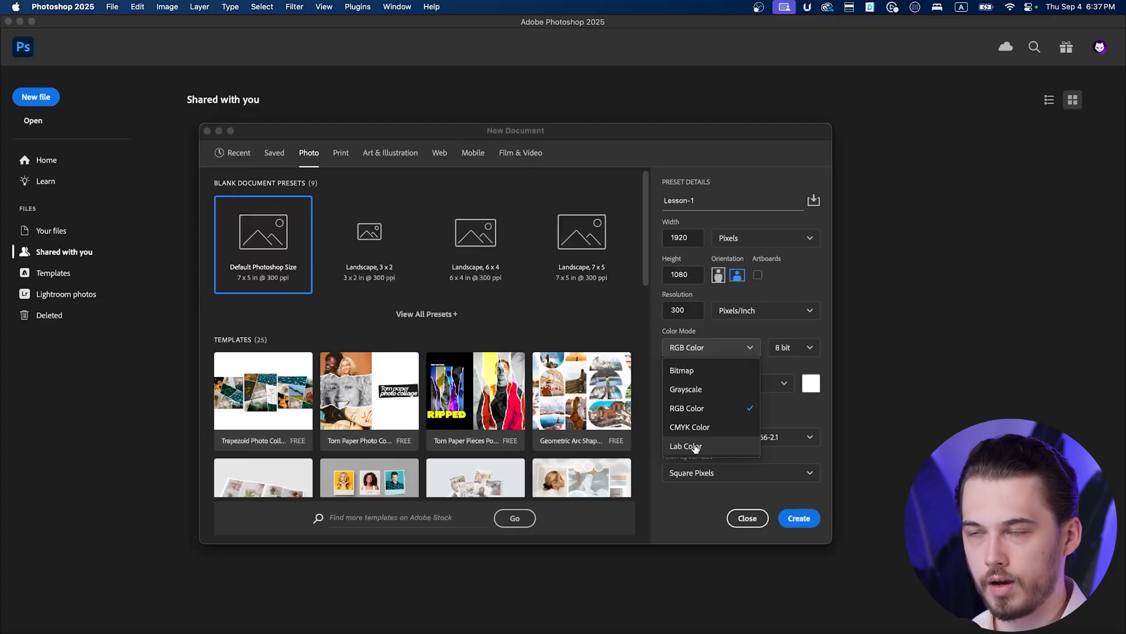
pyautogui.moveTo(686, 408)
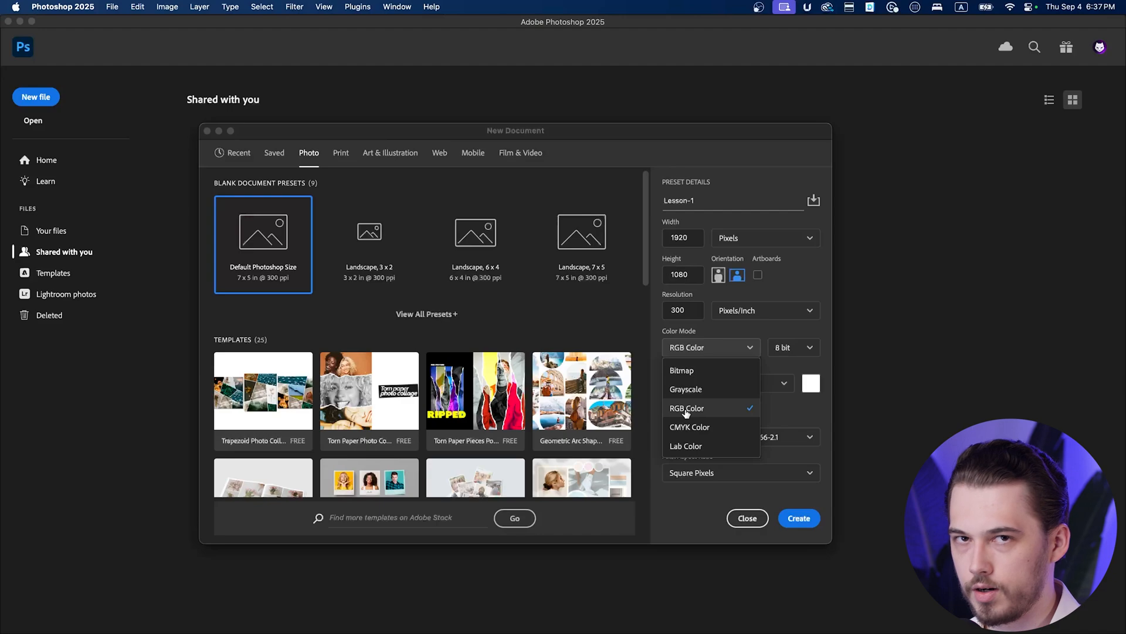
pyautogui.click(792, 347)
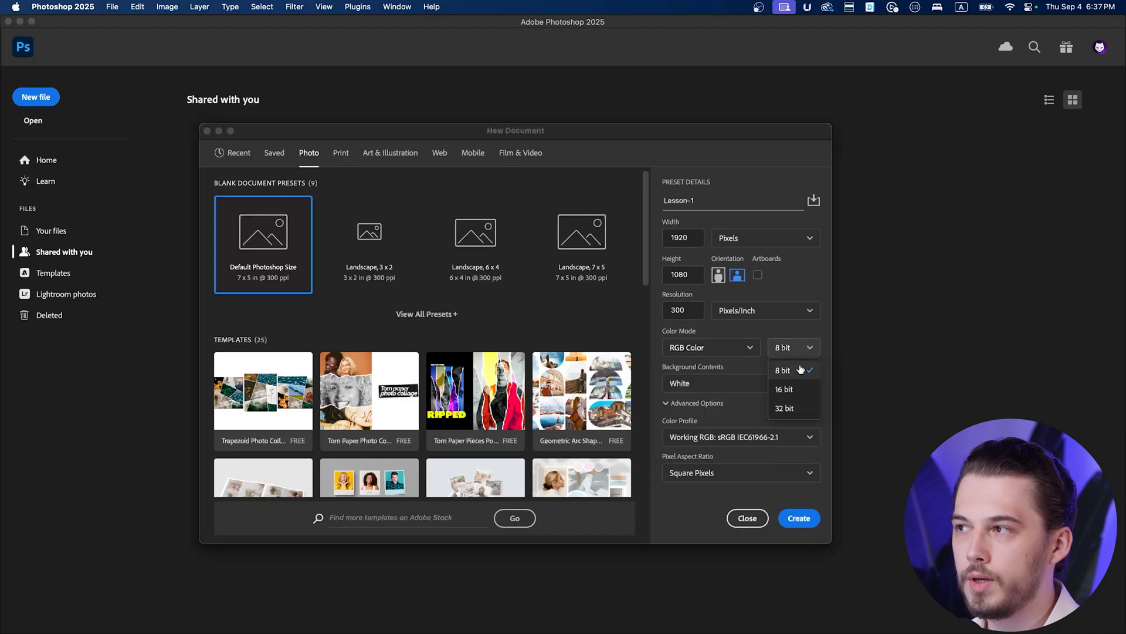
pyautogui.moveTo(802, 415)
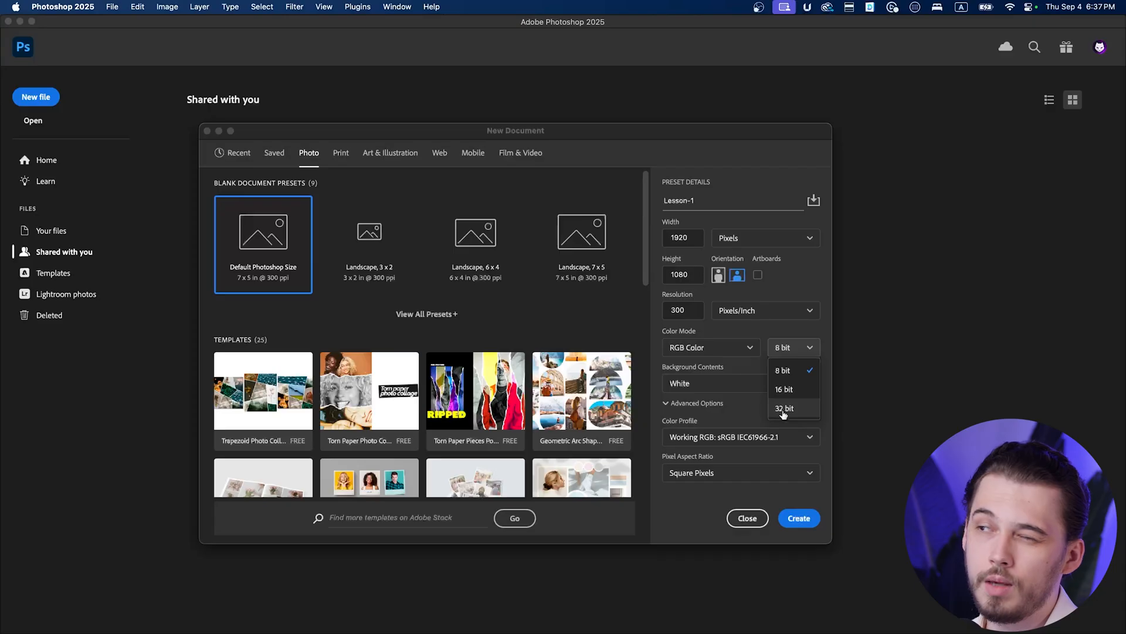
pyautogui.moveTo(788, 402)
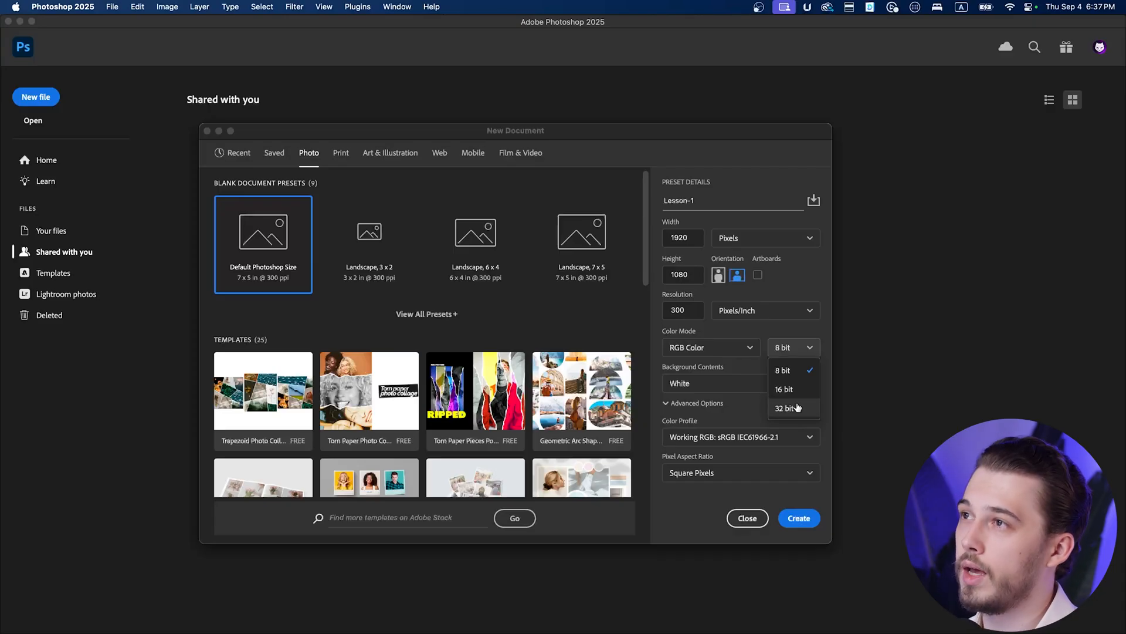
pyautogui.moveTo(790, 376)
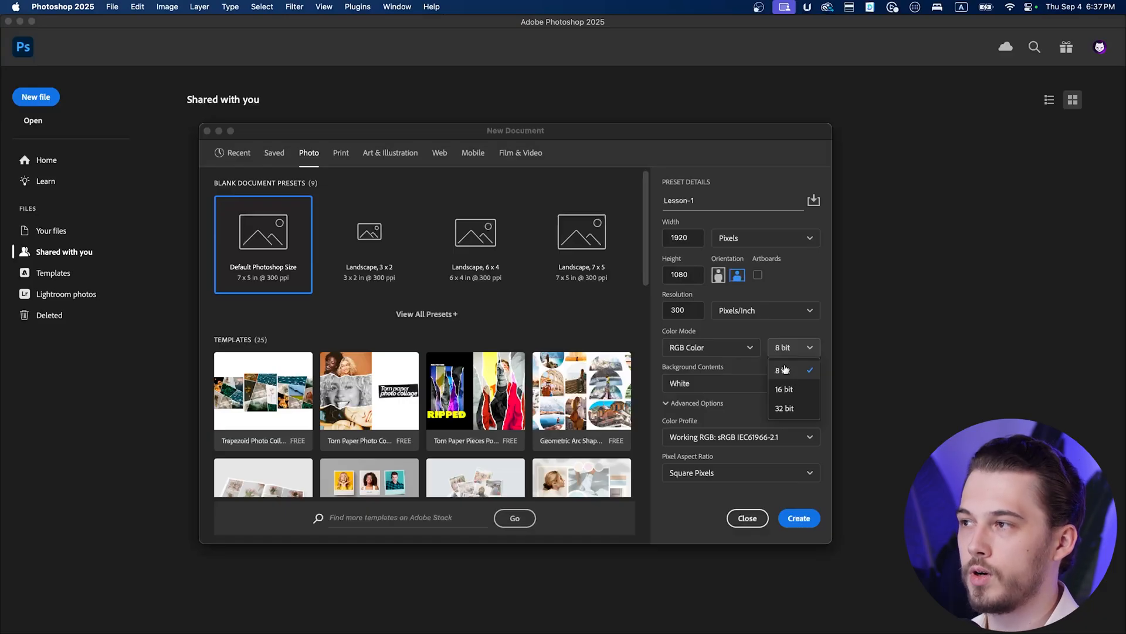
pyautogui.moveTo(788, 389)
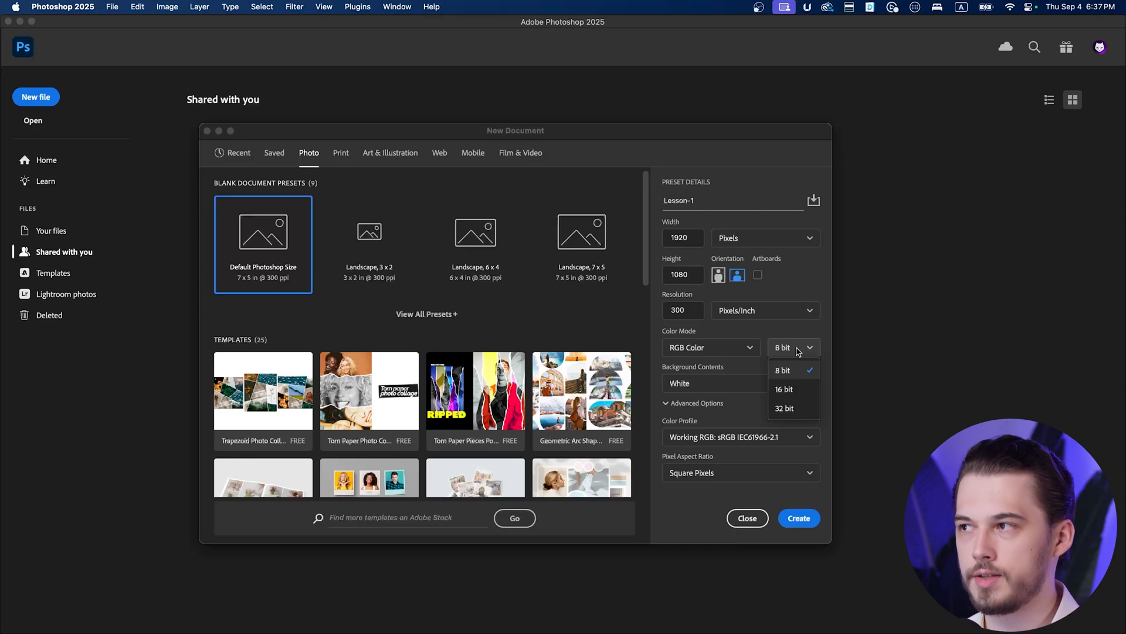
pyautogui.click(782, 369)
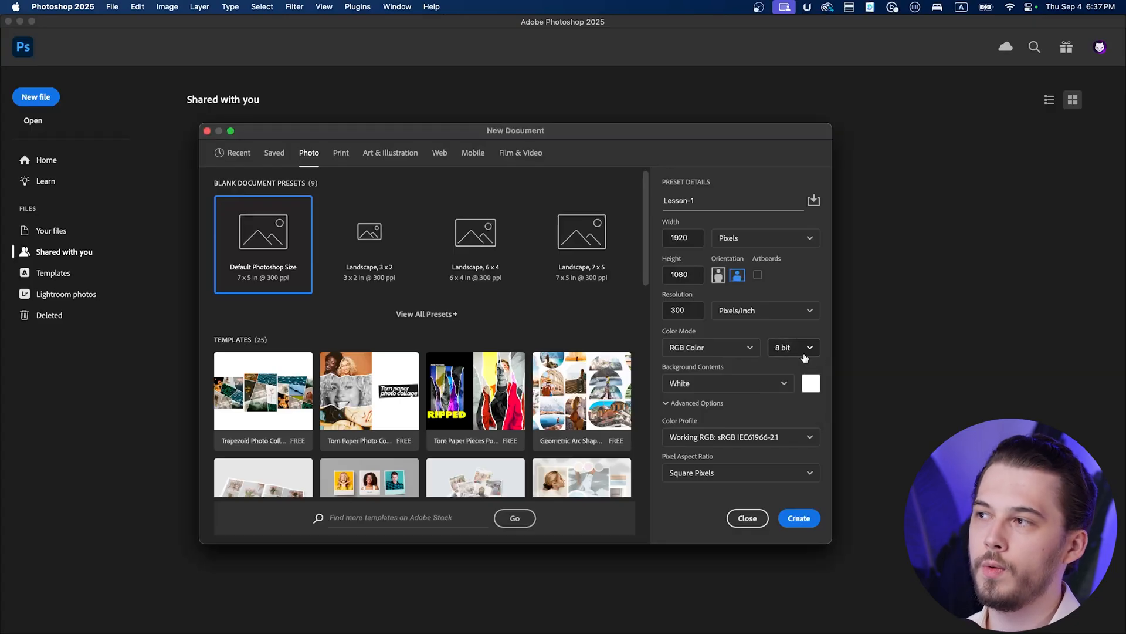
pyautogui.click(792, 347)
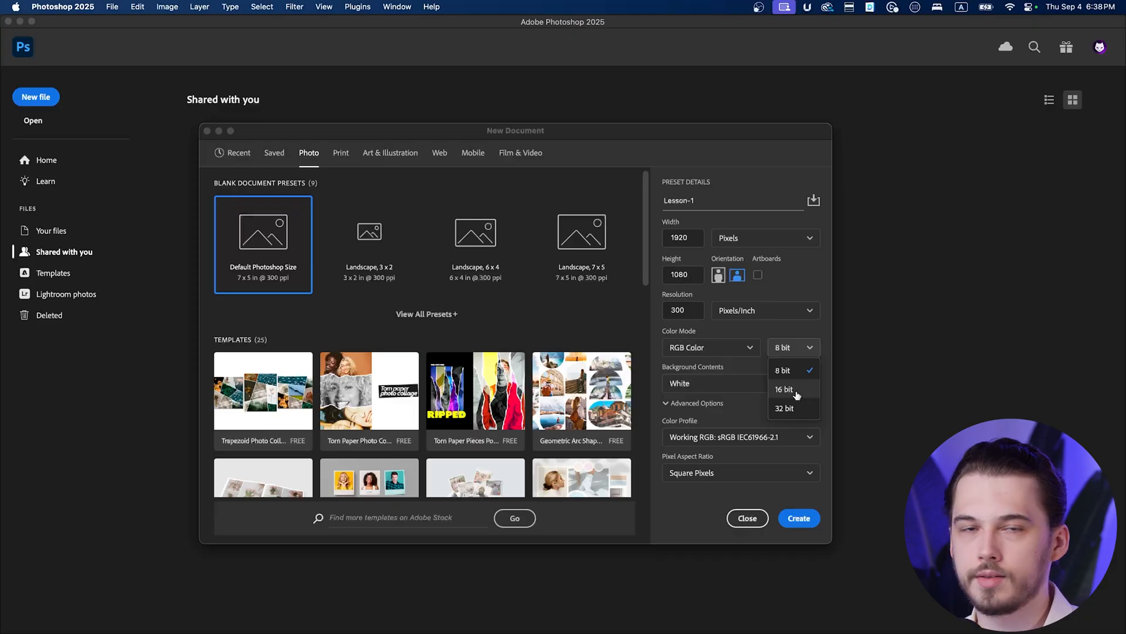
pyautogui.moveTo(791, 389)
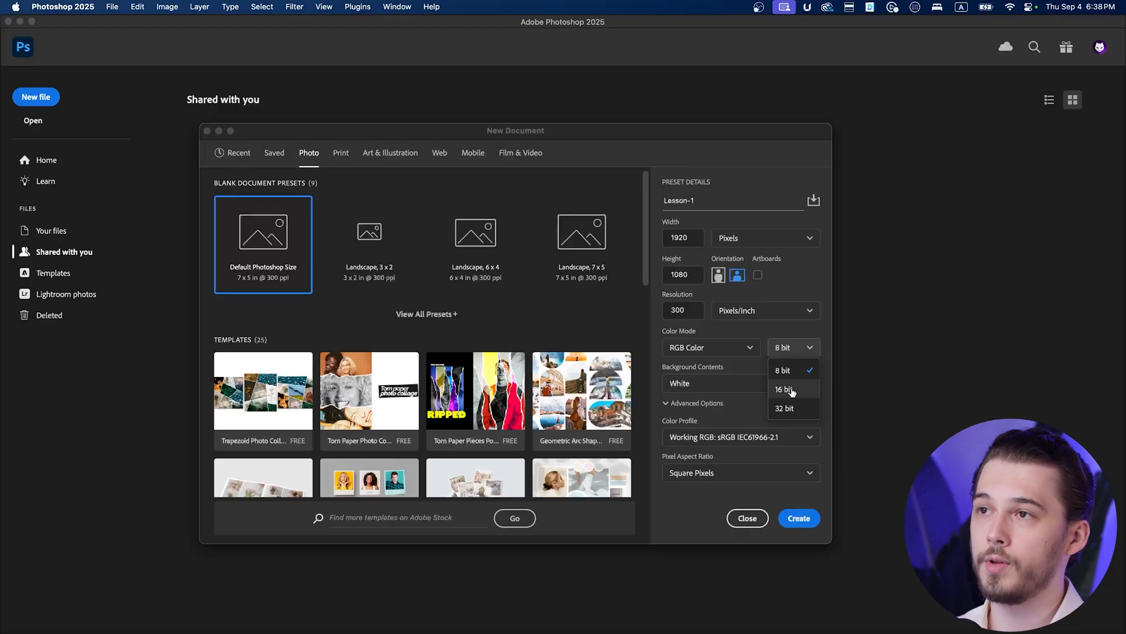
pyautogui.moveTo(793, 379)
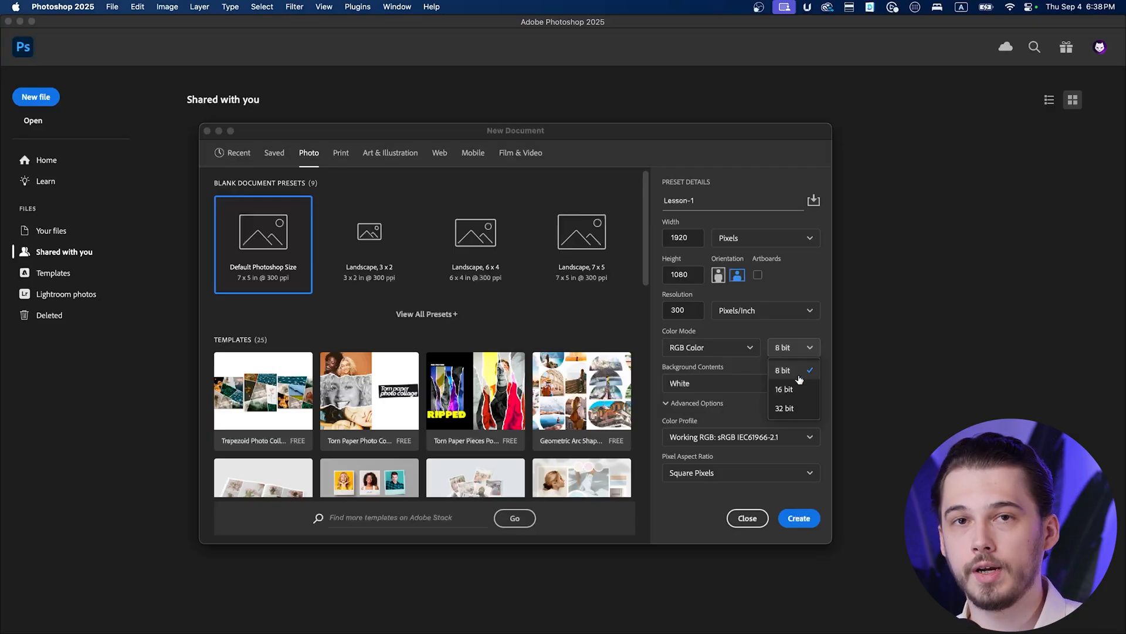
pyautogui.moveTo(795, 407)
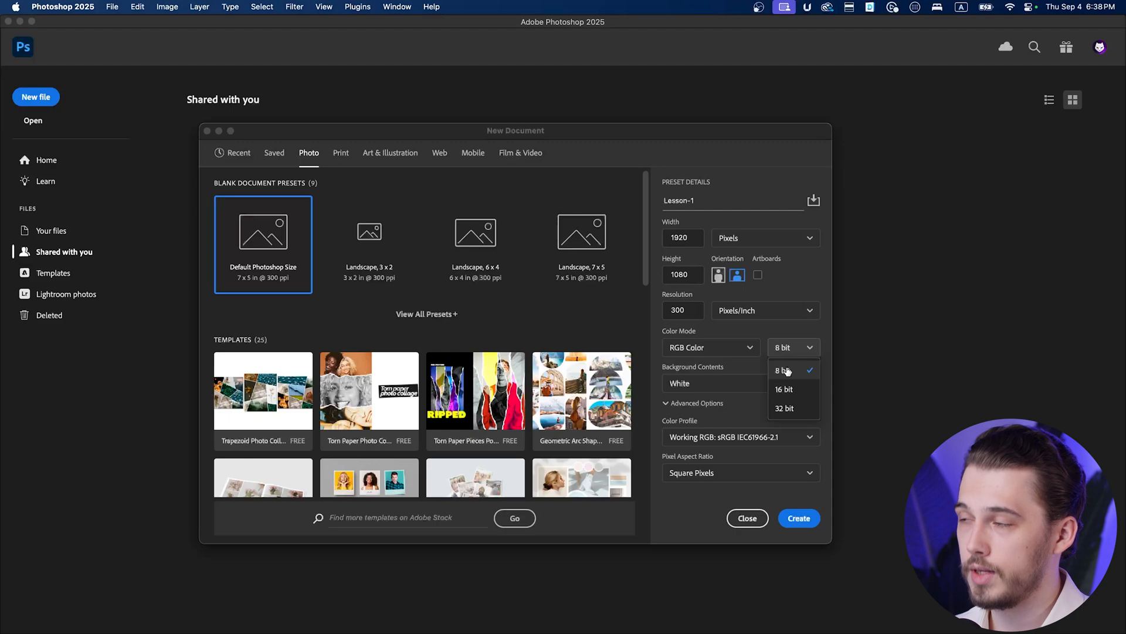
pyautogui.click(784, 370)
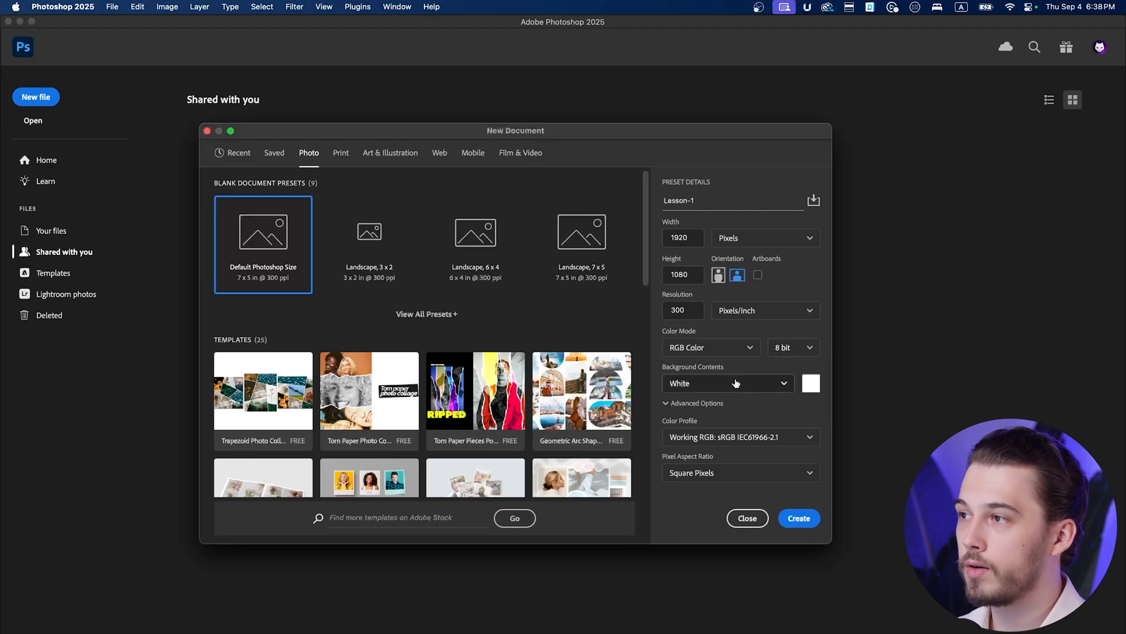
pyautogui.click(728, 382)
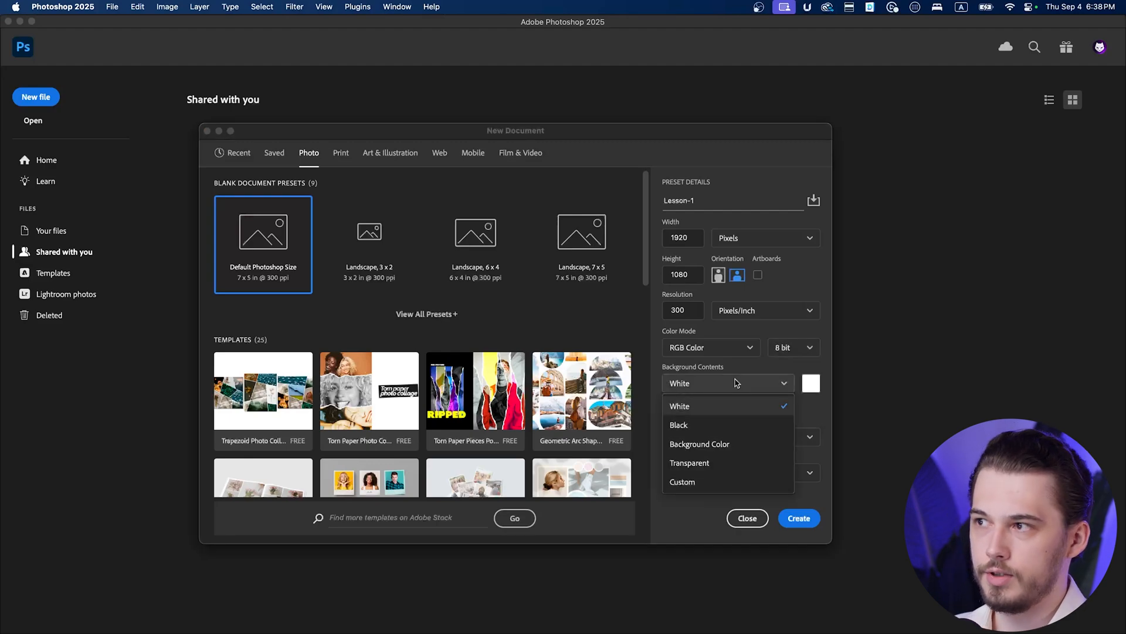
pyautogui.click(679, 405)
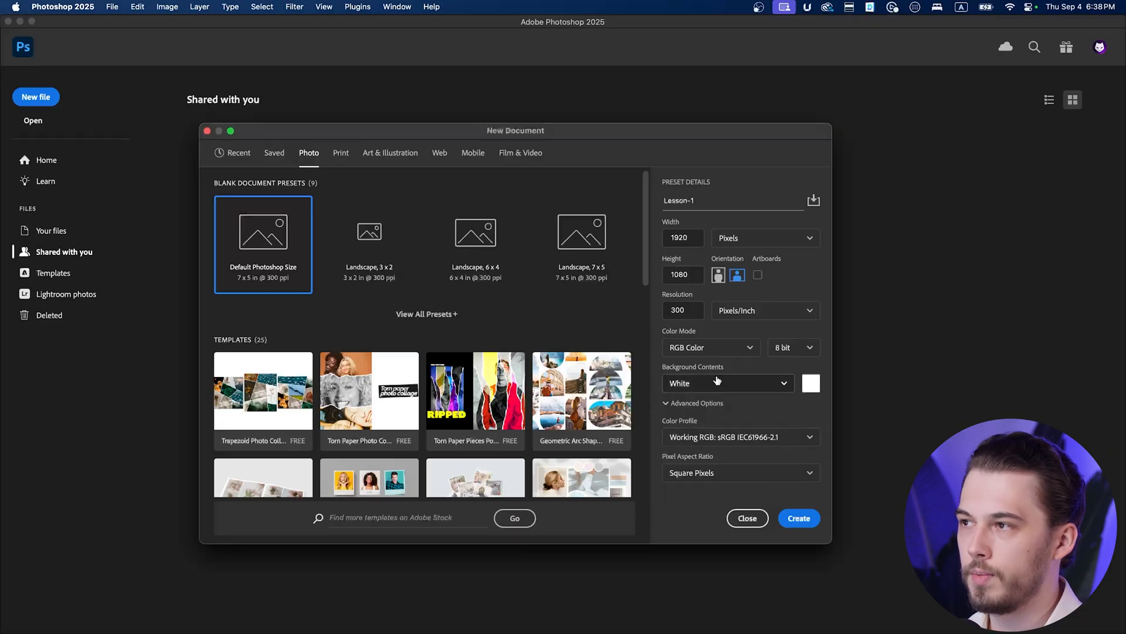
pyautogui.moveTo(629, 312)
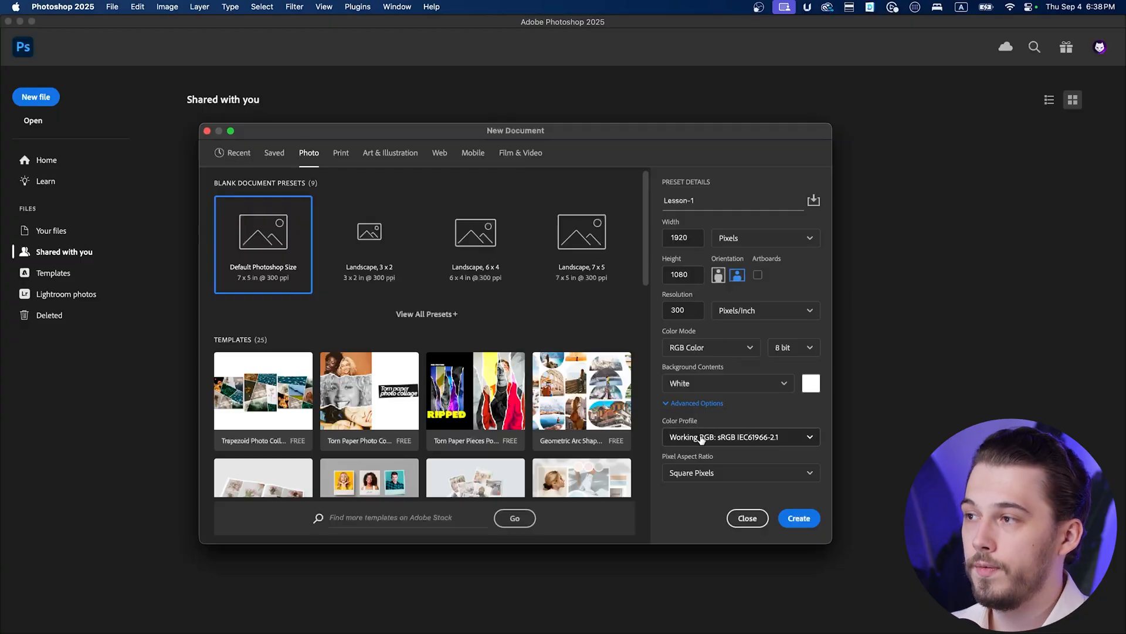
pyautogui.click(740, 437)
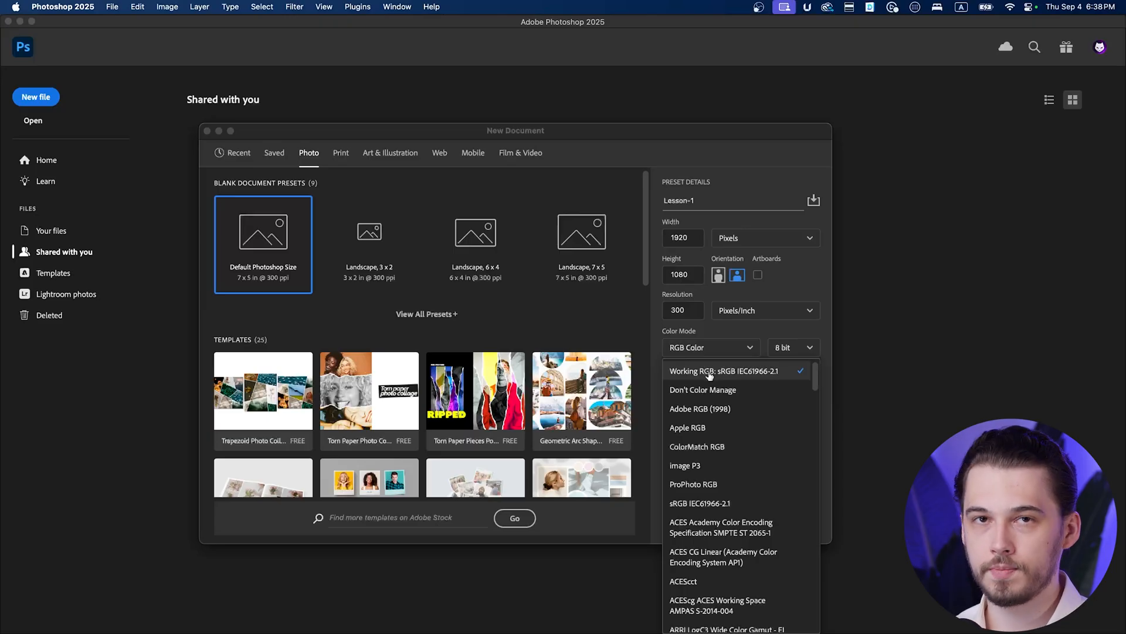
pyautogui.moveTo(779, 294)
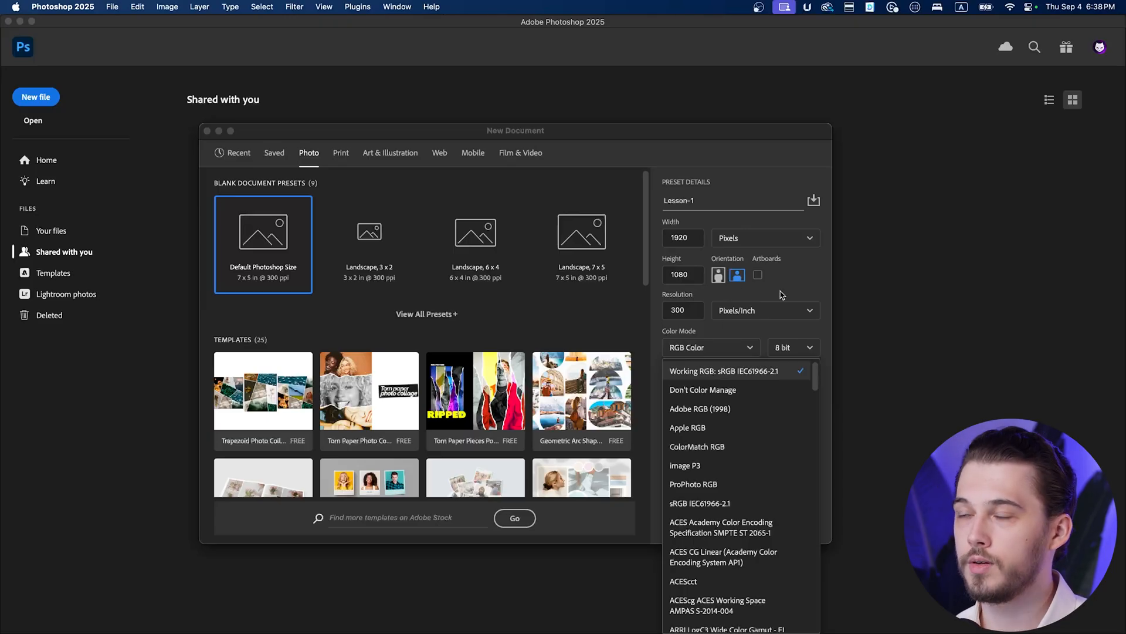
pyautogui.moveTo(788, 296)
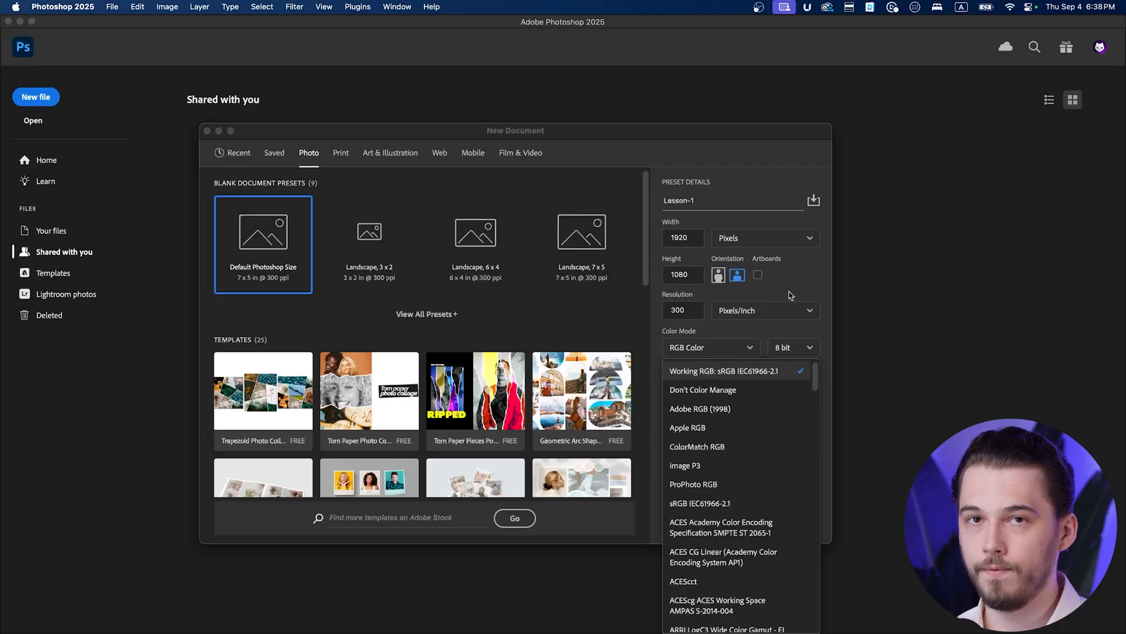
pyautogui.moveTo(792, 380)
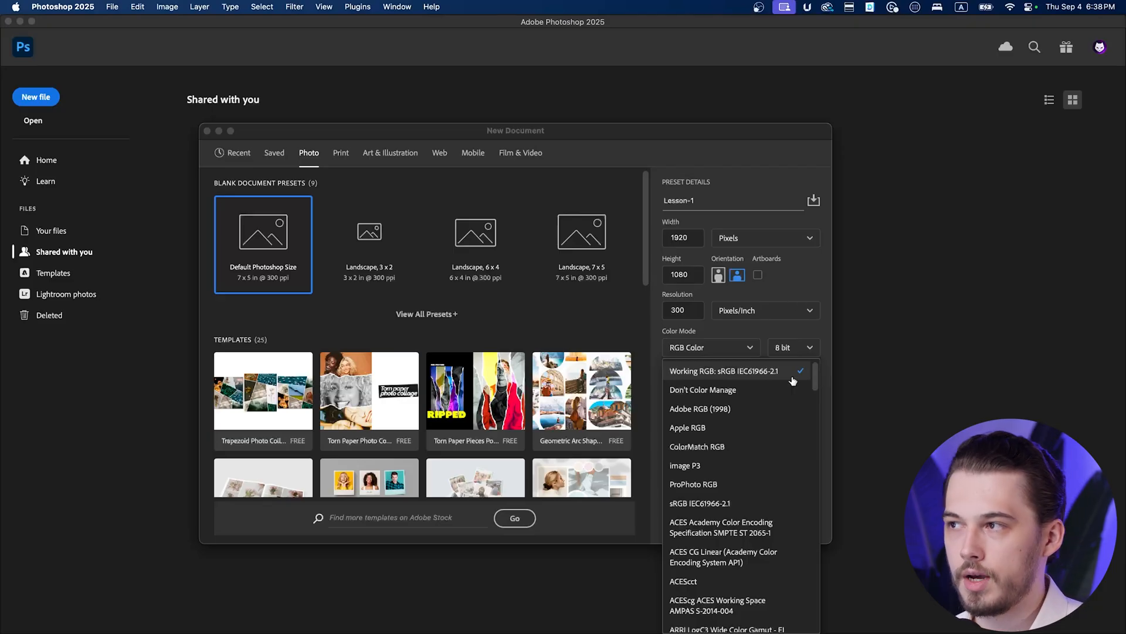
pyautogui.moveTo(819, 338)
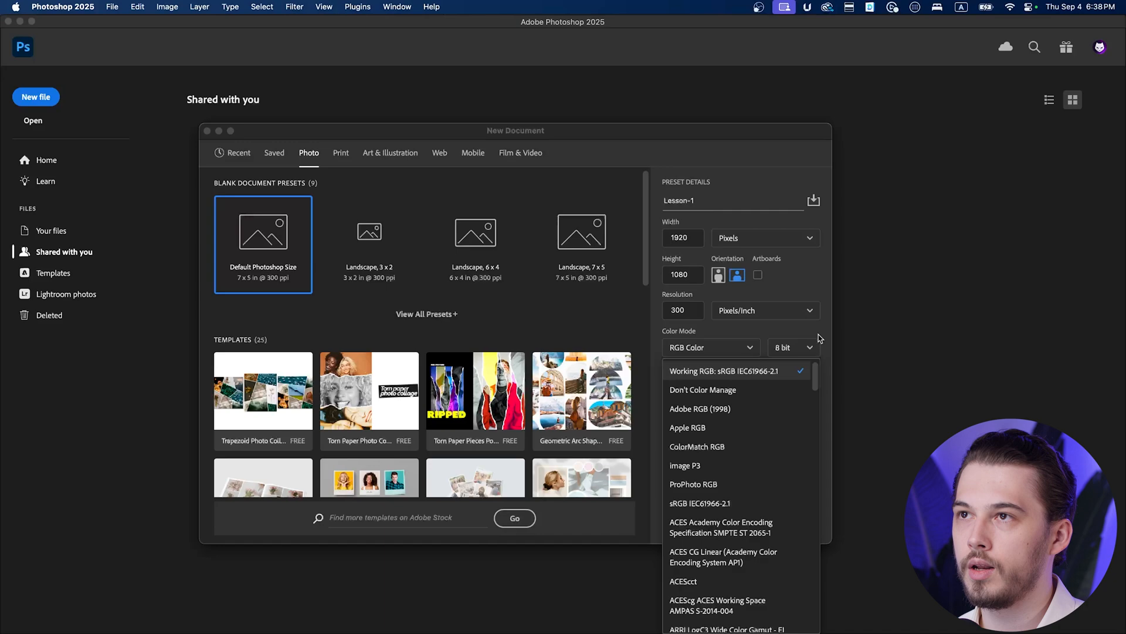
pyautogui.moveTo(818, 347)
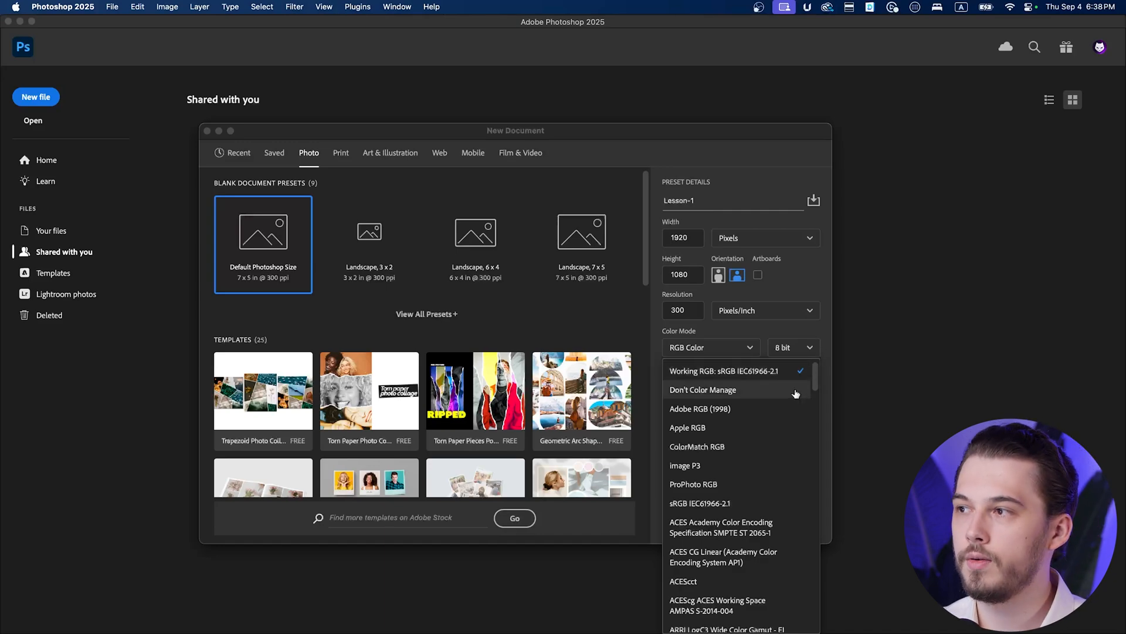
pyautogui.moveTo(700, 418)
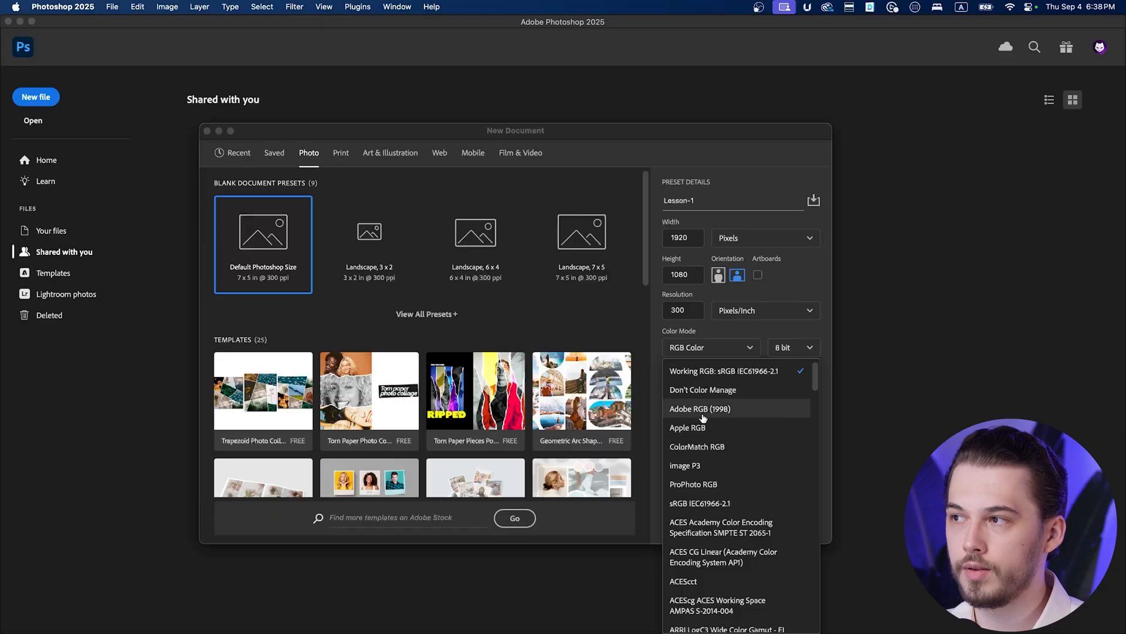
pyautogui.moveTo(701, 445)
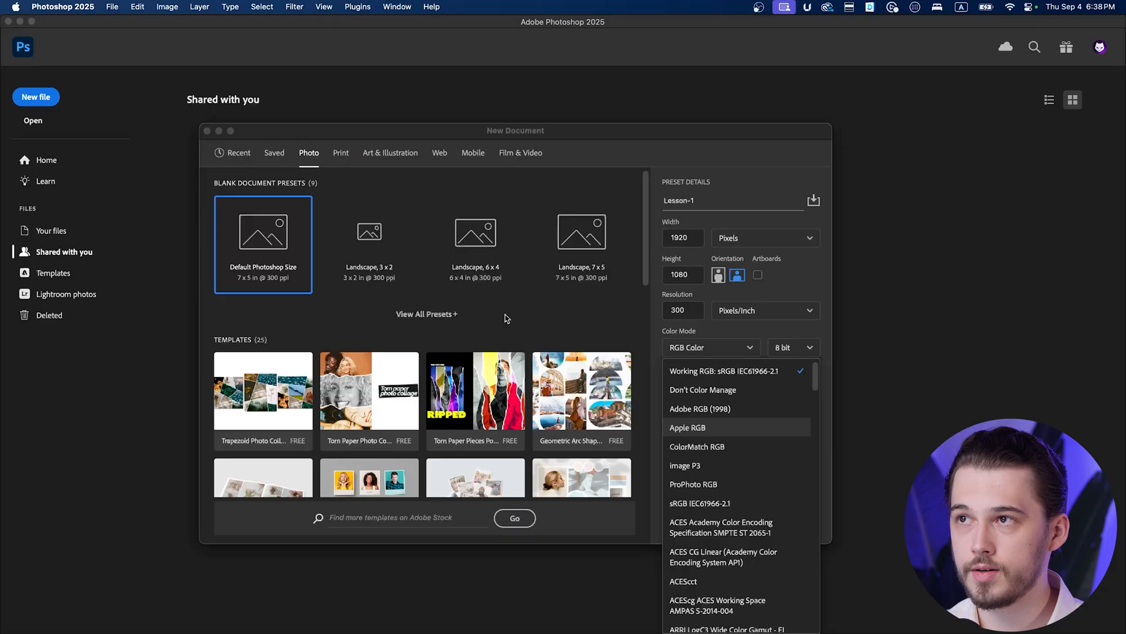
pyautogui.moveTo(480, 320)
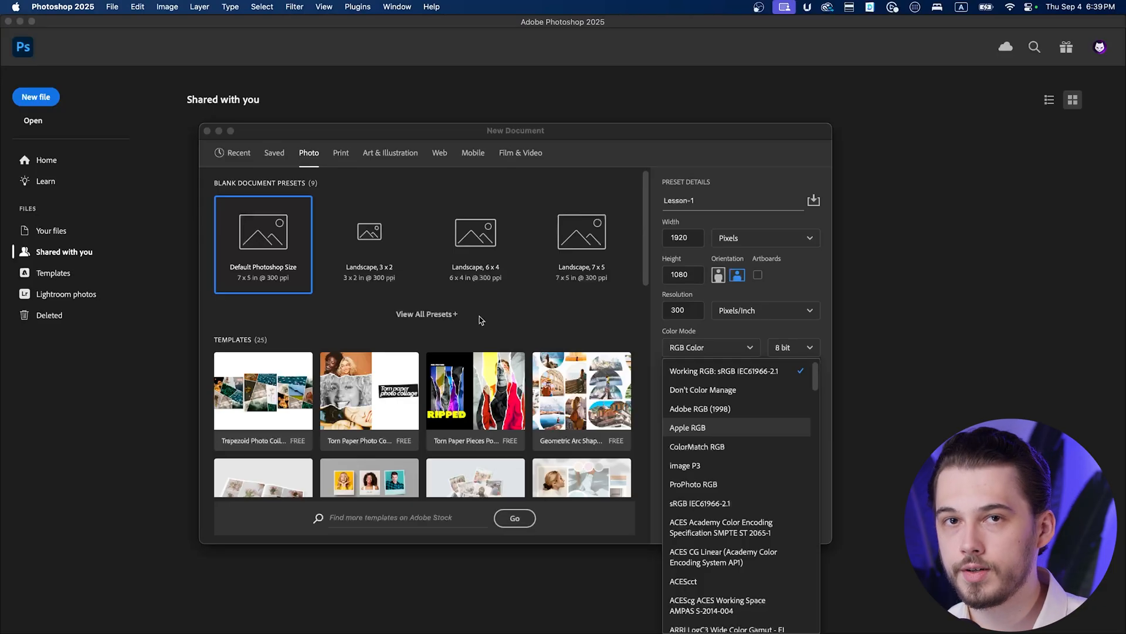
pyautogui.moveTo(727, 377)
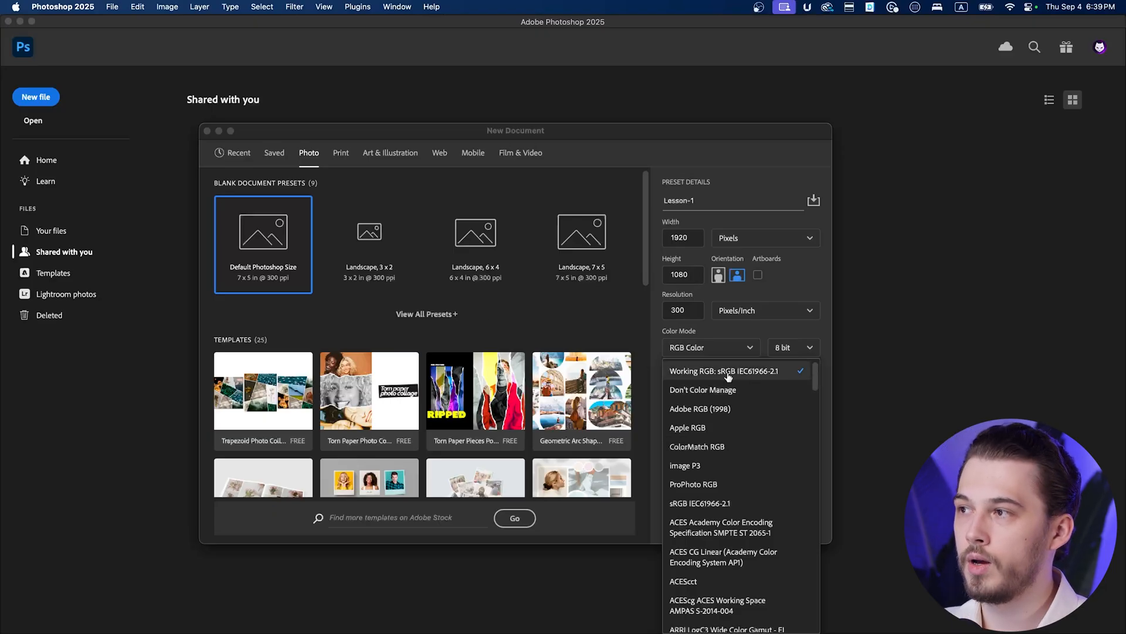
pyautogui.click(728, 371)
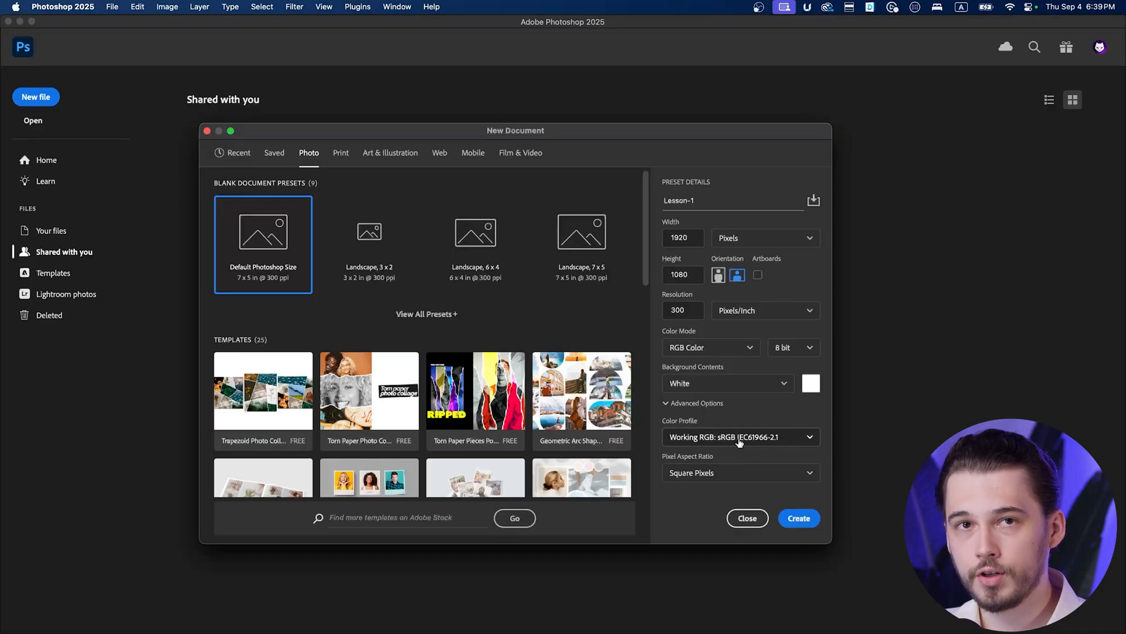
pyautogui.click(738, 437)
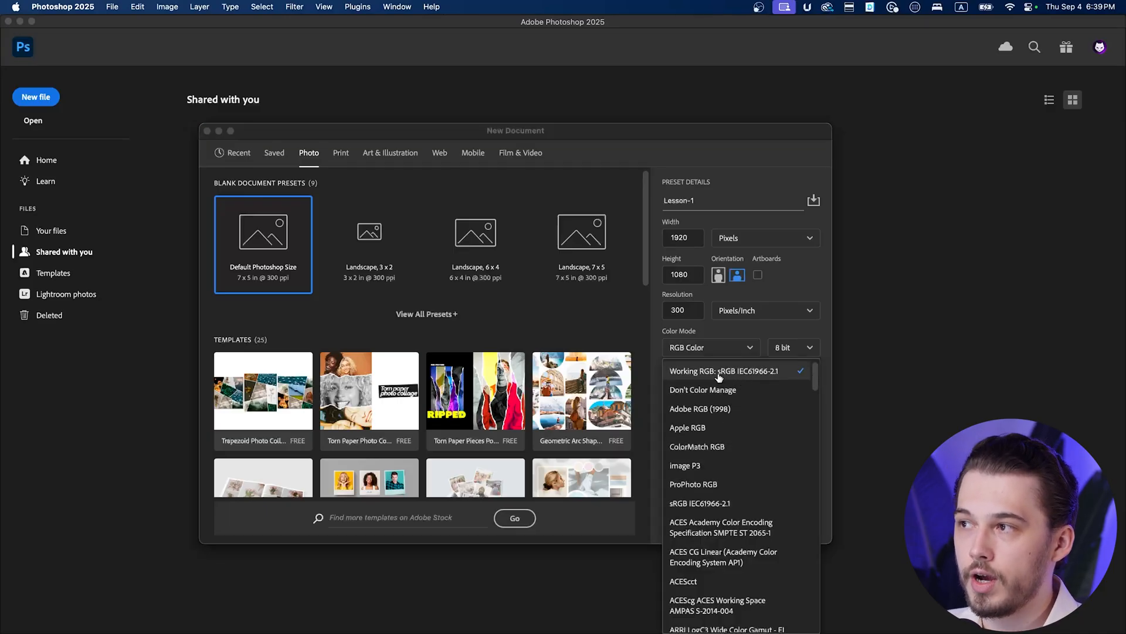
pyautogui.moveTo(752, 377)
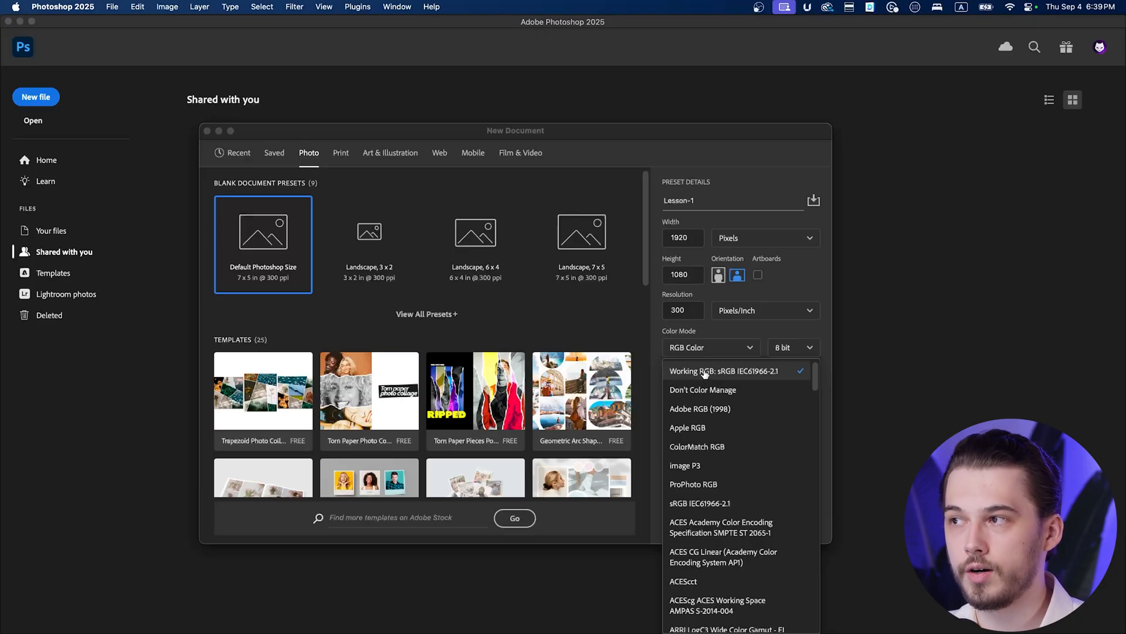
pyautogui.moveTo(721, 379)
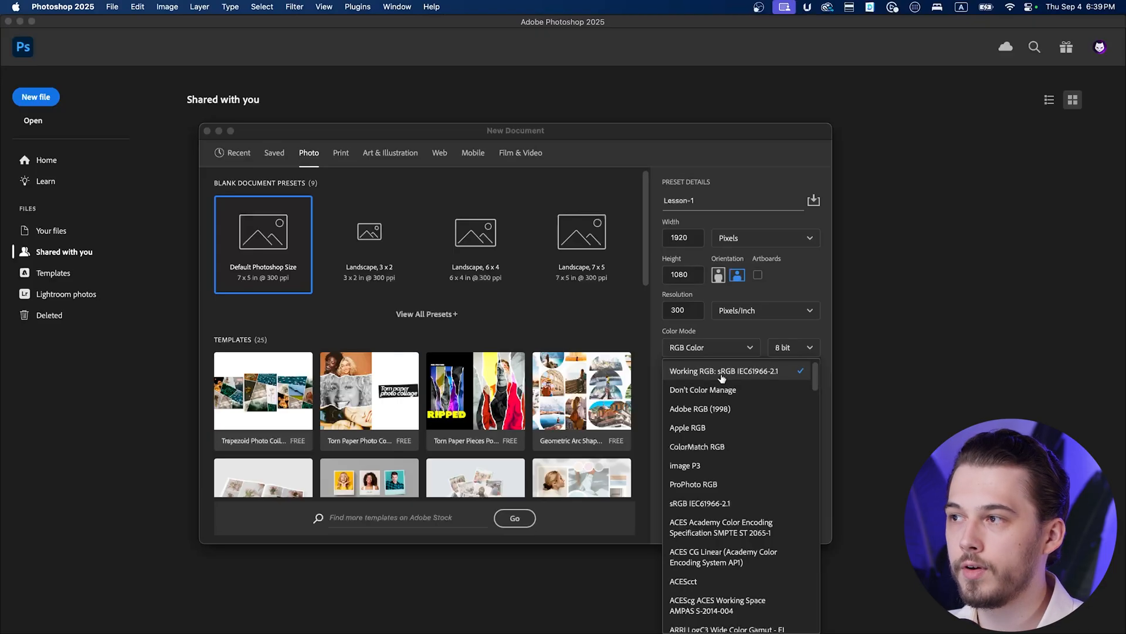
pyautogui.click(686, 427)
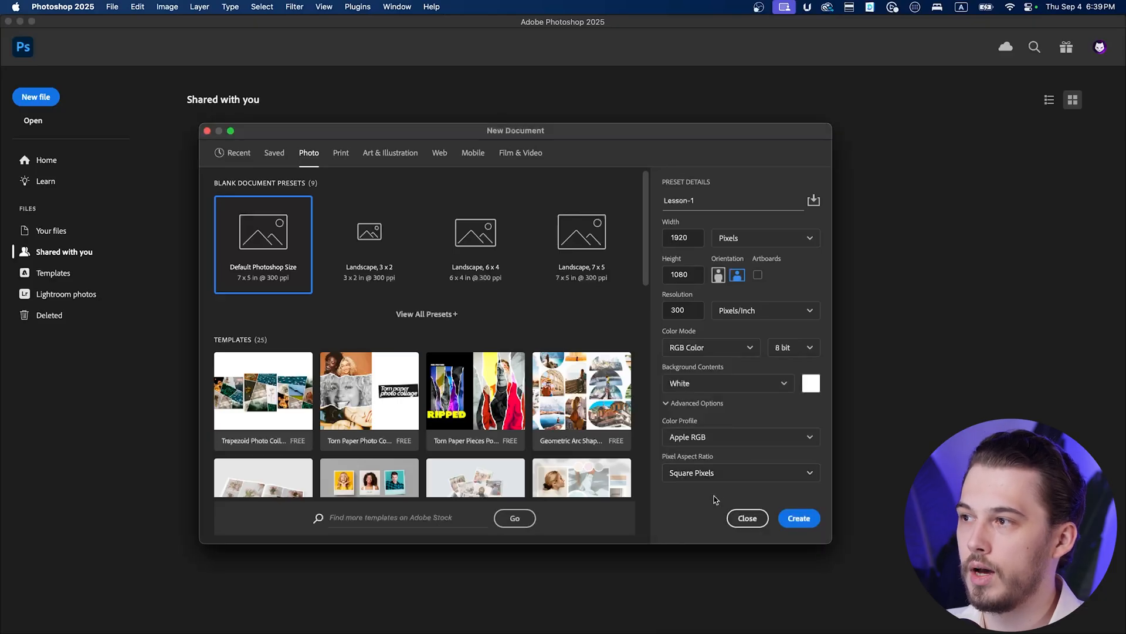
pyautogui.click(738, 436)
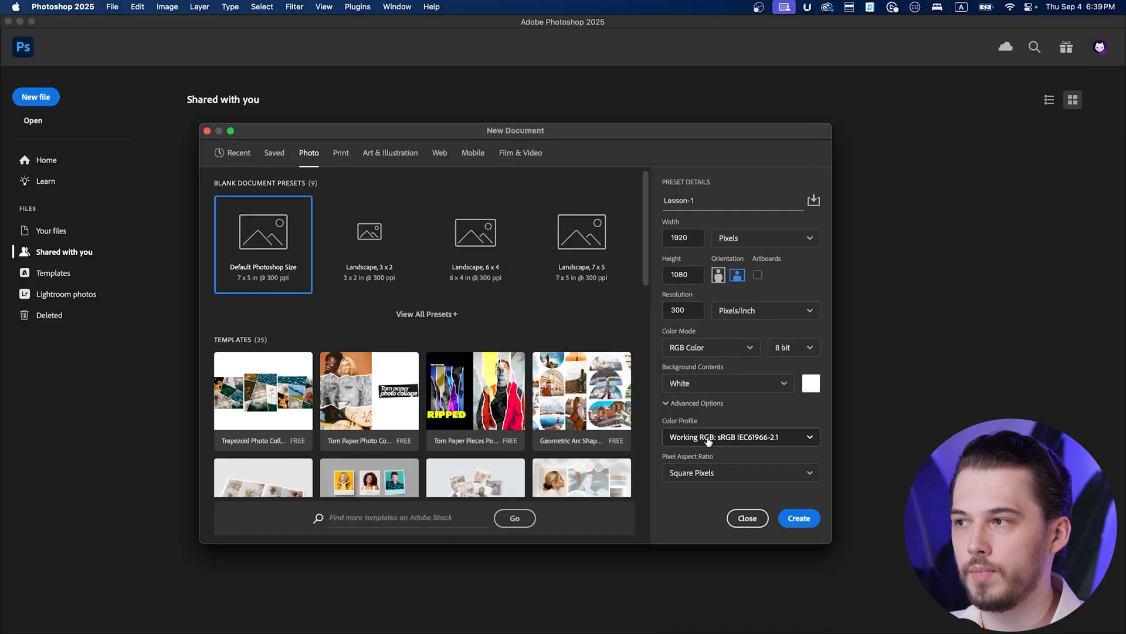
pyautogui.moveTo(725, 476)
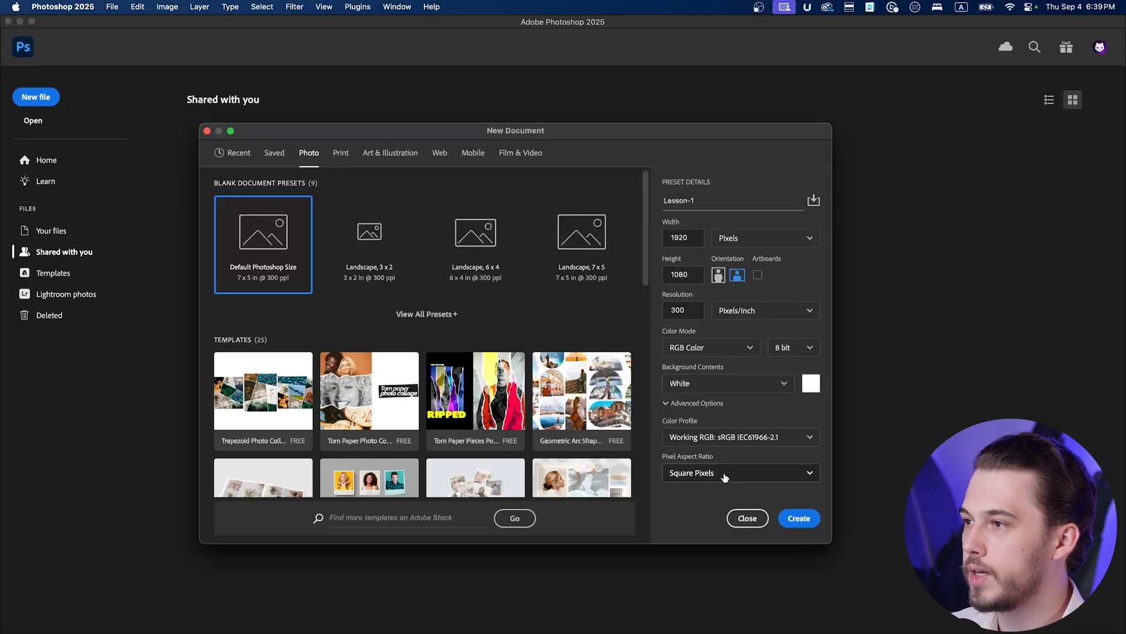
pyautogui.moveTo(825, 510)
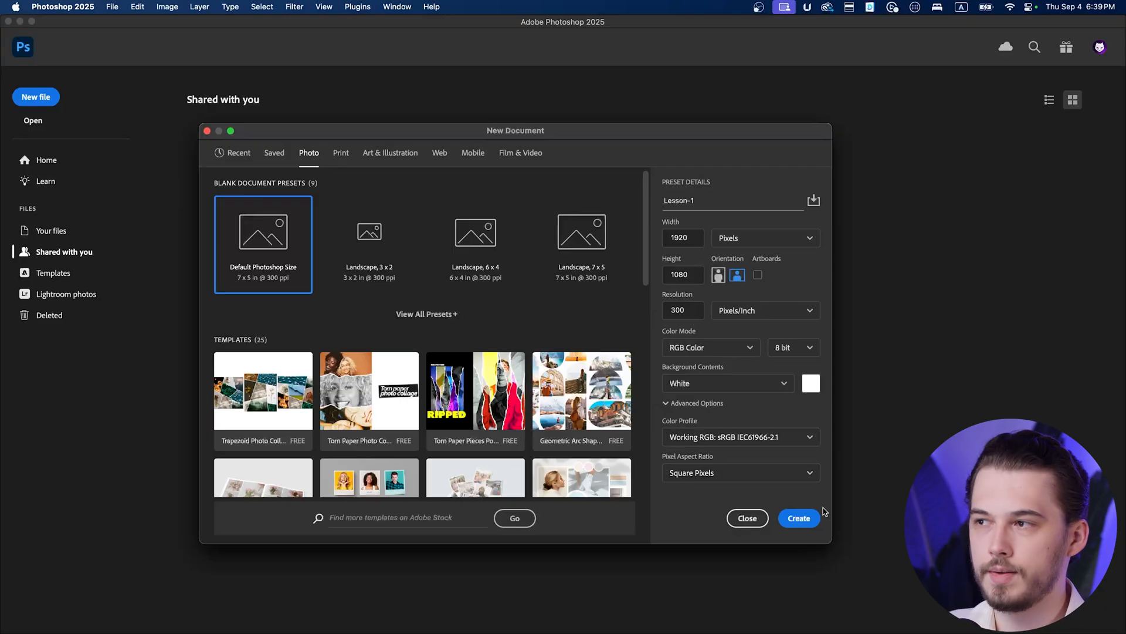
pyautogui.moveTo(798, 517)
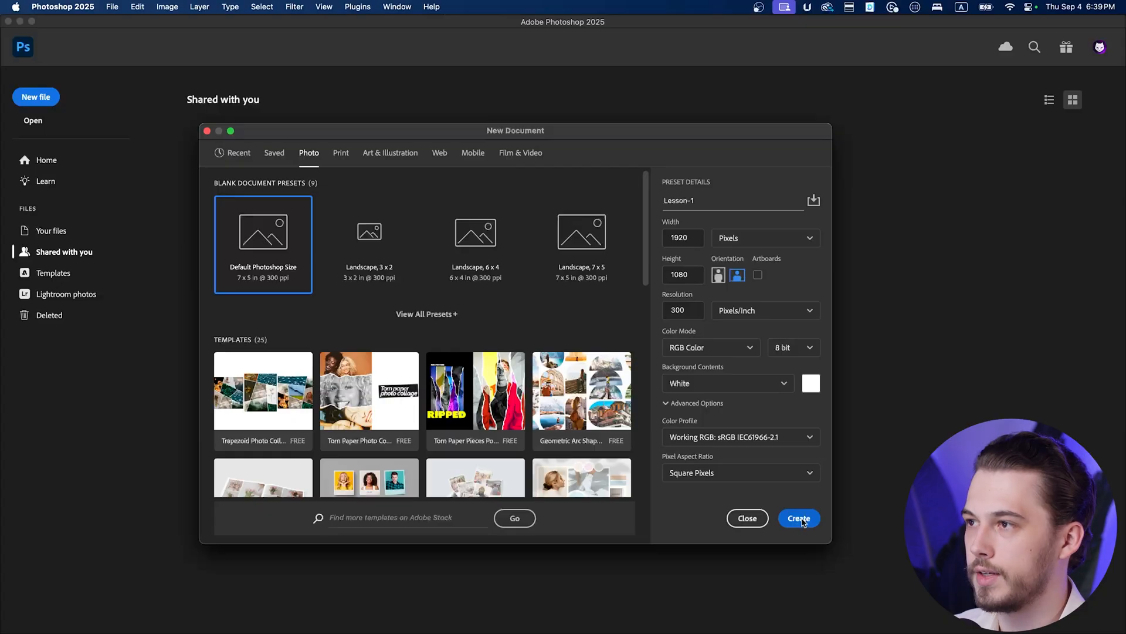